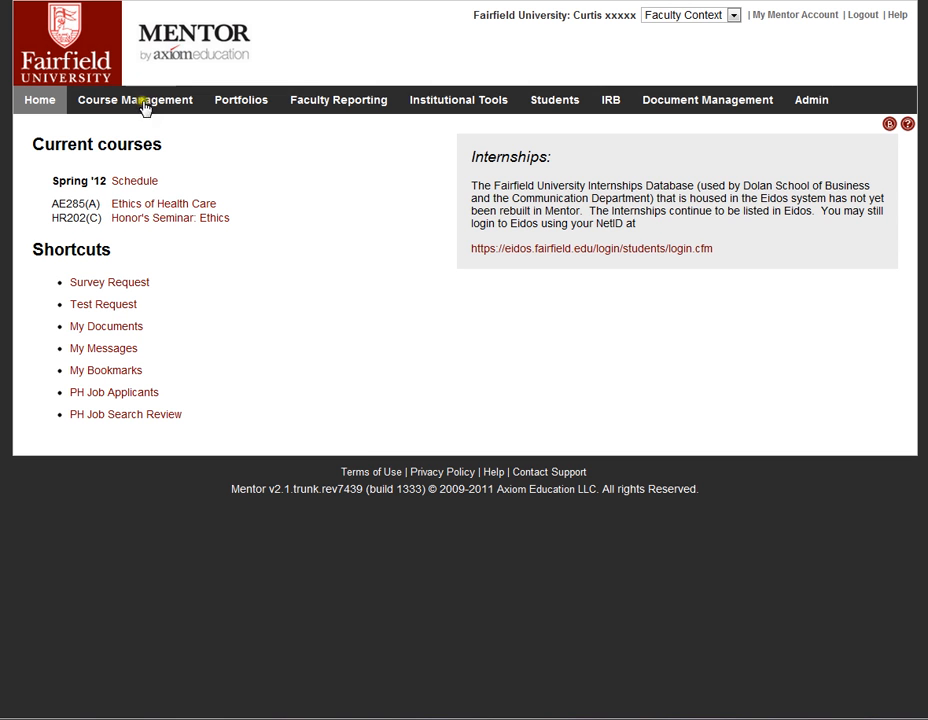
mouse_move(329, 124)
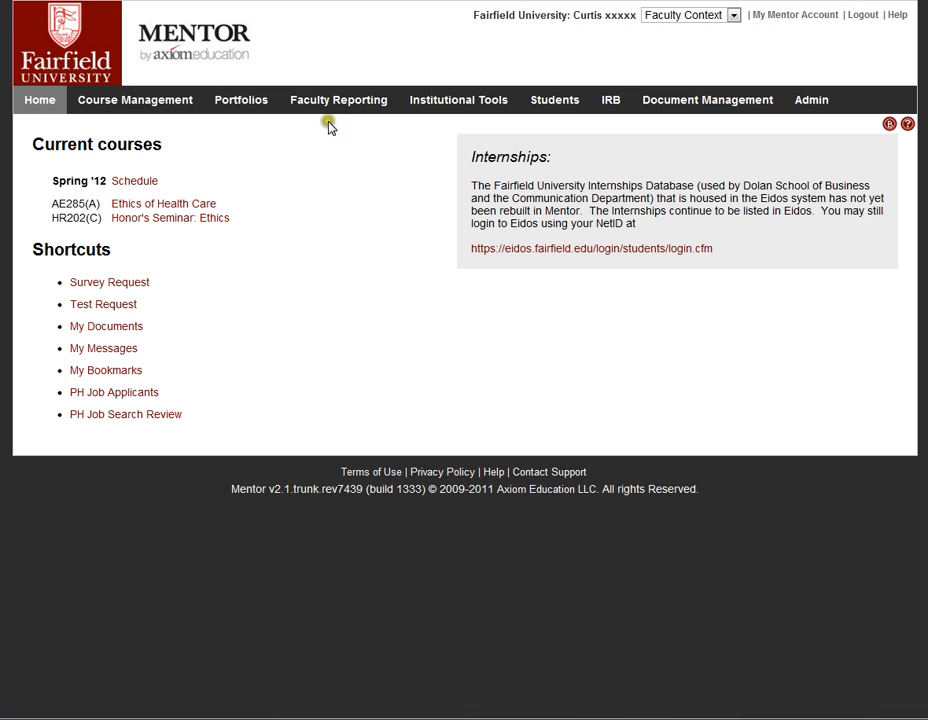
mouse_move(347, 162)
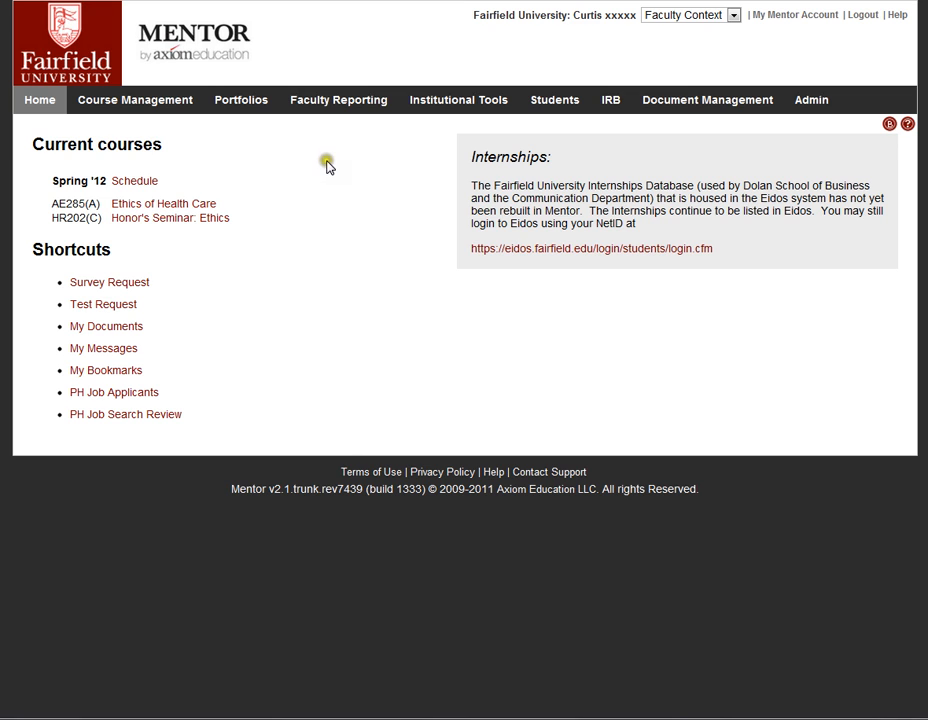
mouse_move(406, 180)
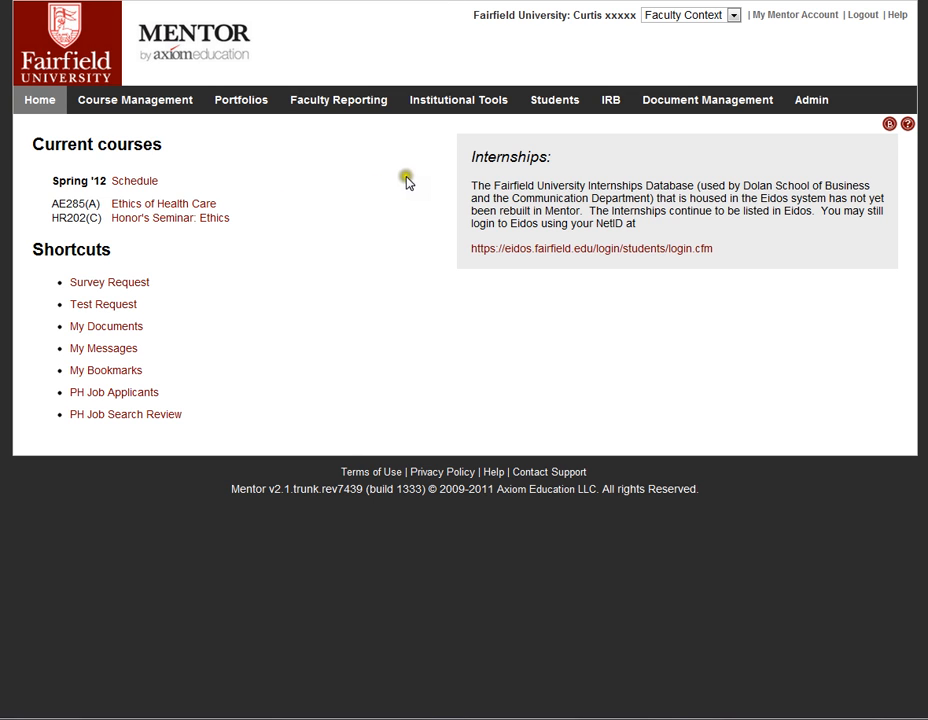
mouse_move(611, 99)
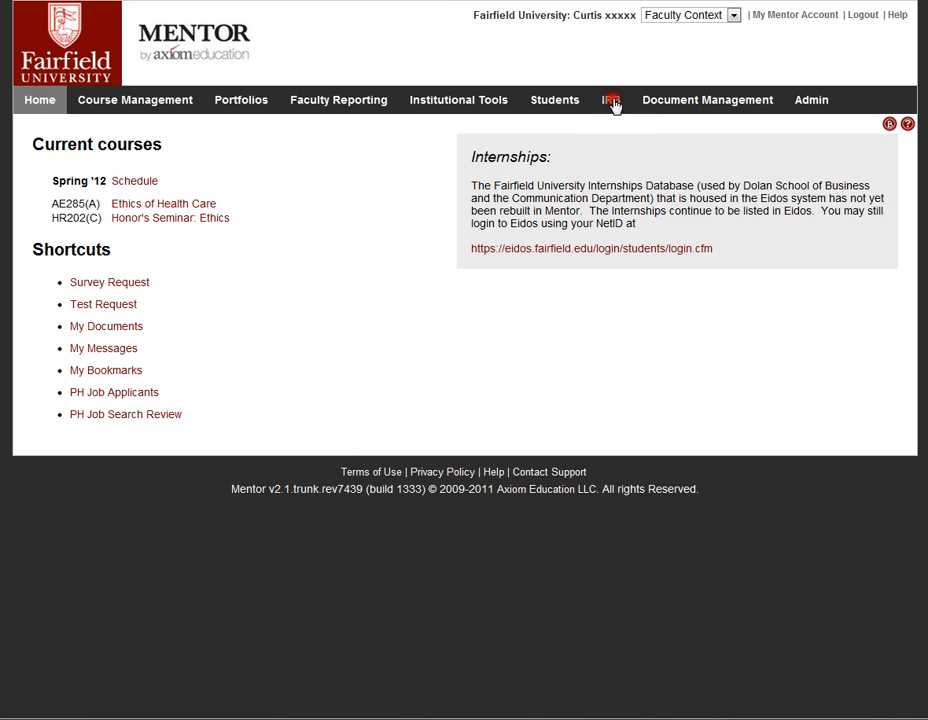
- Open the IRB Info Page and scroll through its approval, exemption and expedited review guidance
click(611, 99)
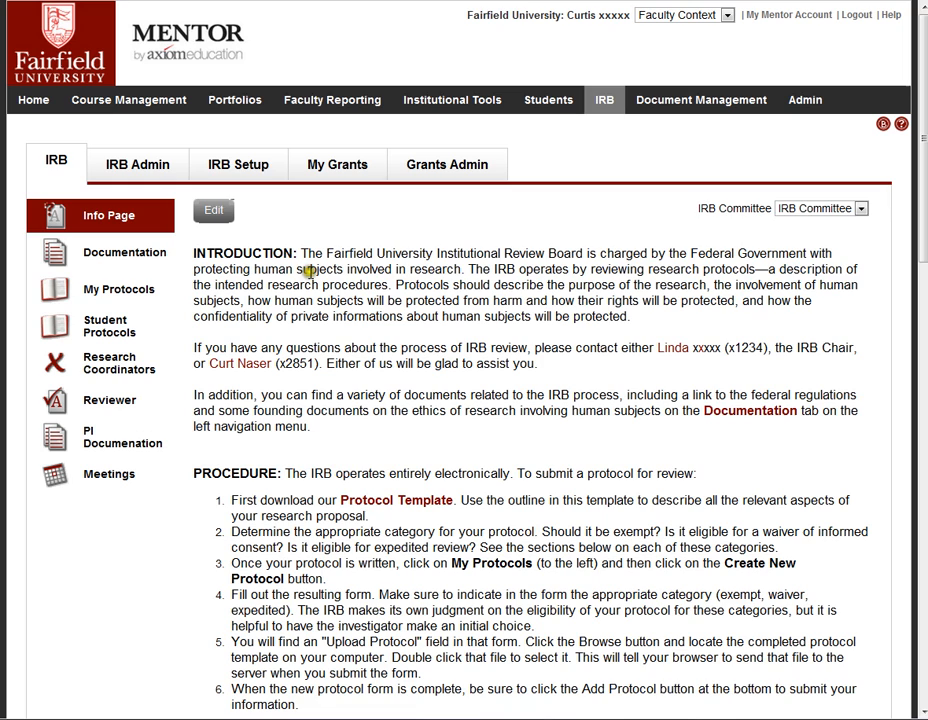
mouse_move(308, 272)
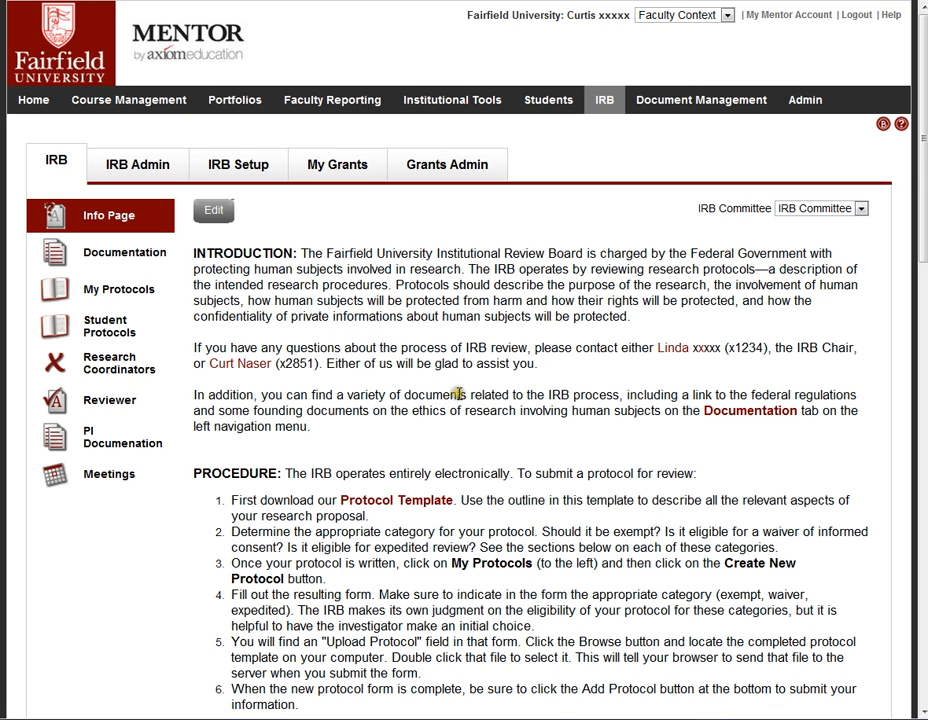
mouse_move(749, 410)
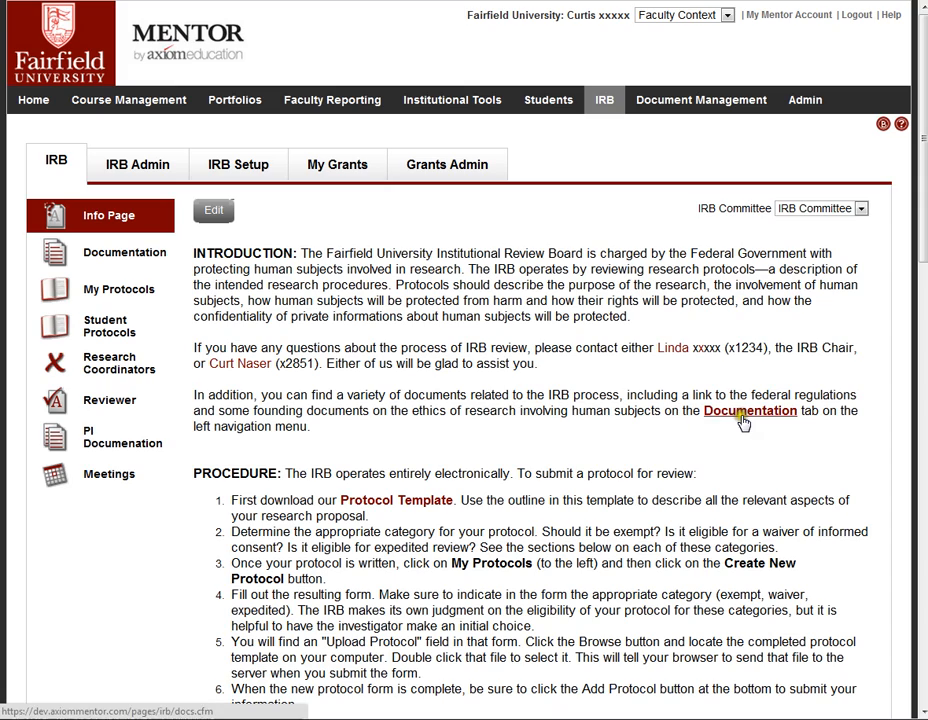
mouse_move(695, 480)
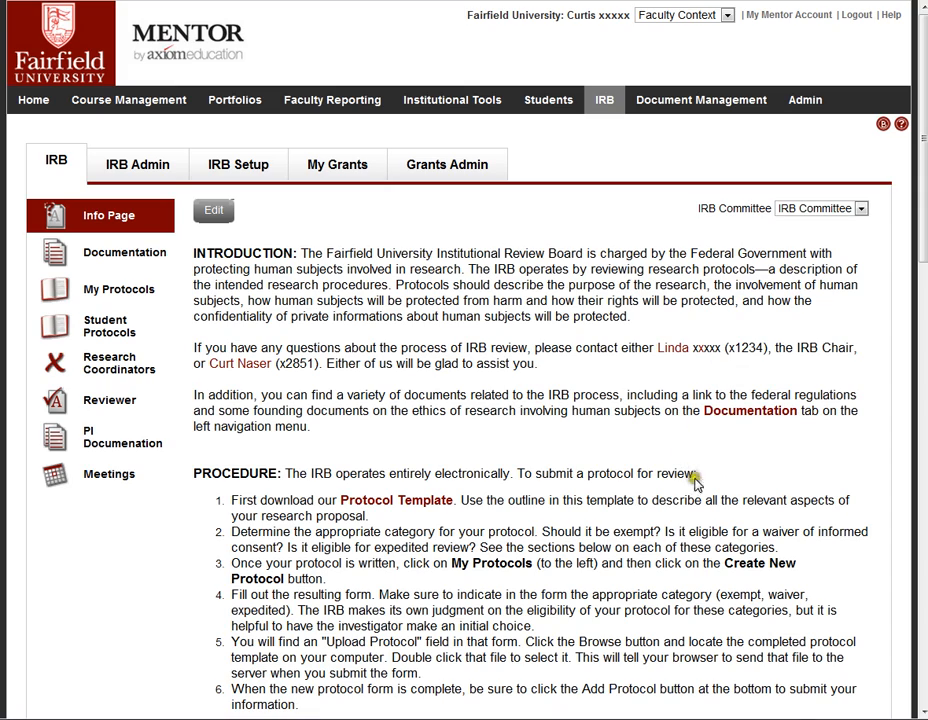
scroll(down, 3)
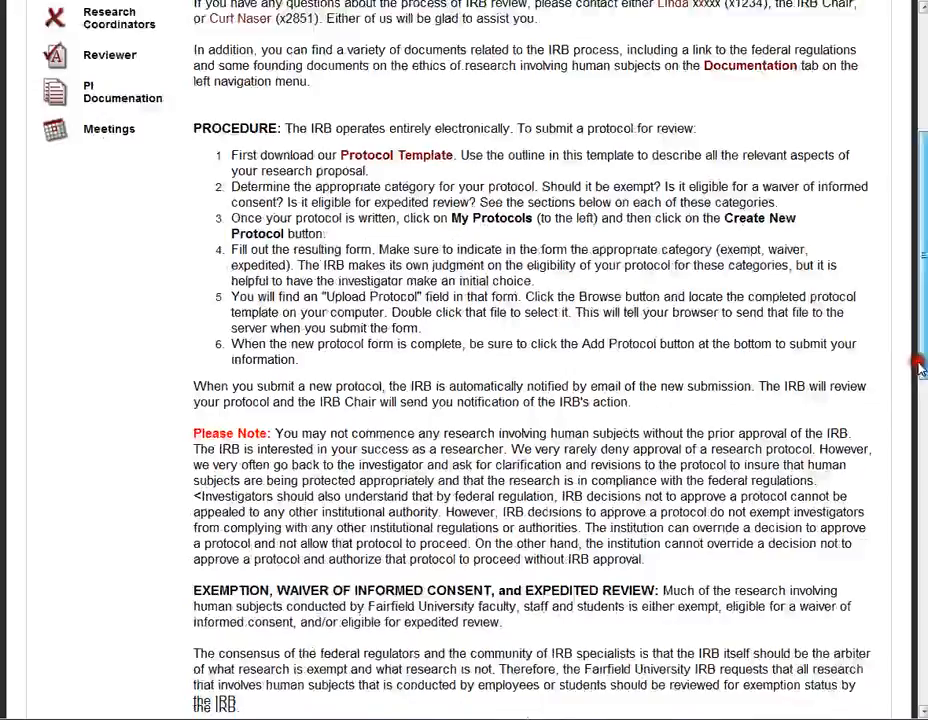
scroll(down, 3)
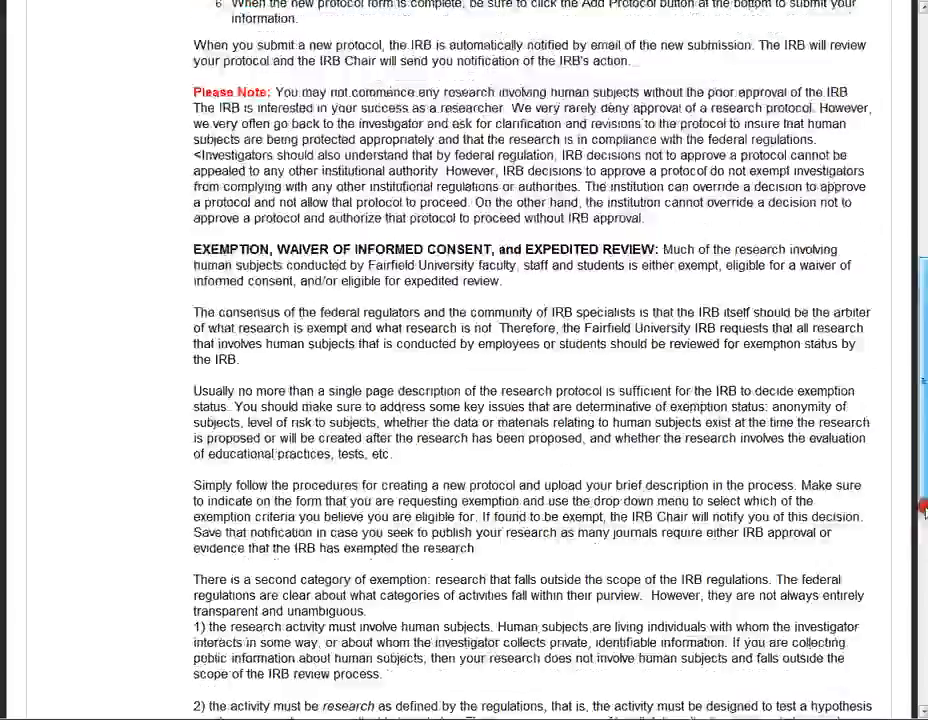
scroll(up, 3)
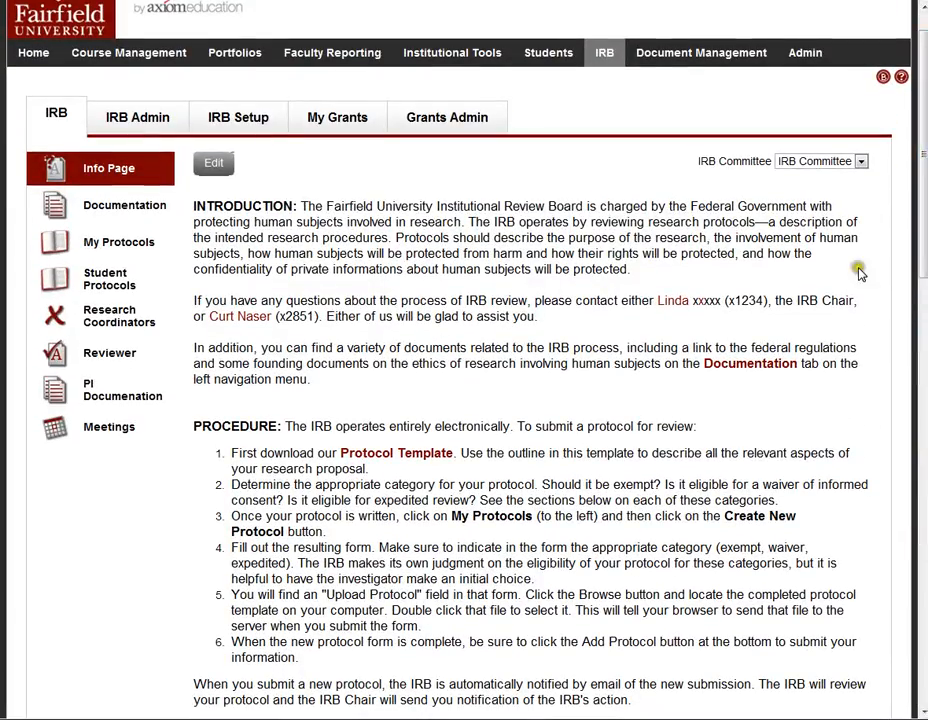
mouse_move(196, 203)
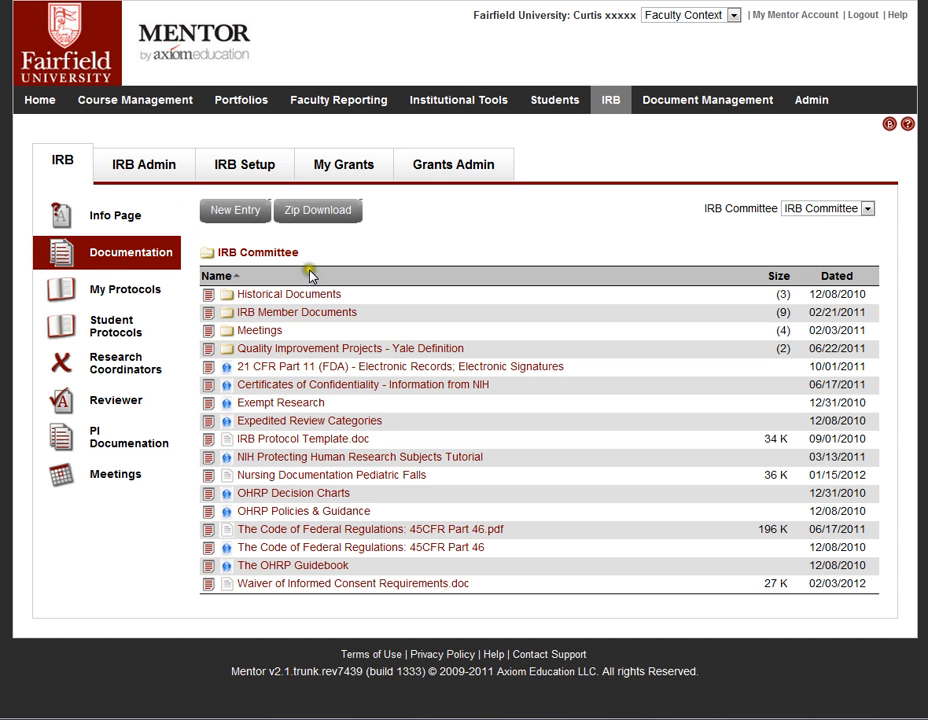
mouse_move(393, 275)
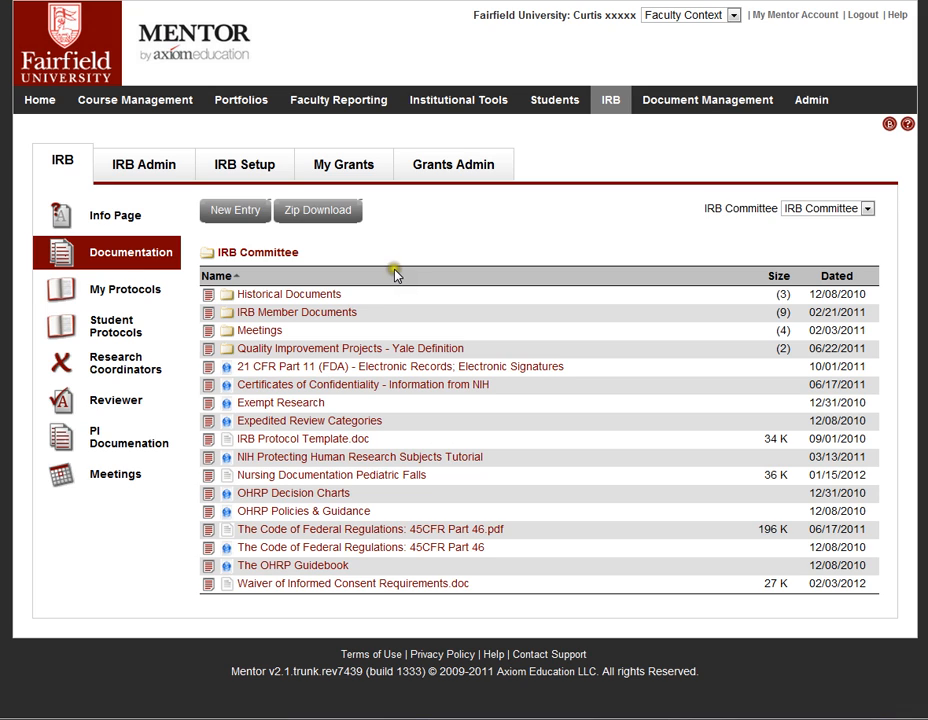
mouse_move(350, 380)
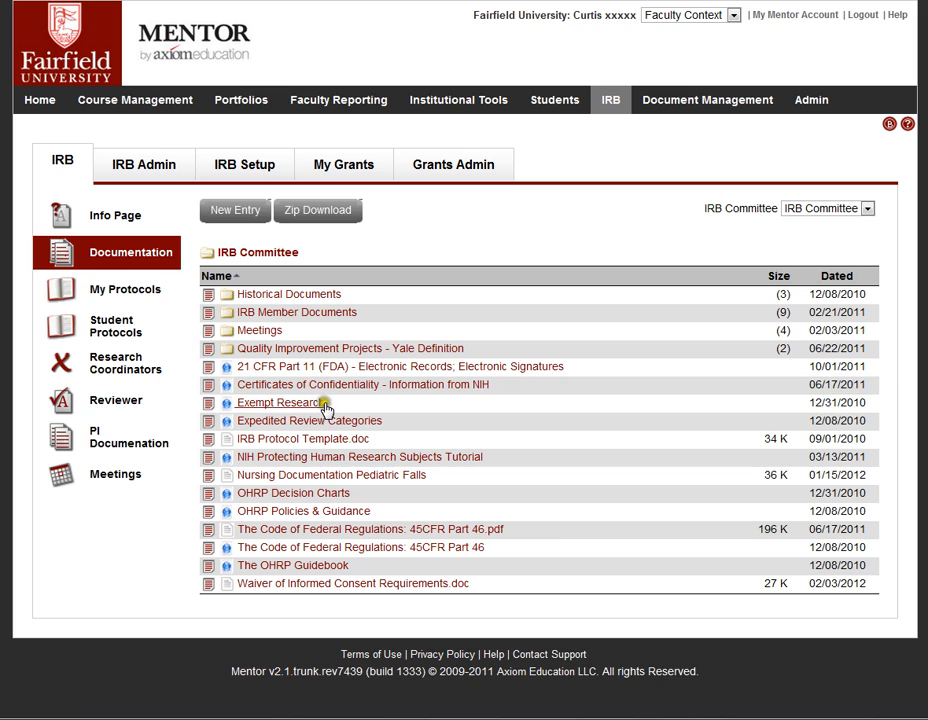
mouse_move(413, 509)
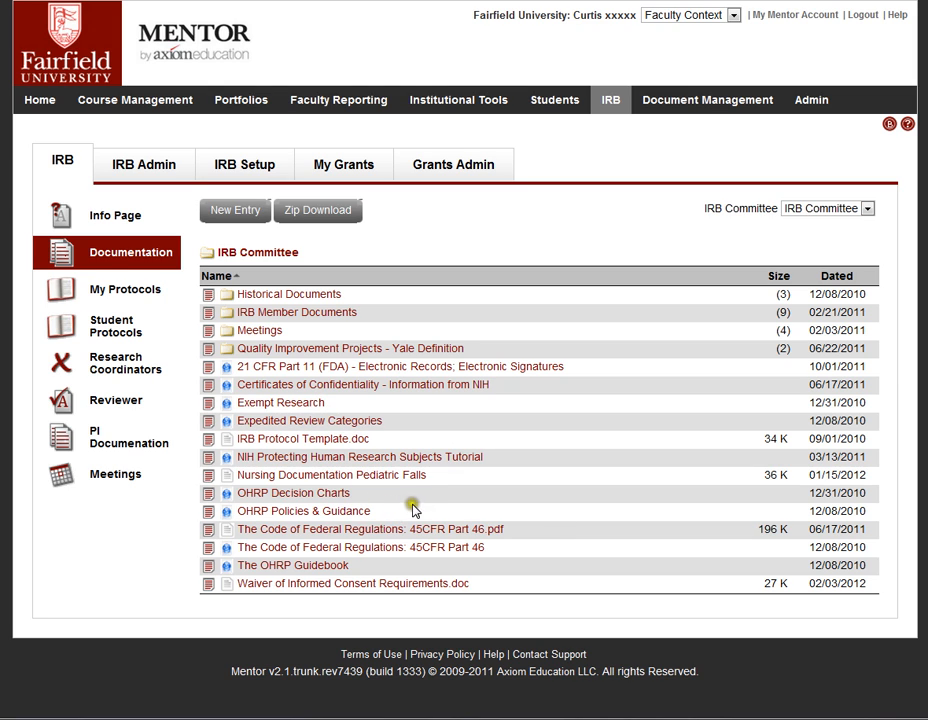
mouse_move(288, 294)
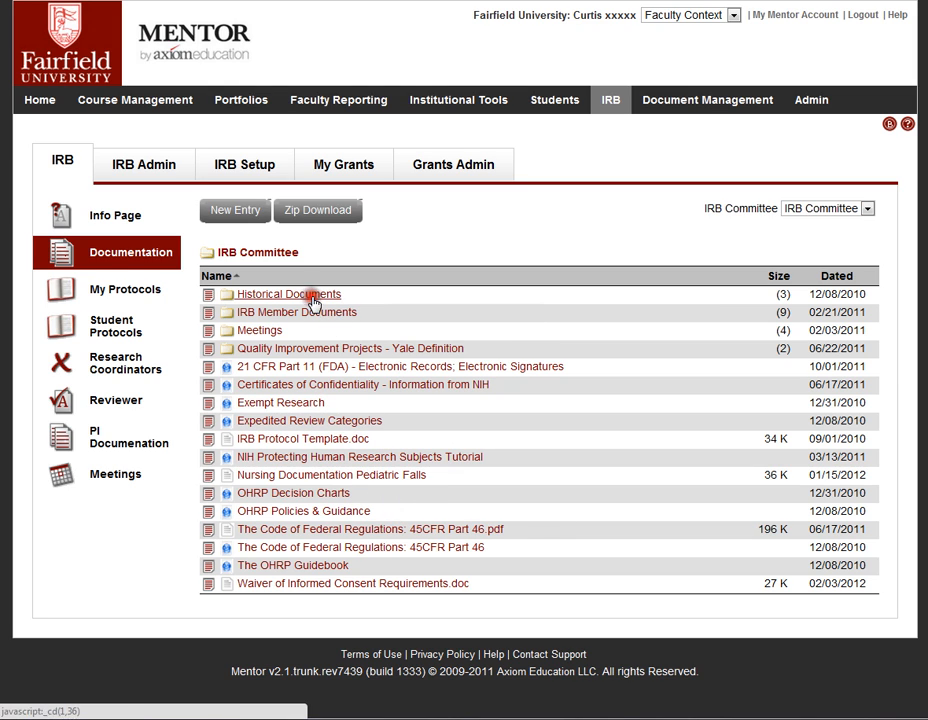
- Browse Historical Documents, return to IRB Committee, then list the four protocols in My Protocols
click(288, 294)
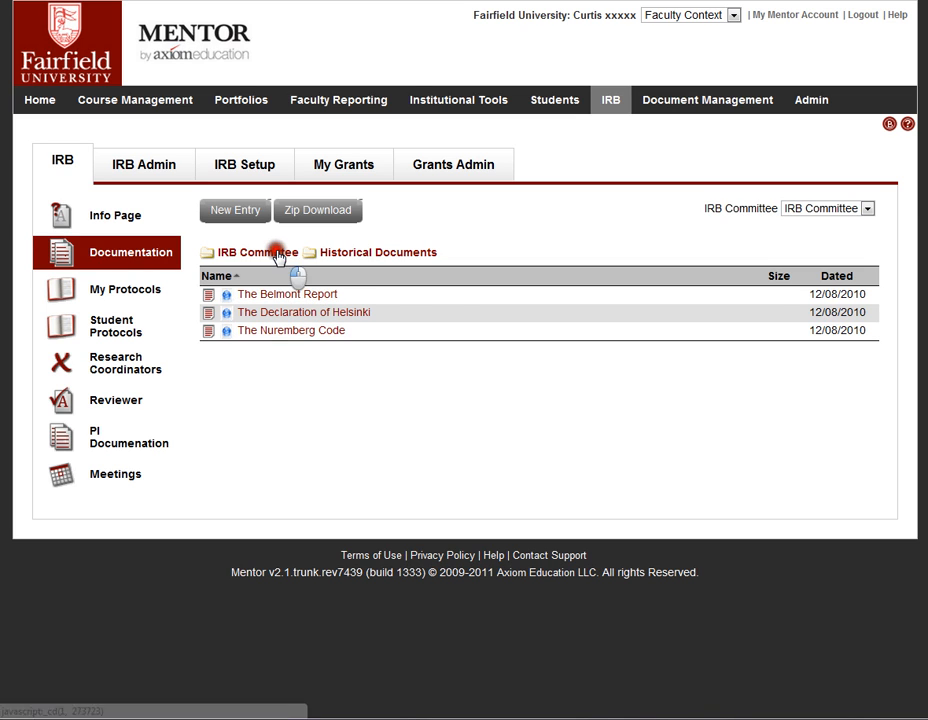
click(257, 252)
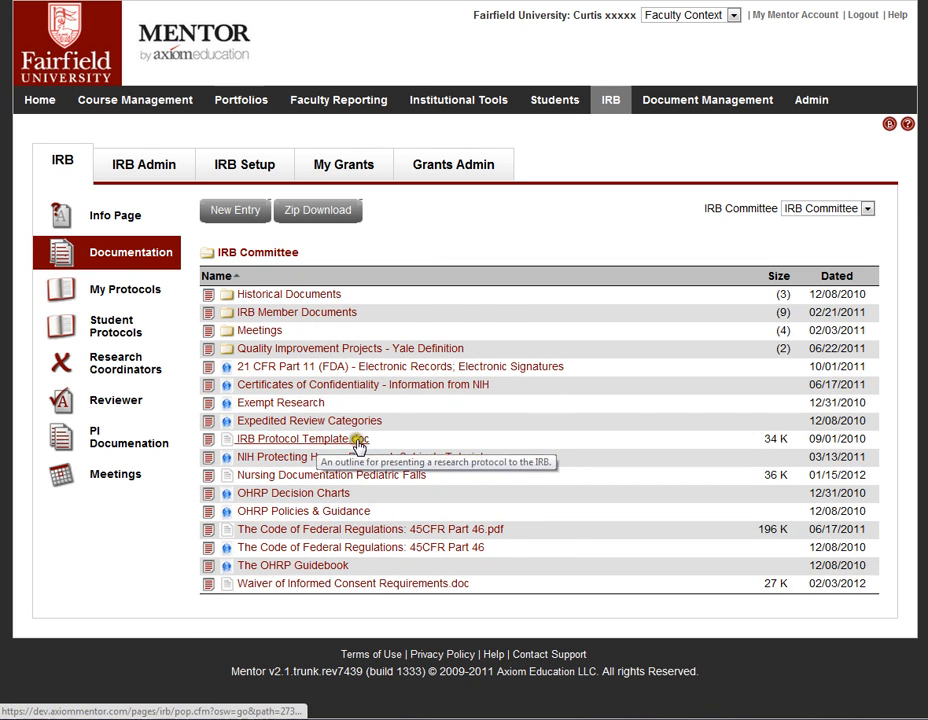
mouse_move(377, 366)
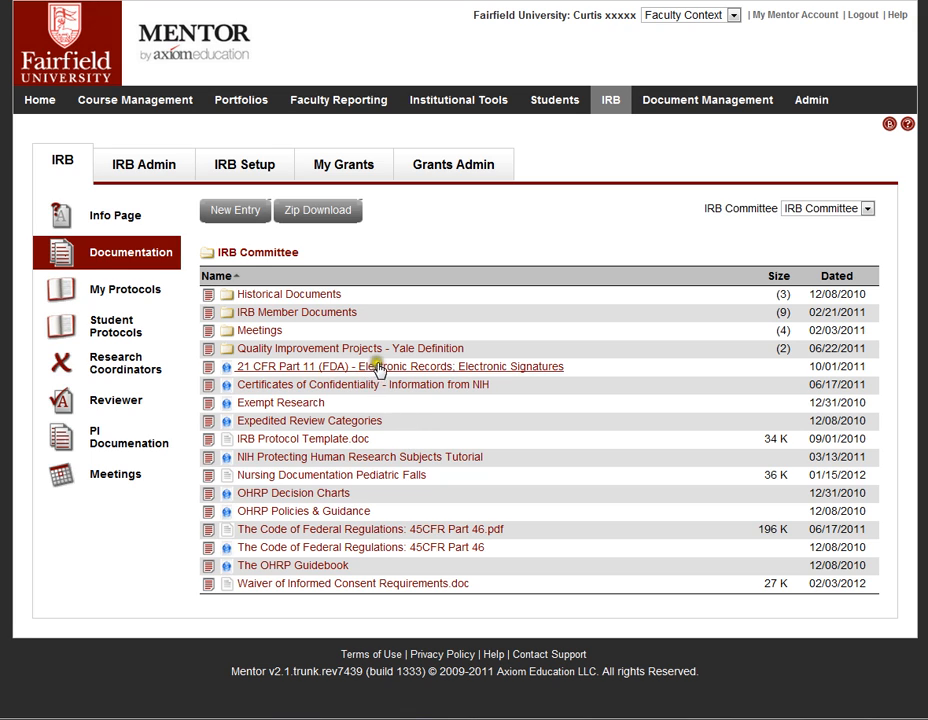
mouse_move(405, 425)
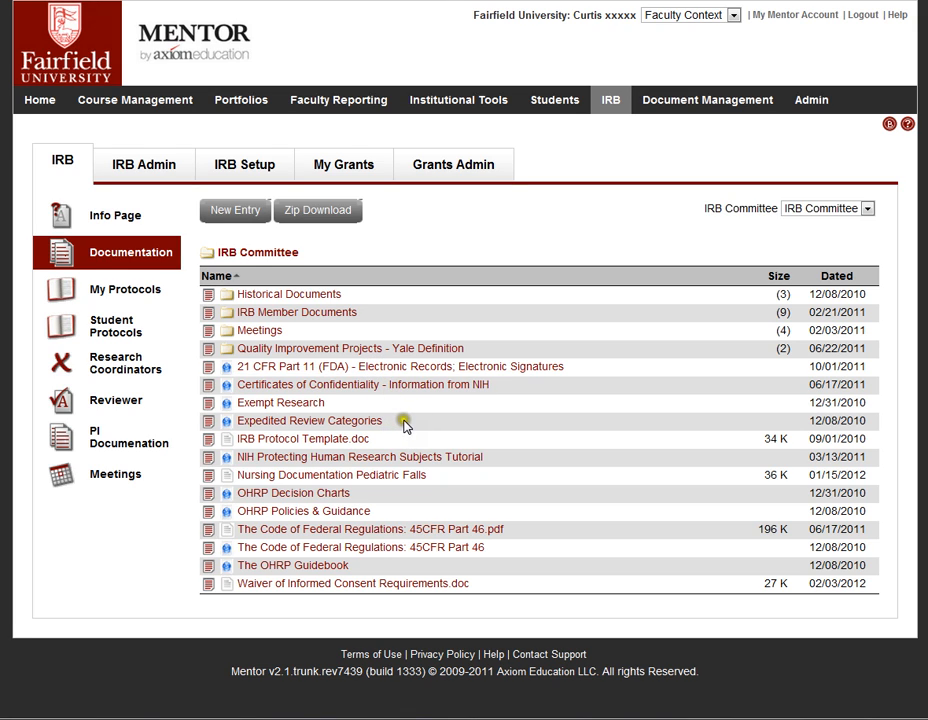
mouse_move(370, 325)
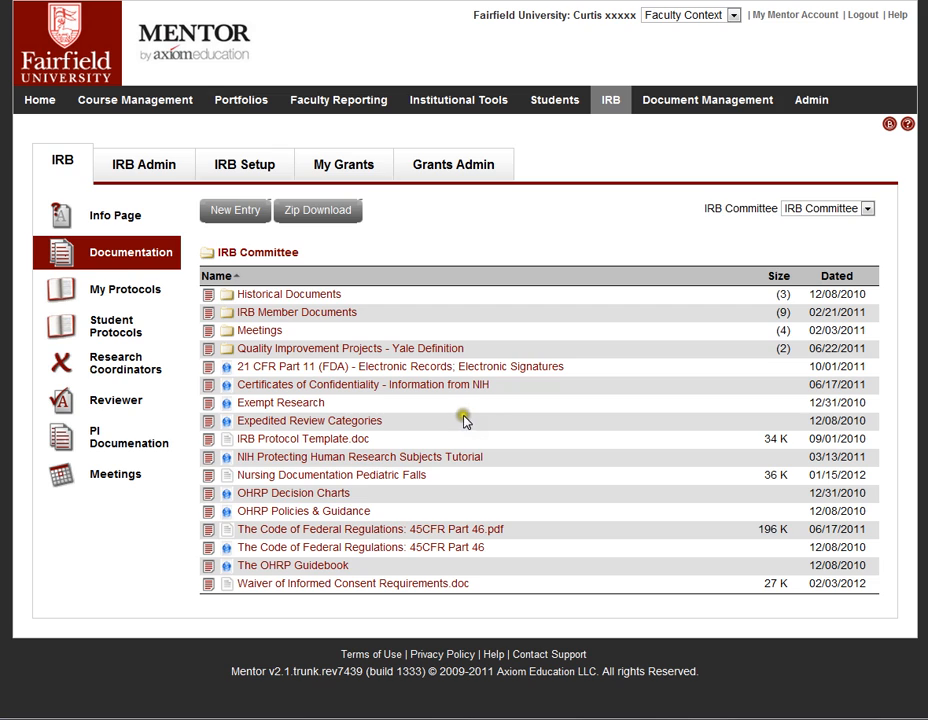
mouse_move(408, 414)
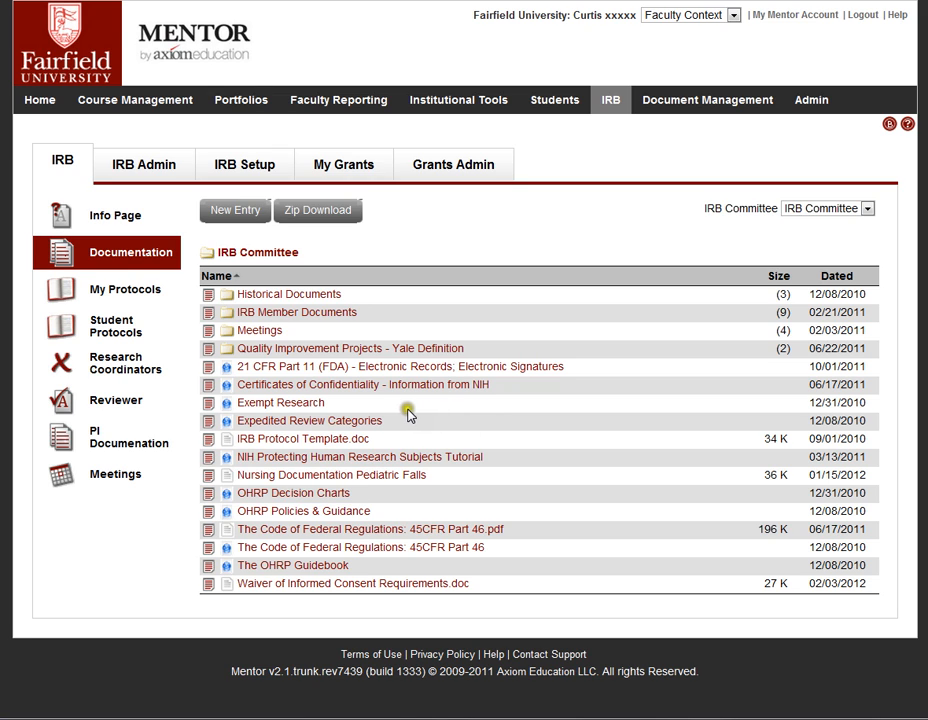
mouse_move(253, 402)
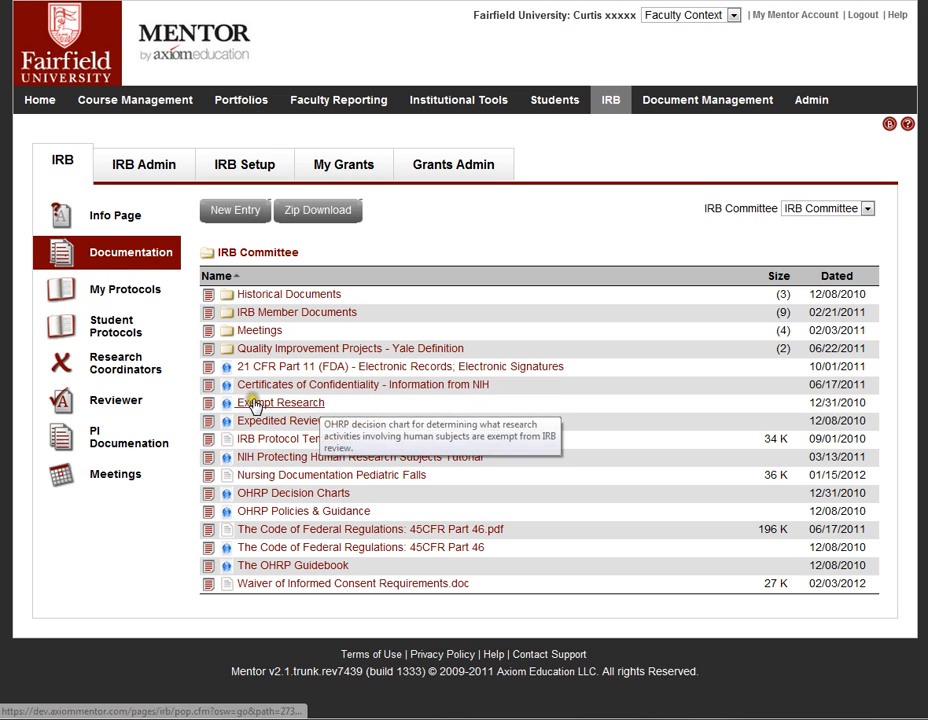
click(124, 289)
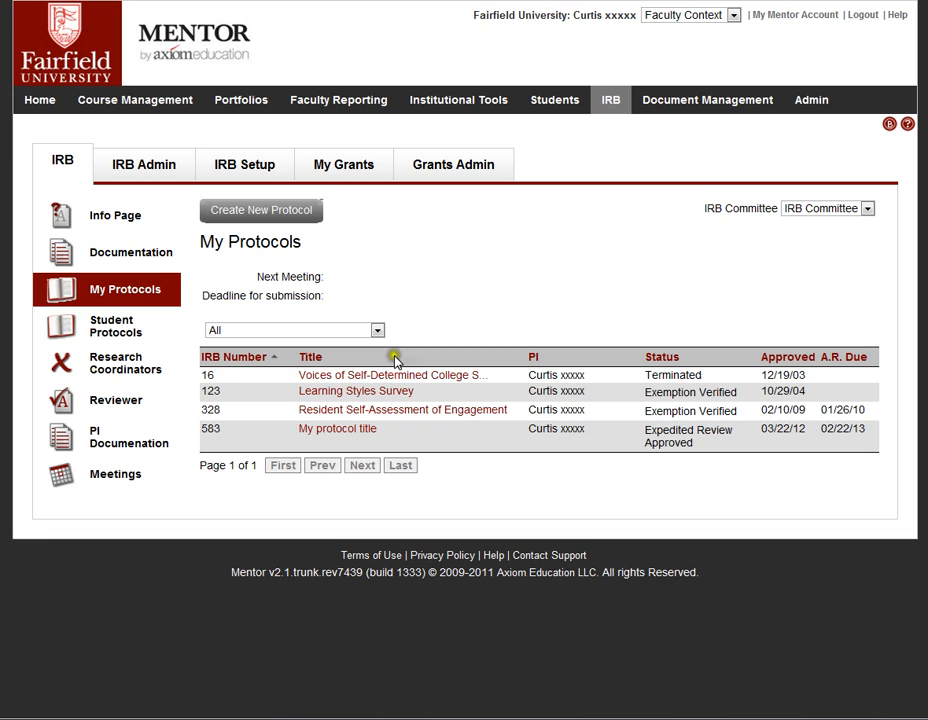
mouse_move(467, 427)
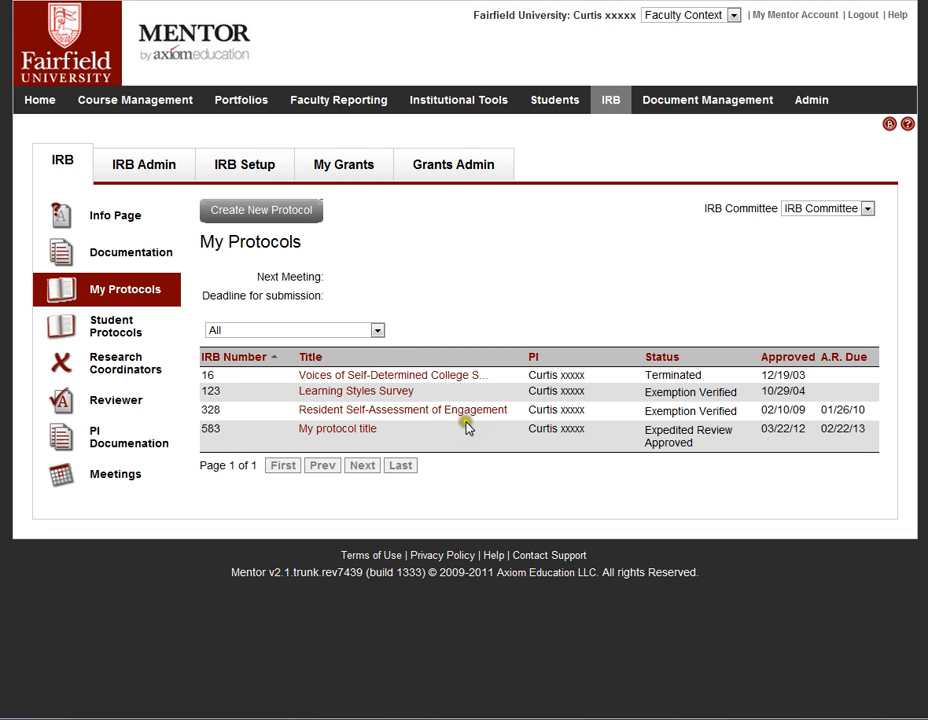
mouse_move(520, 435)
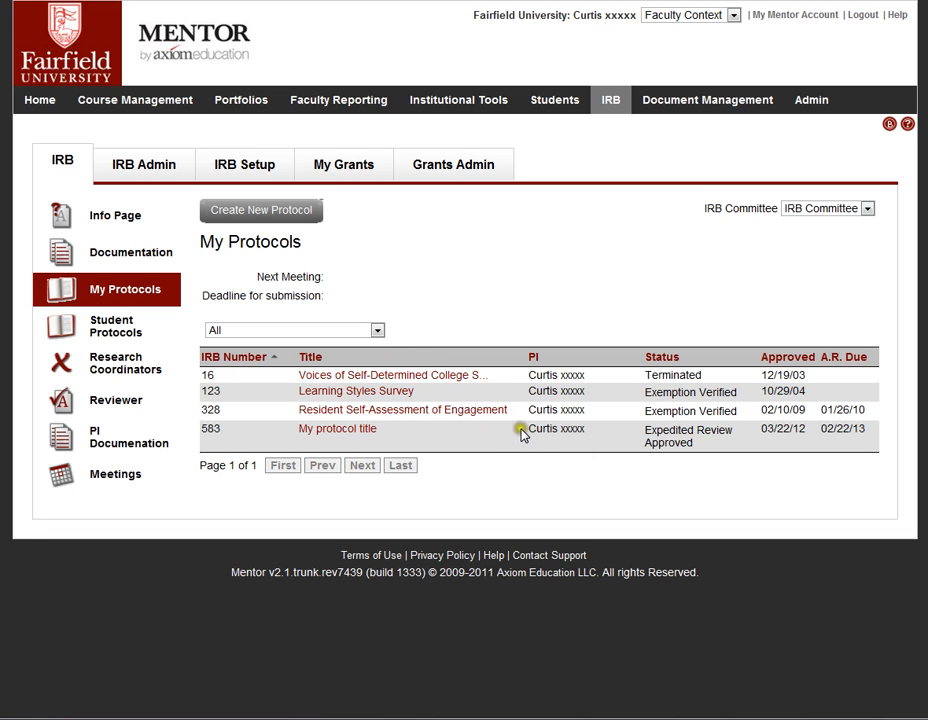
mouse_move(565, 441)
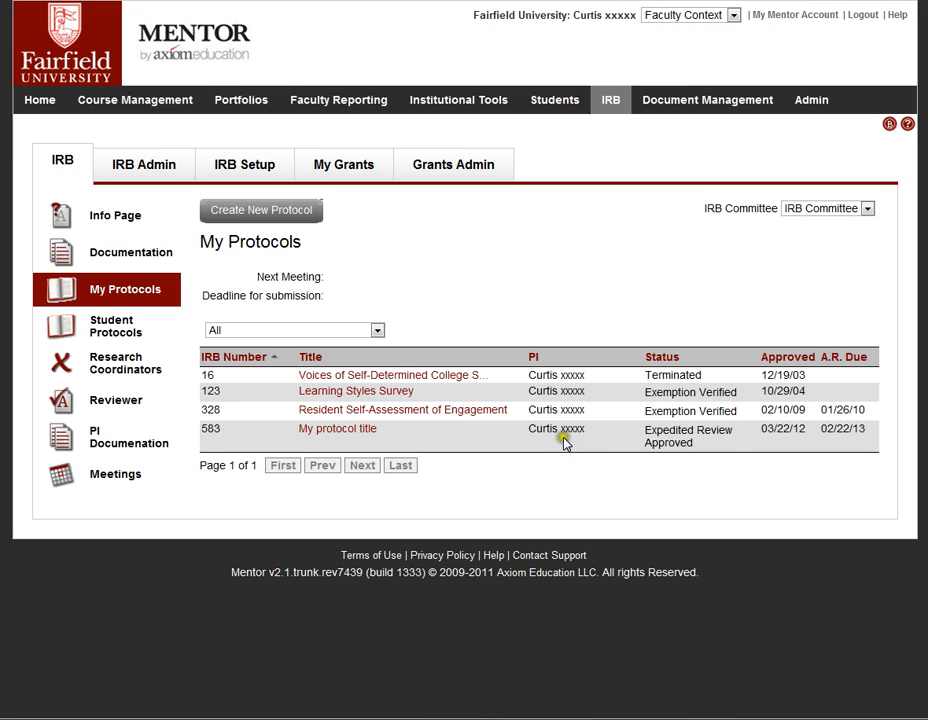
mouse_move(590, 438)
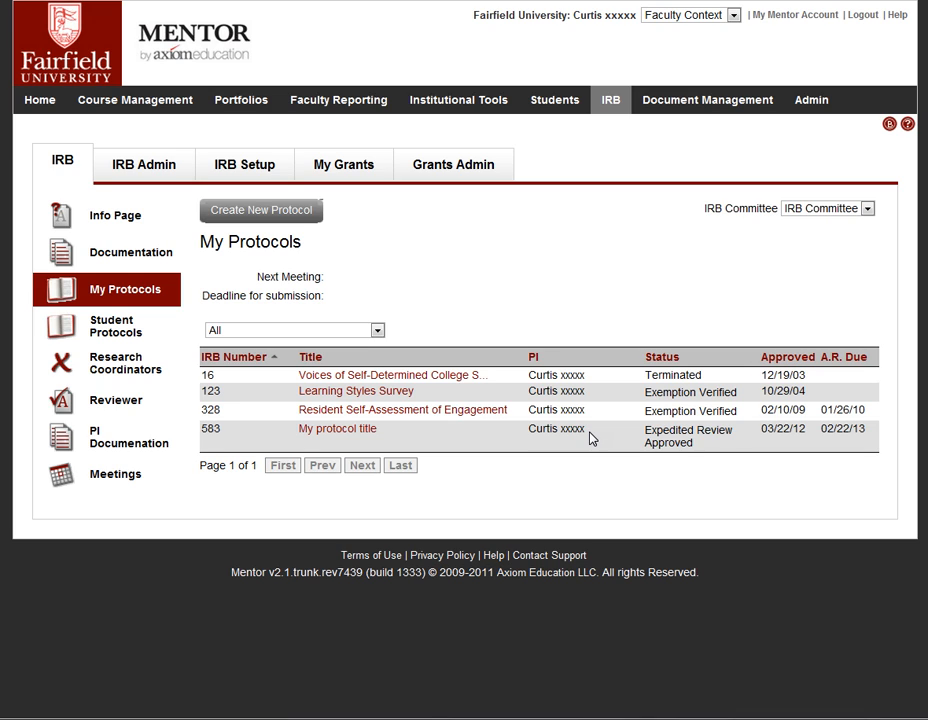
mouse_move(596, 413)
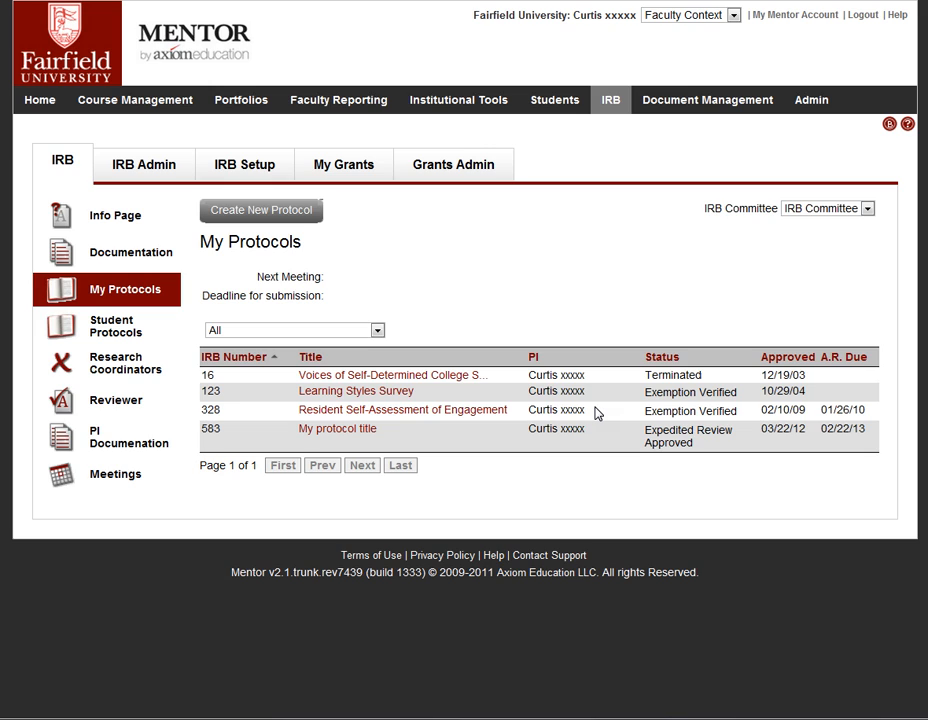
mouse_move(595, 410)
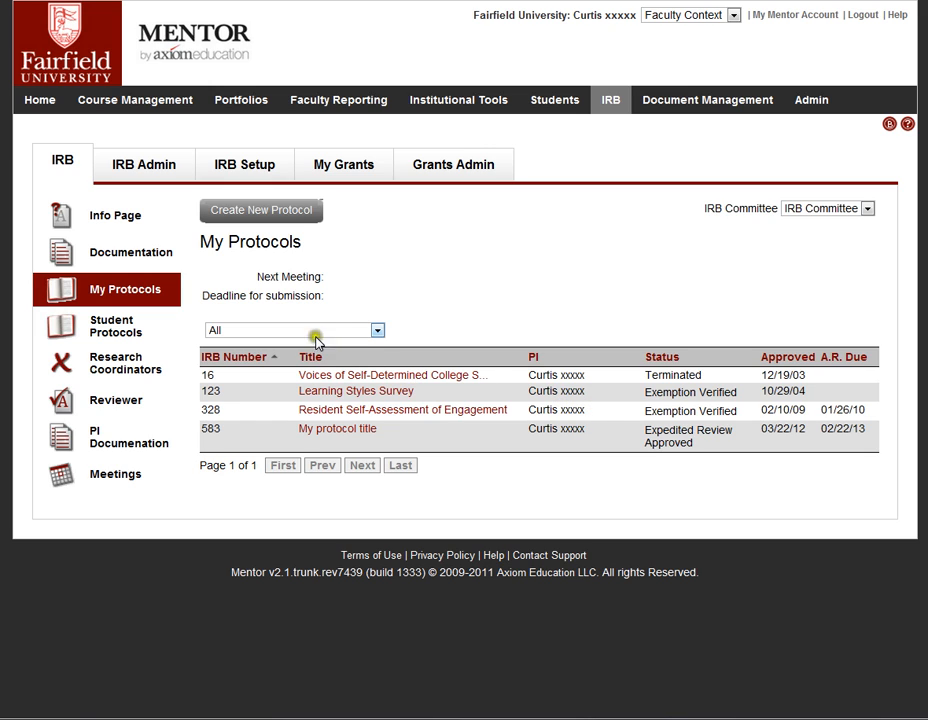
mouse_move(337, 428)
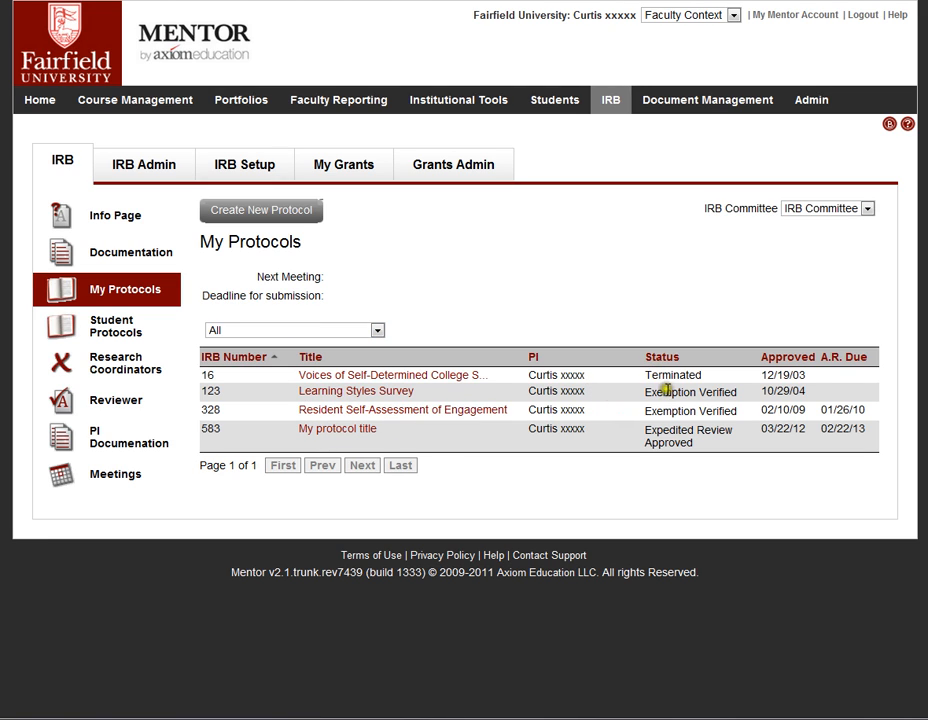
mouse_move(749, 388)
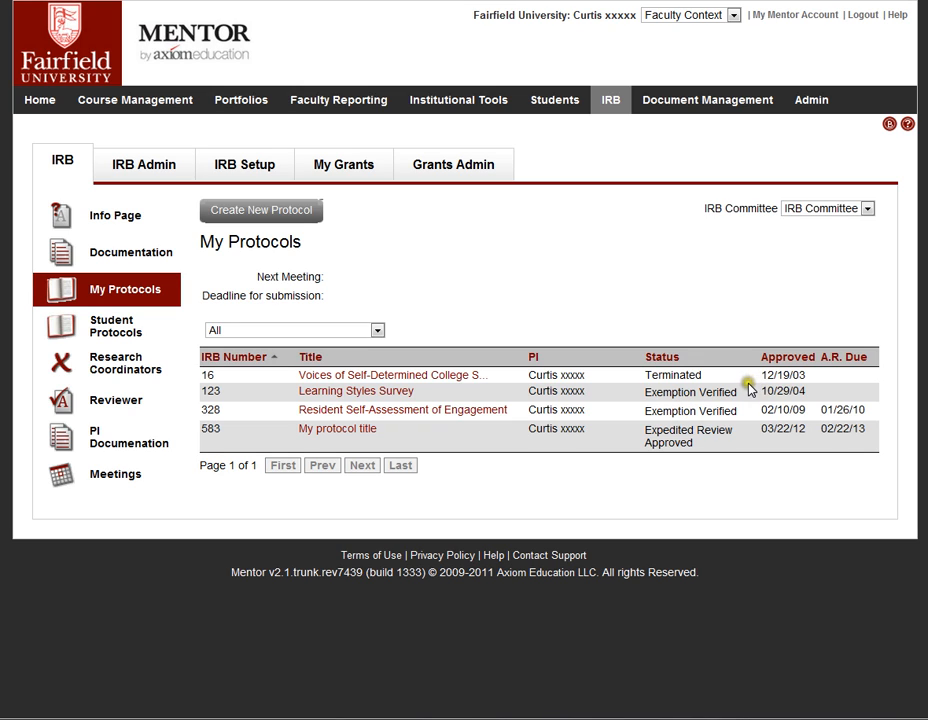
mouse_move(835, 390)
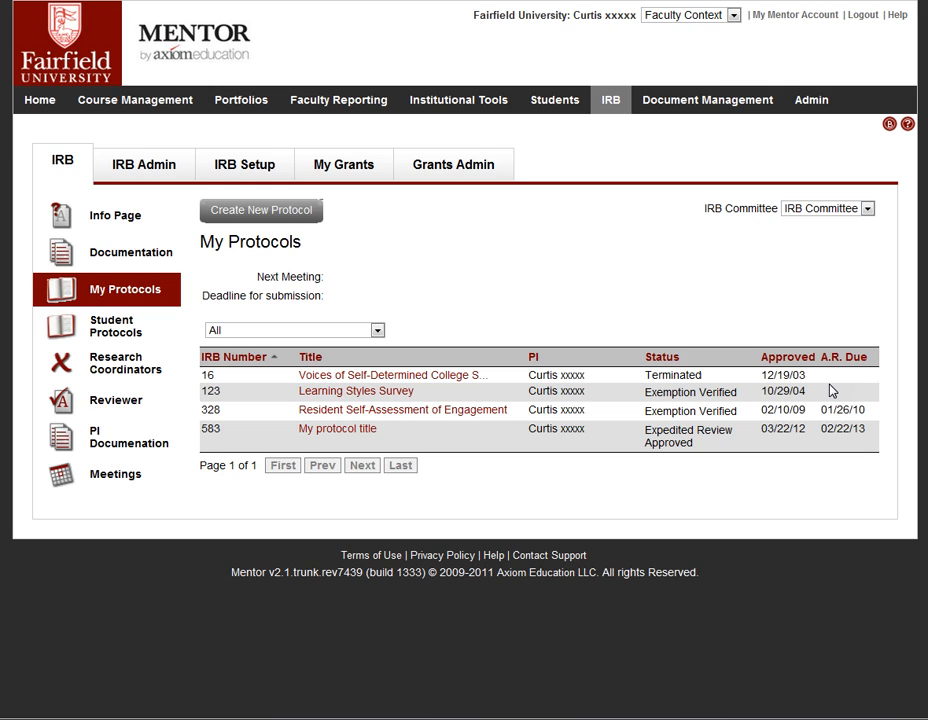
mouse_move(417, 390)
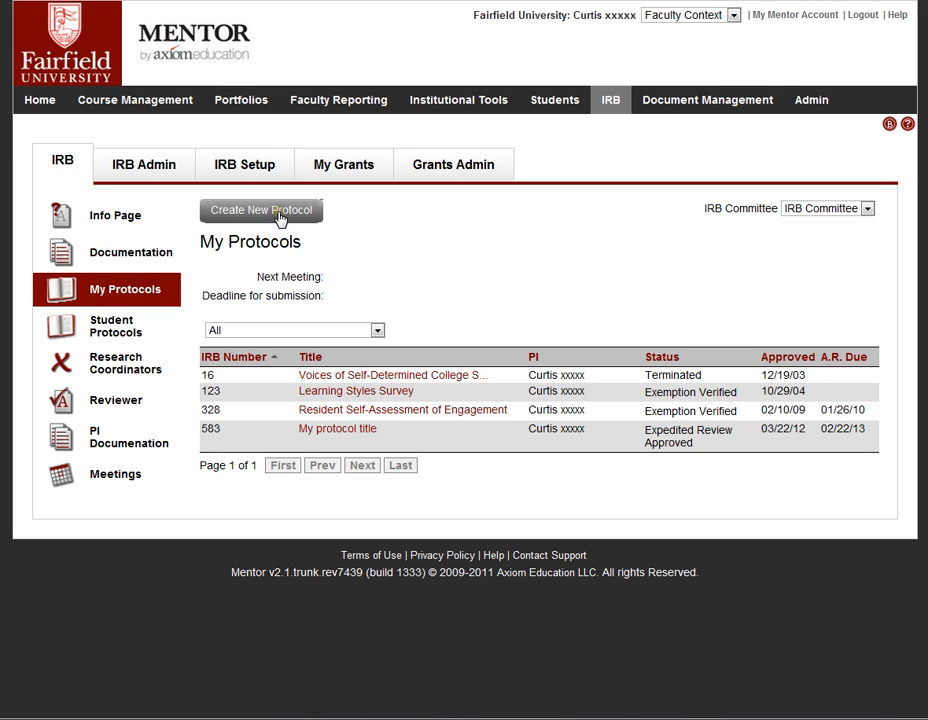
- Create a new protocol, keep Faculty as P.I. type, and focus the Co-P.I.'s field
click(261, 210)
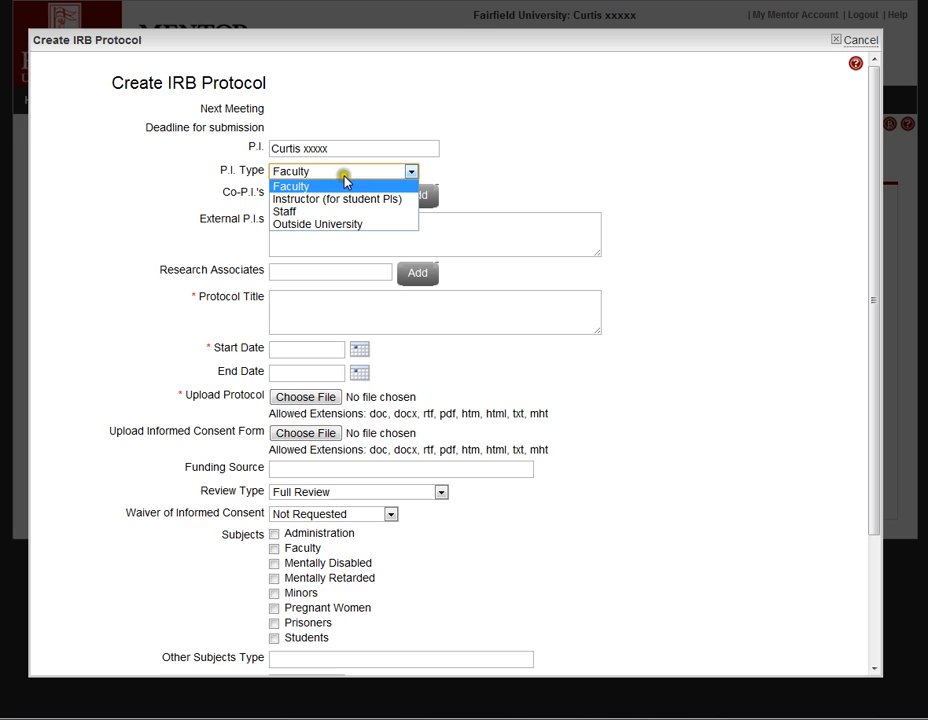
click(291, 186)
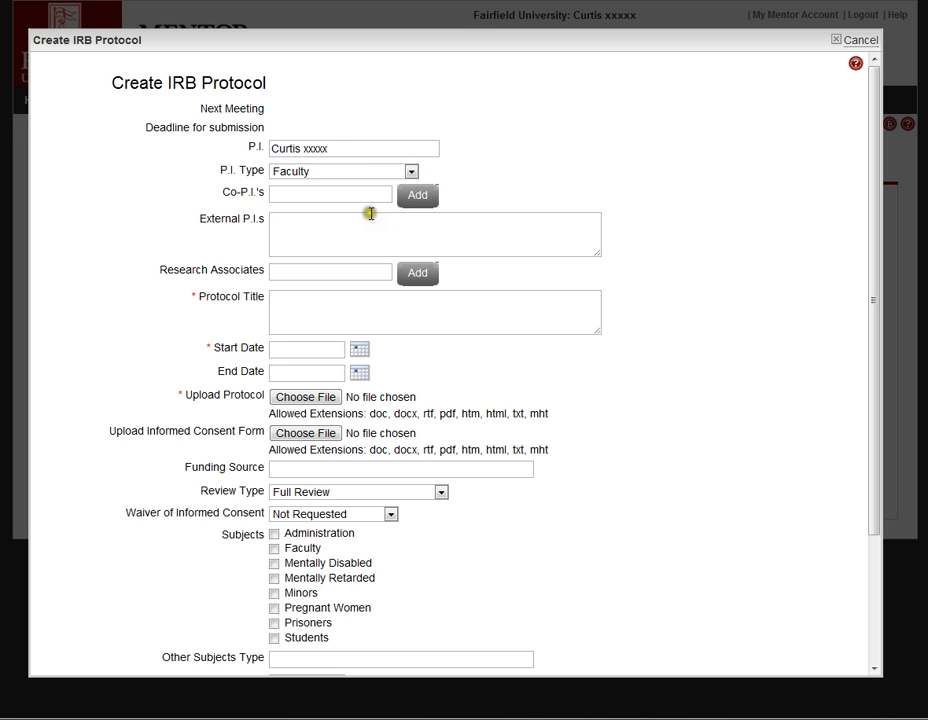
click(330, 193)
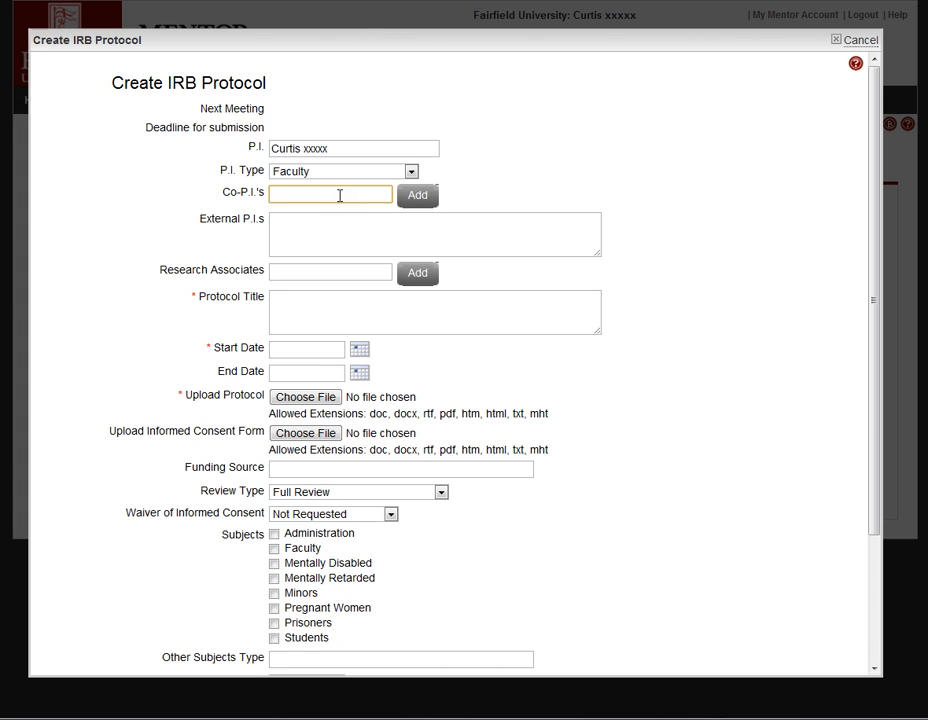
mouse_move(330, 211)
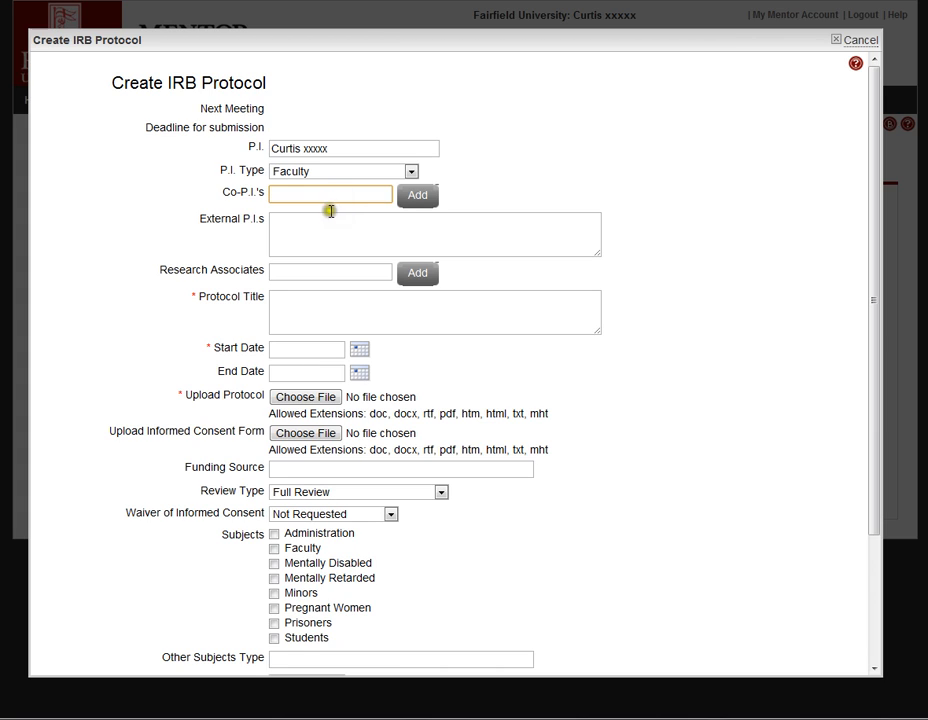
- Enter external P.I. 'John Doe' with an email starting 'jdo' in the protocol form
click(435, 234)
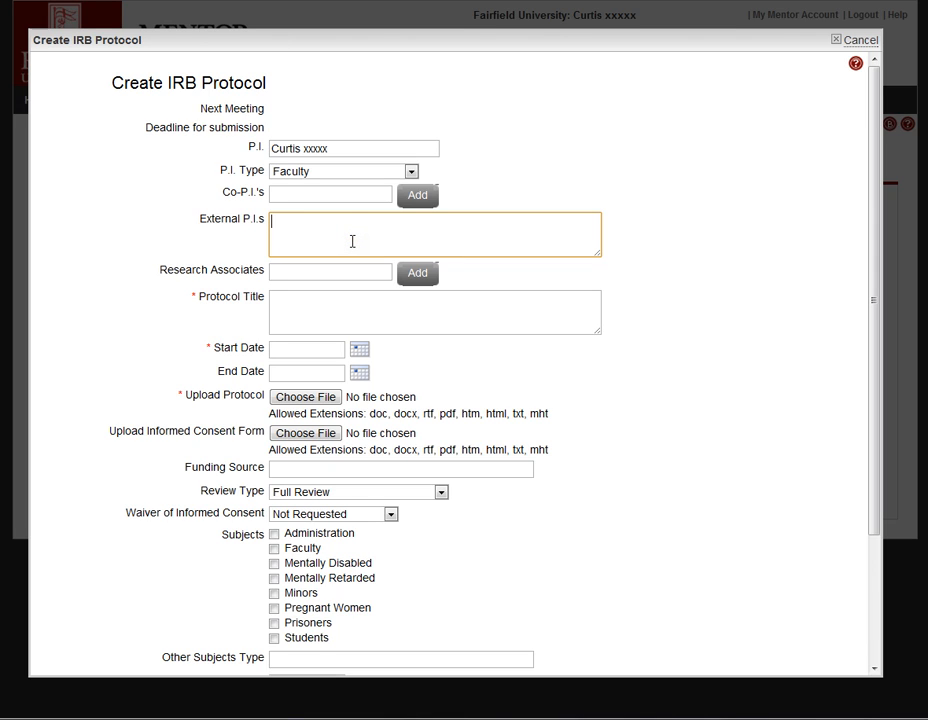
text(John)
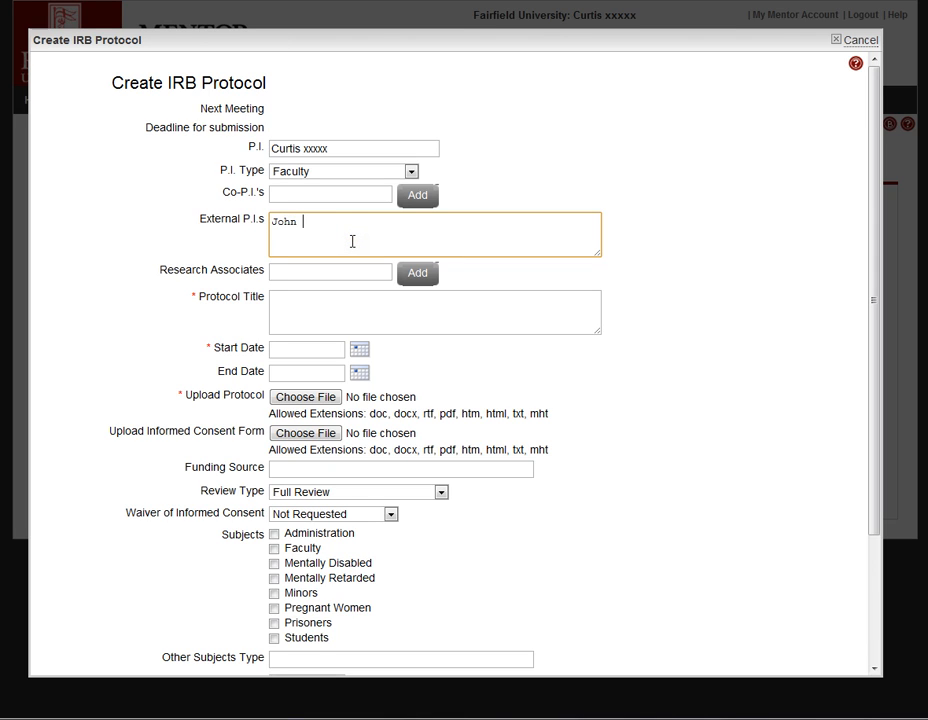
text(Doe)
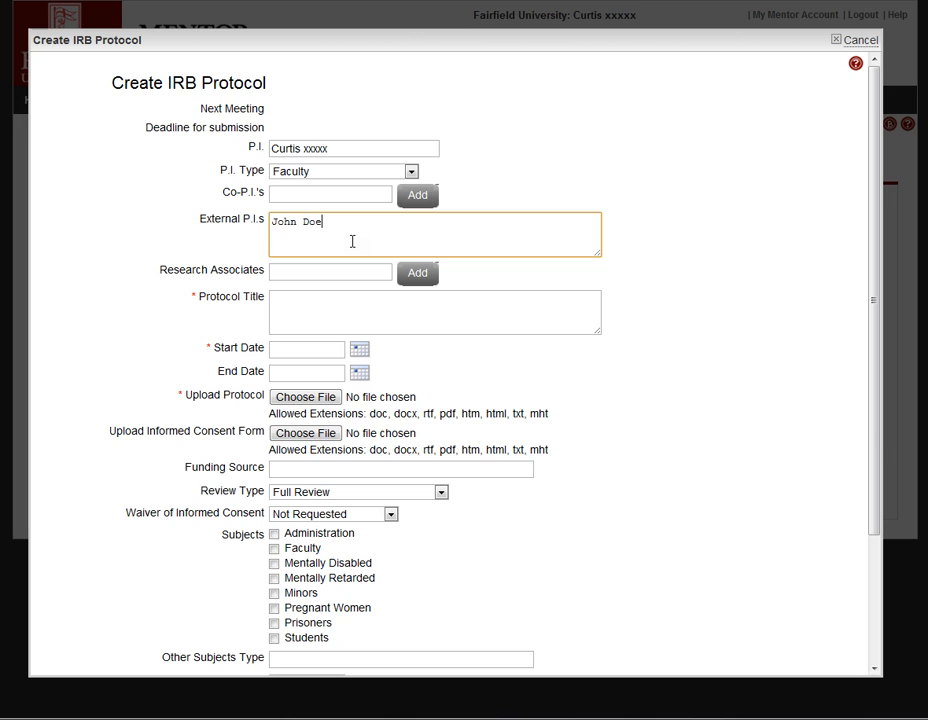
text(,jdoe@...)
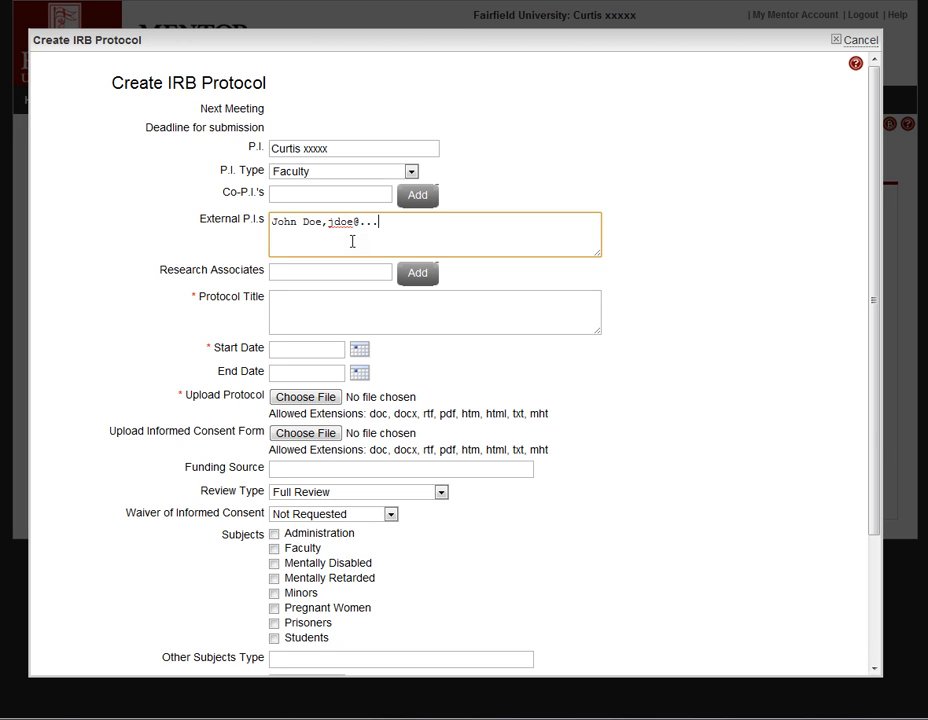
click(330, 272)
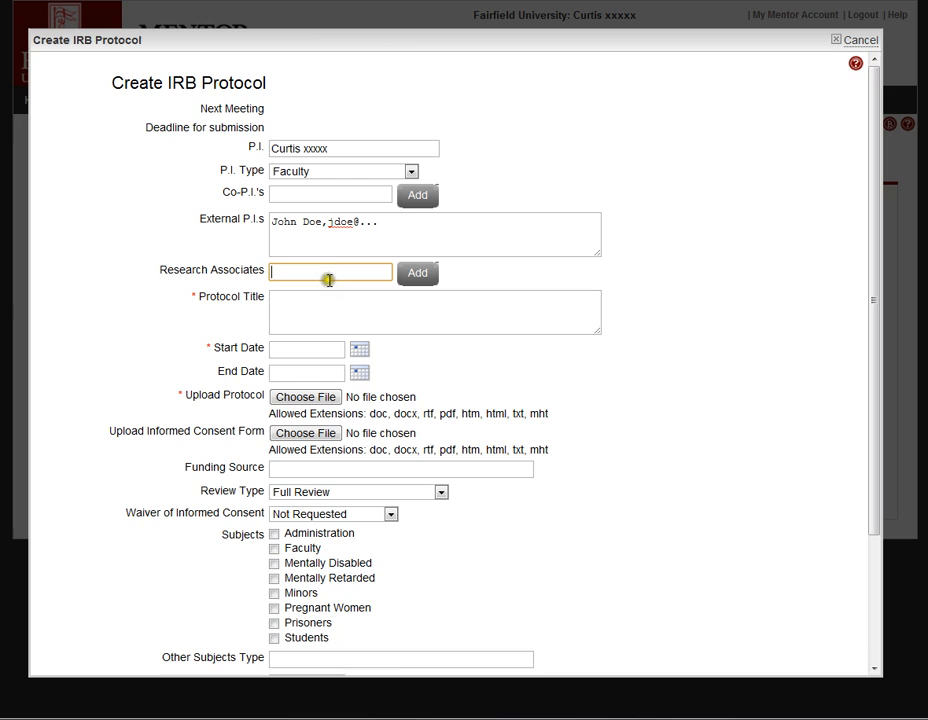
click(330, 194)
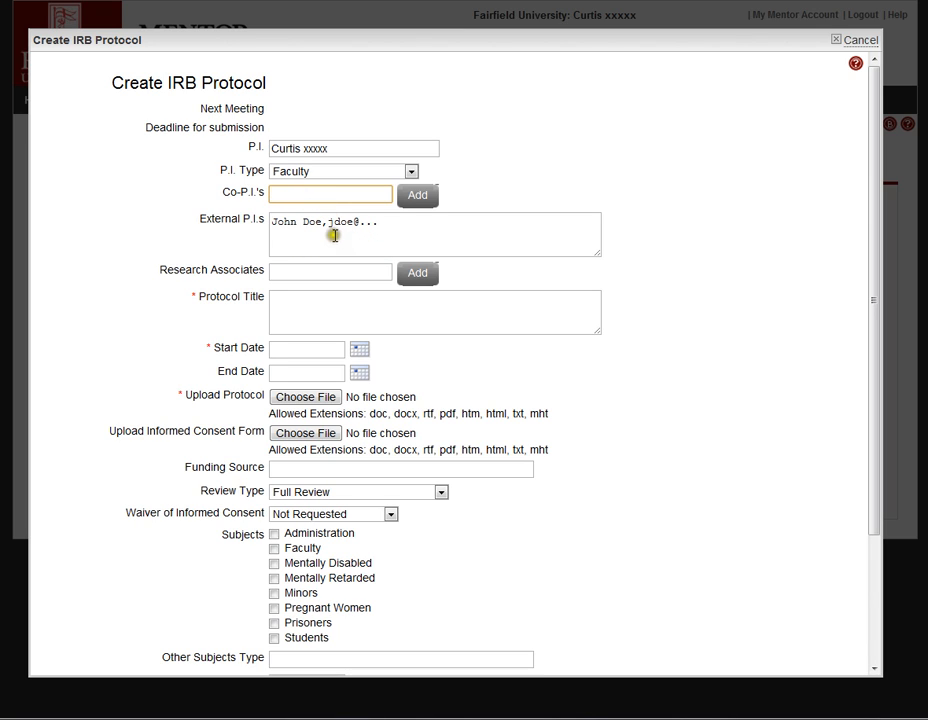
mouse_move(360, 259)
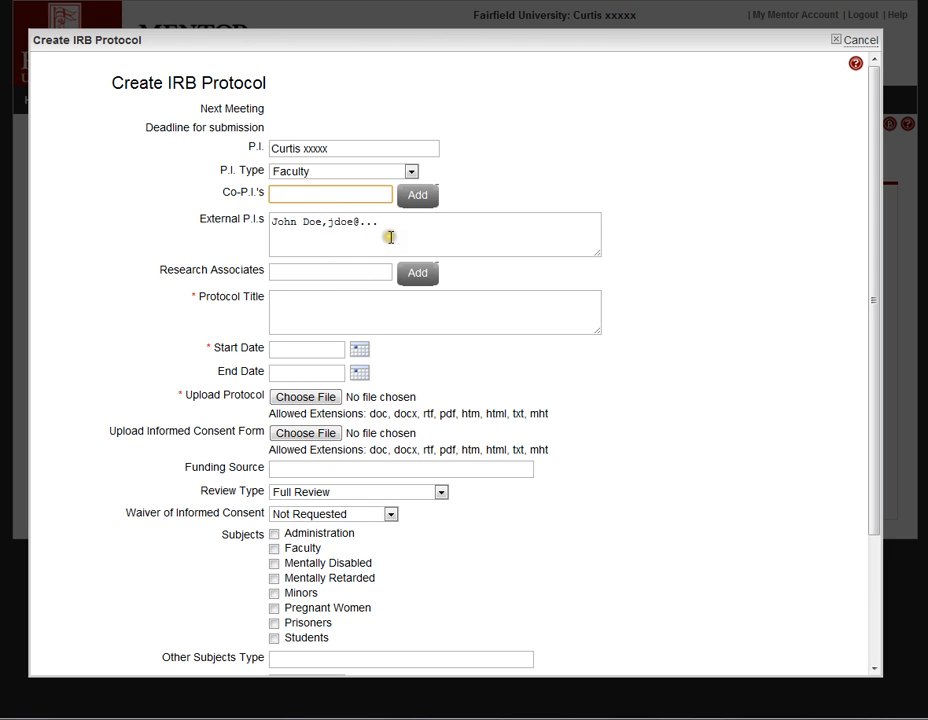
click(435, 312)
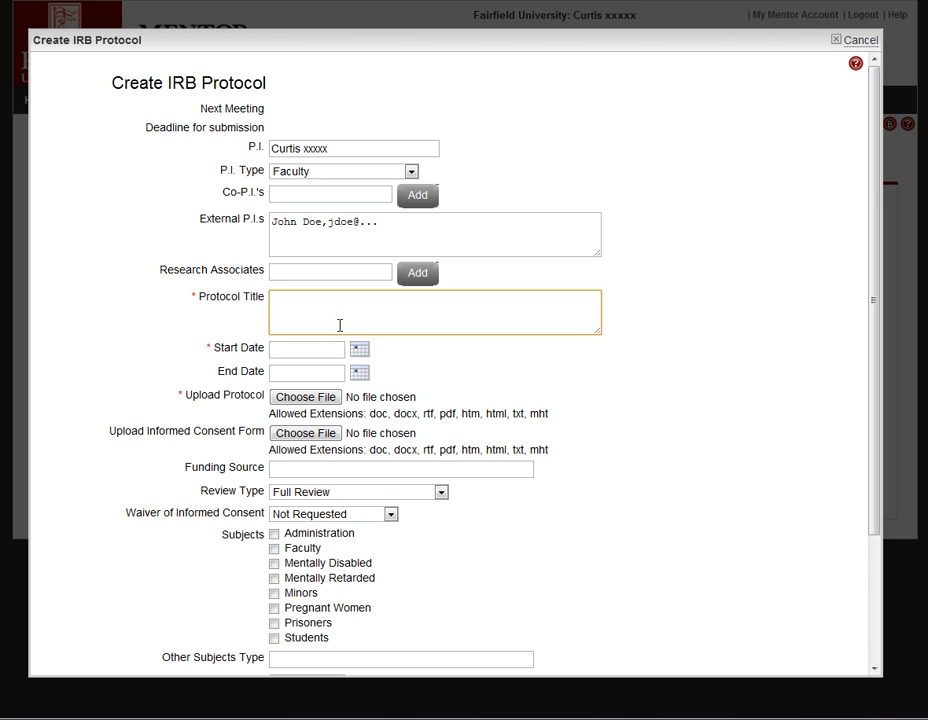
- Enter protocol title 'My Investigation' and a start date of 05/18/2012
text(My in)
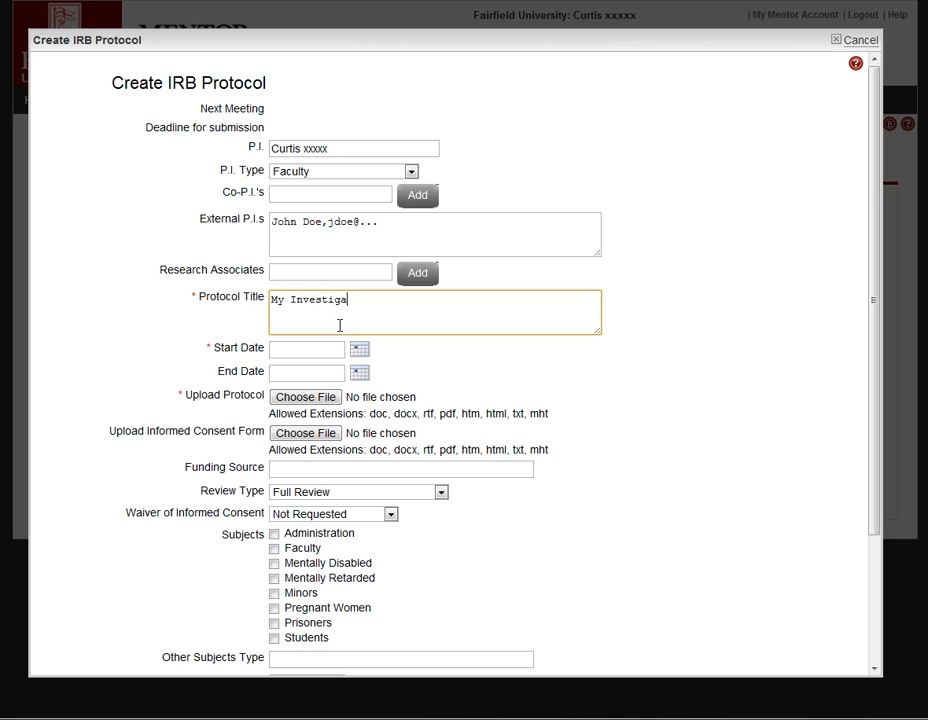
click(359, 348)
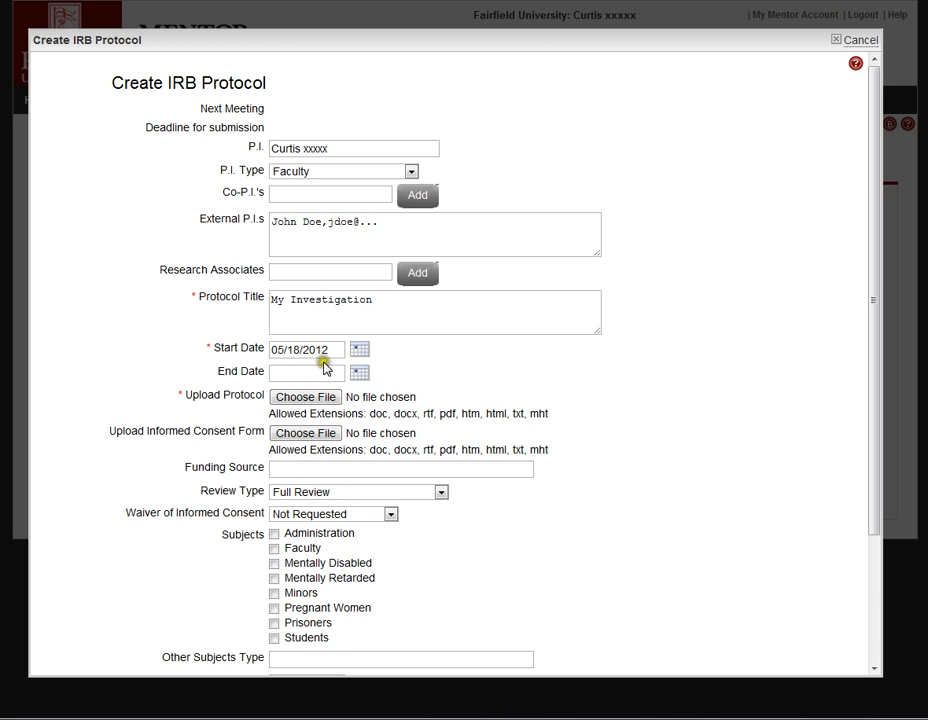
mouse_move(320, 375)
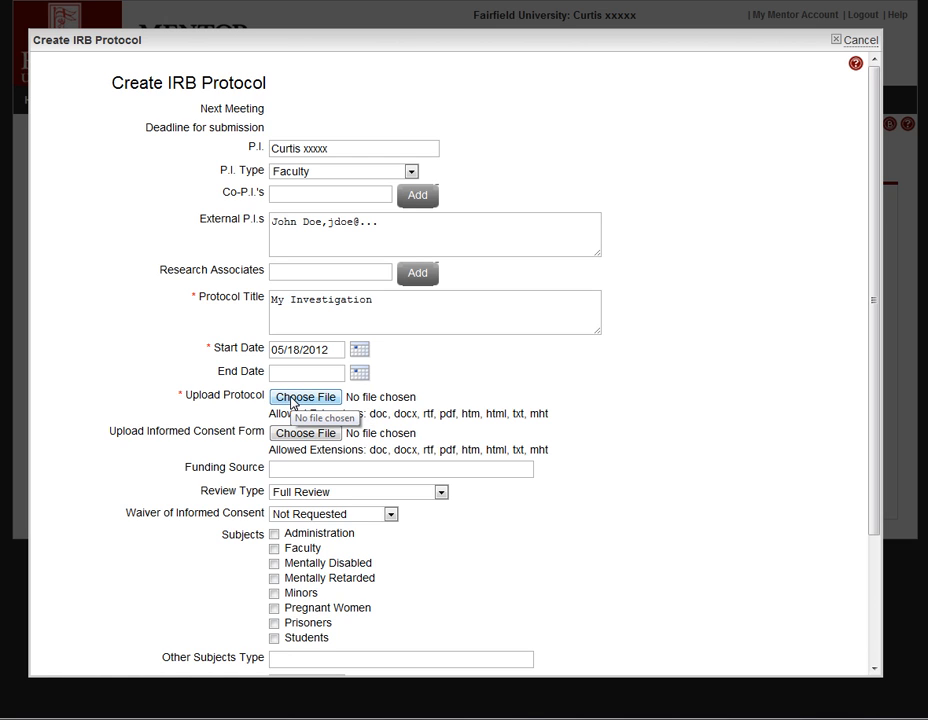
- Upload test.docx from the file picker as the protocol document
click(305, 397)
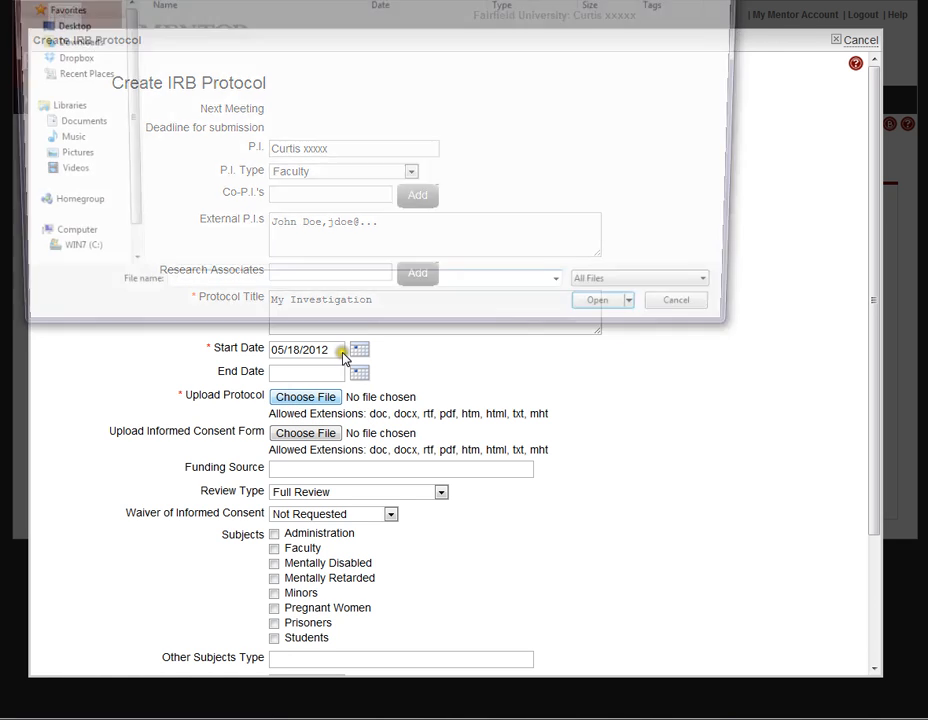
click(305, 397)
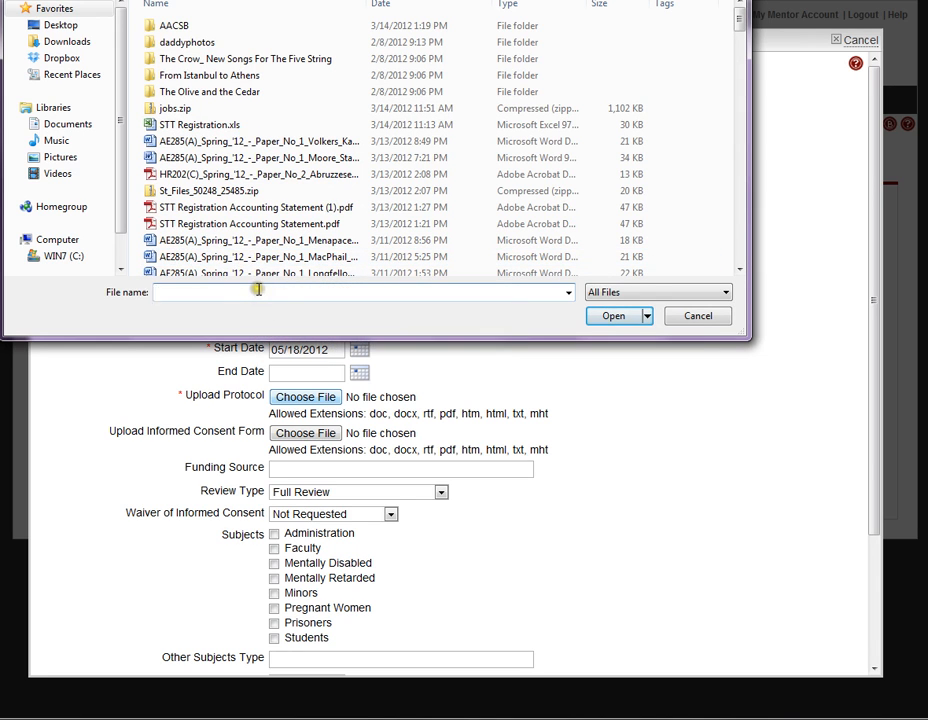
text(Test)
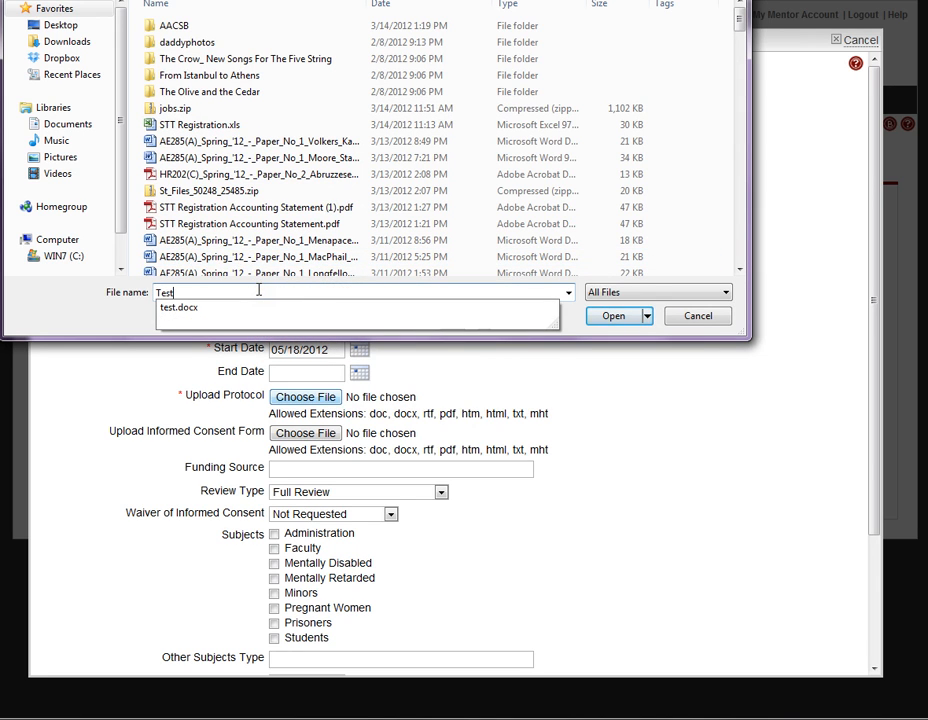
click(613, 316)
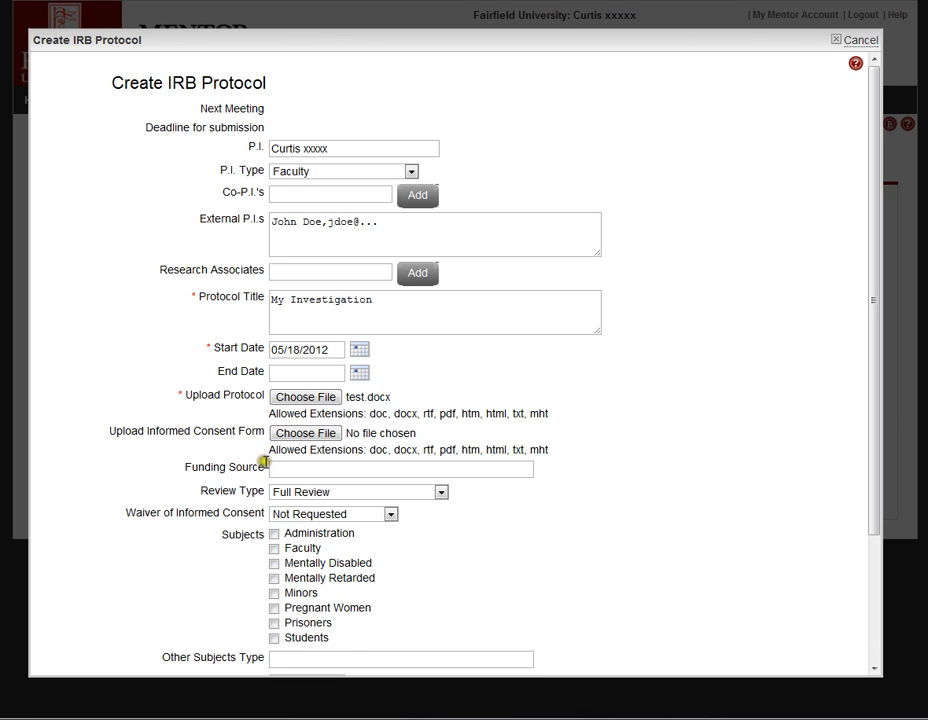
click(400, 468)
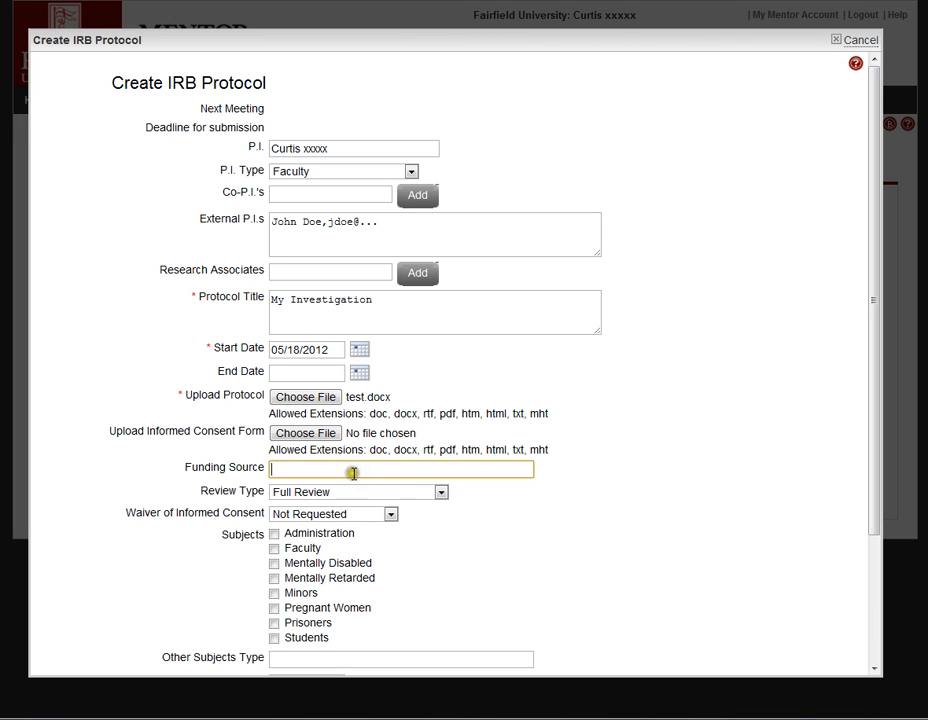
mouse_move(369, 477)
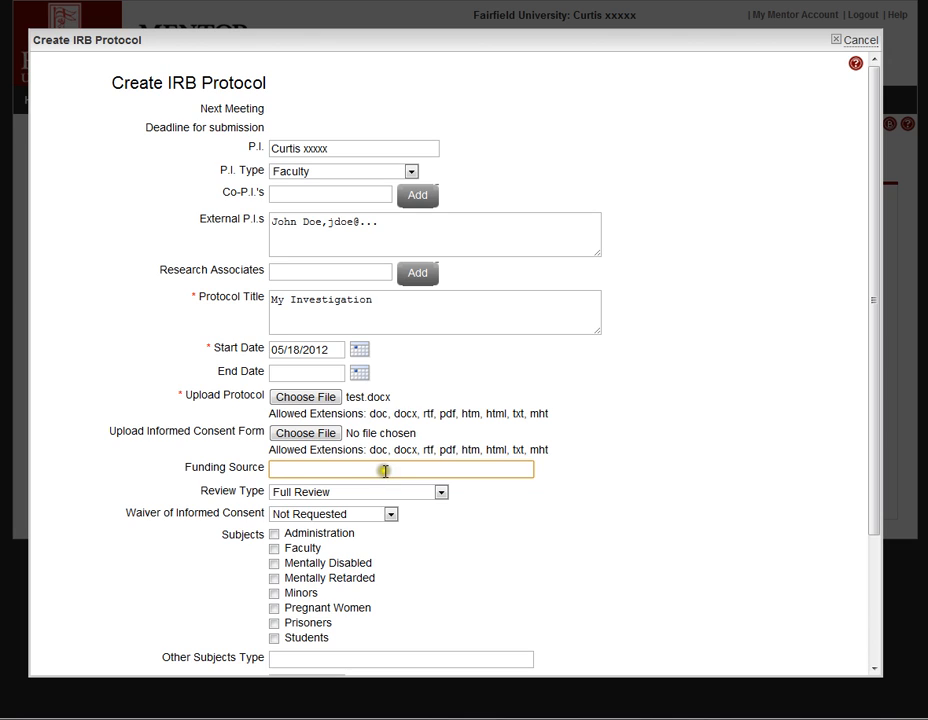
mouse_move(501, 470)
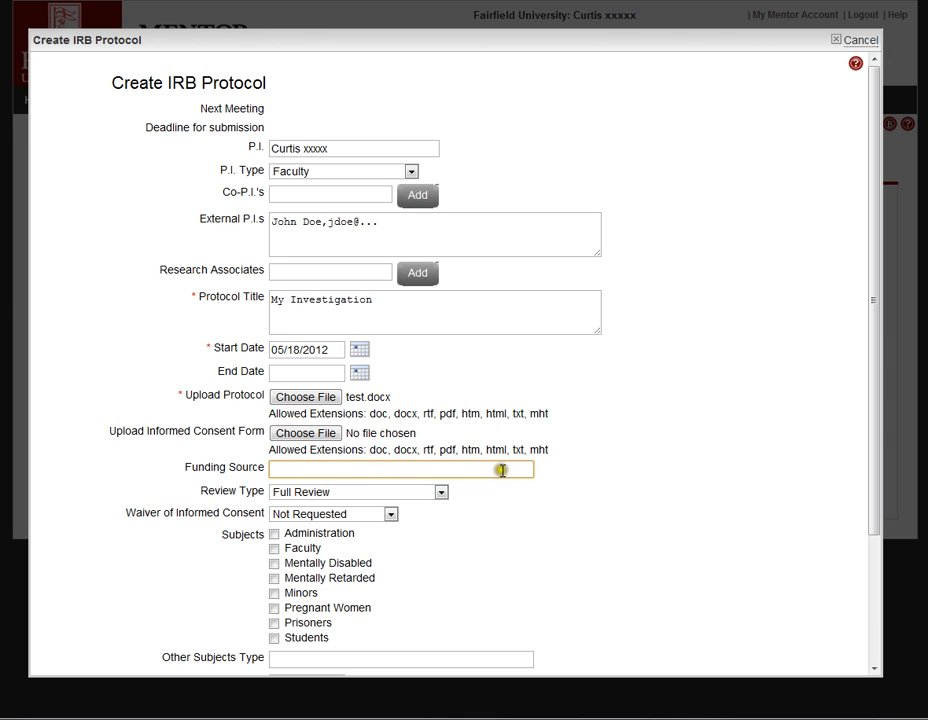
click(400, 469)
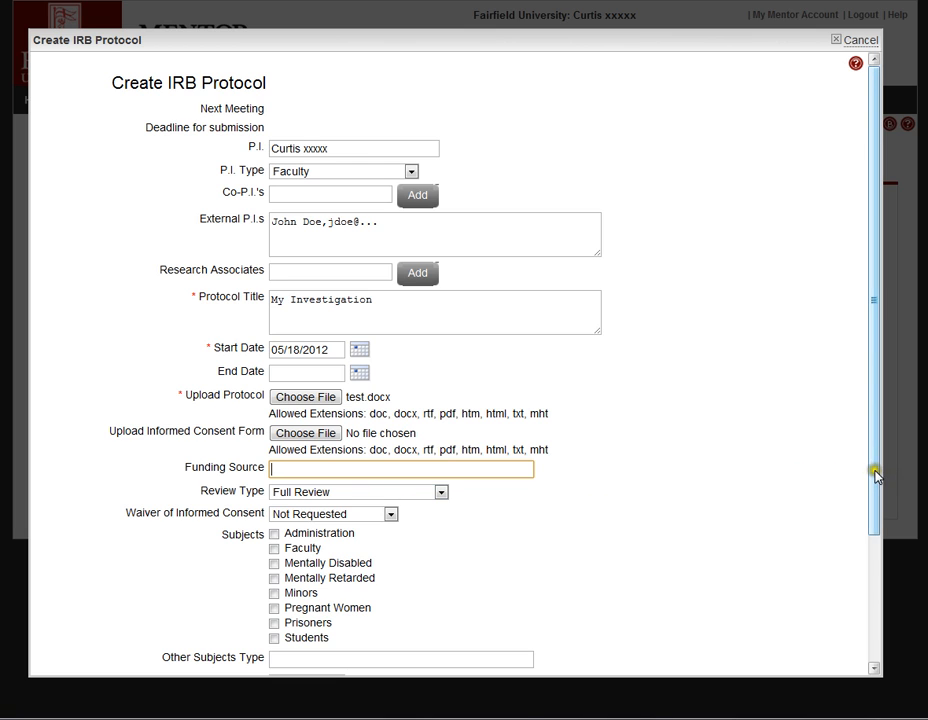
scroll(down, 3)
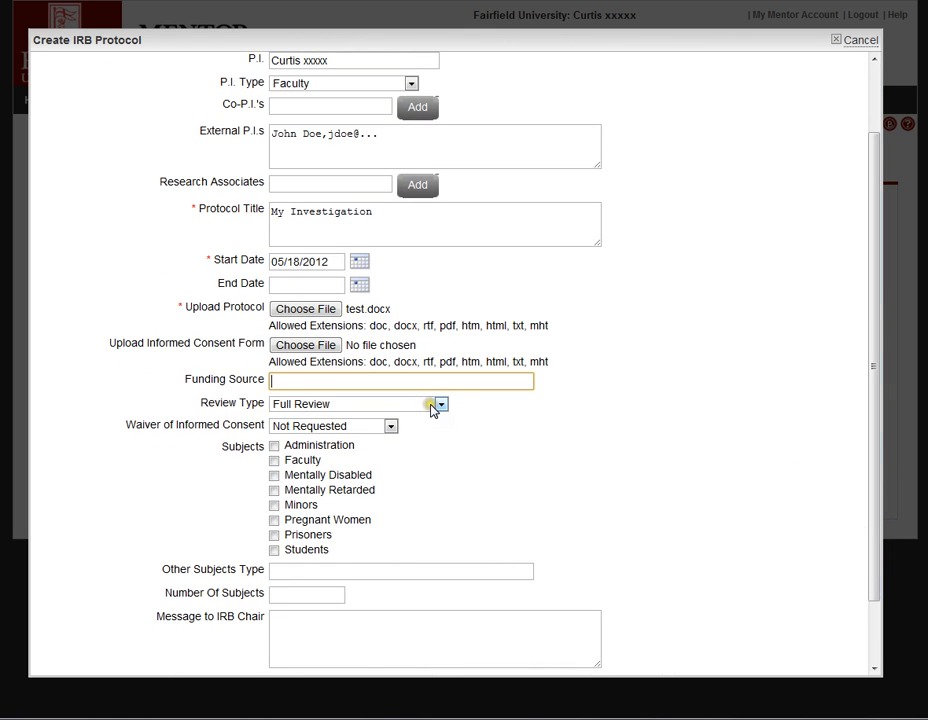
- Set Review Type to Exemption Requested and select category 6, taste and food quality evaluation
click(440, 404)
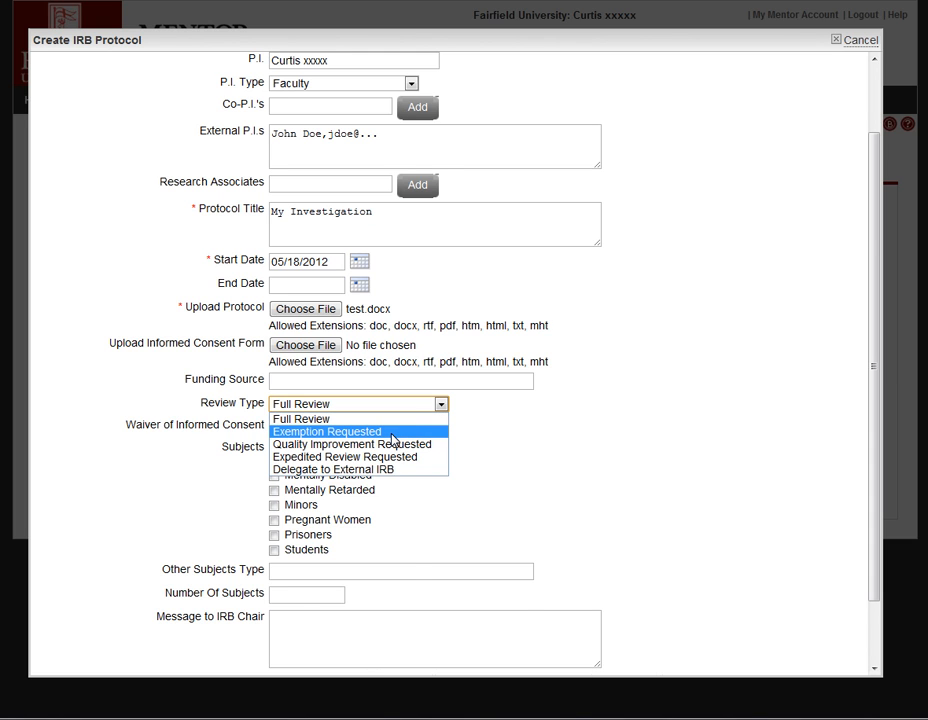
click(326, 431)
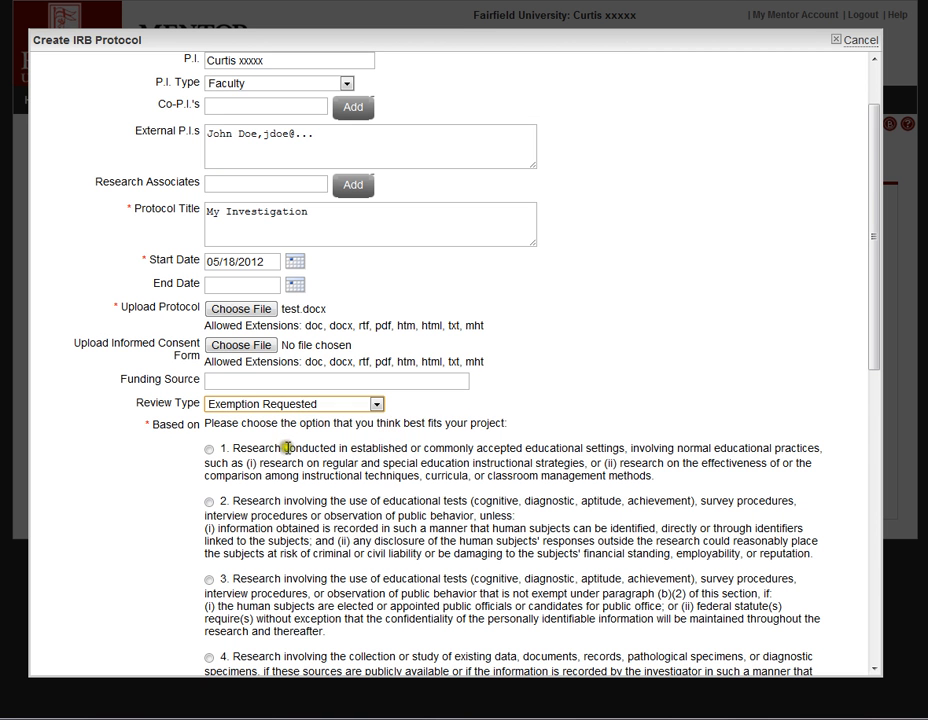
scroll(down, 3)
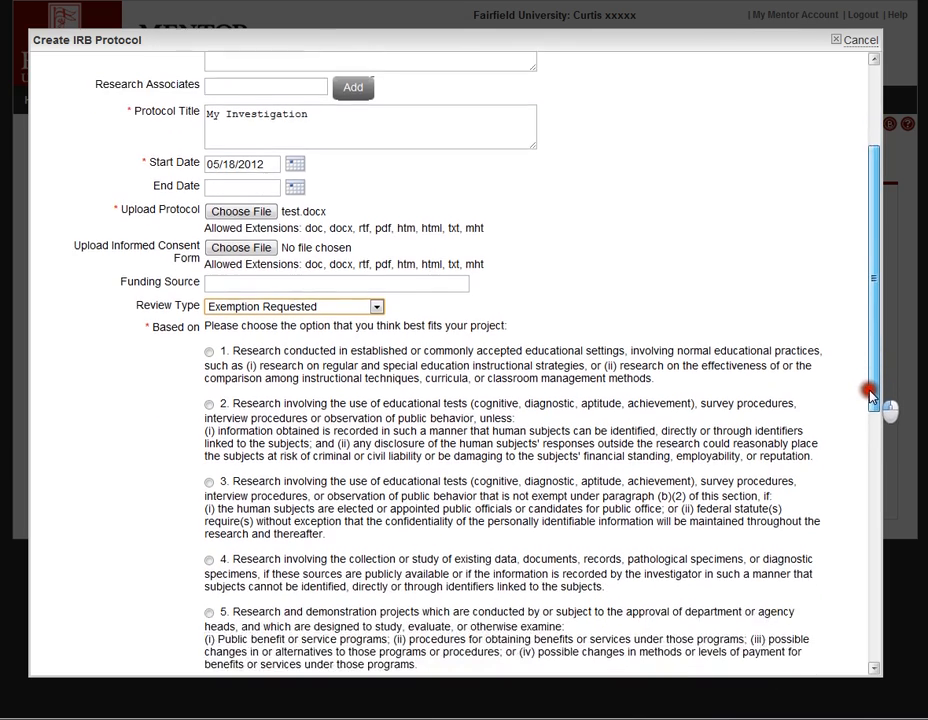
scroll(down, 3)
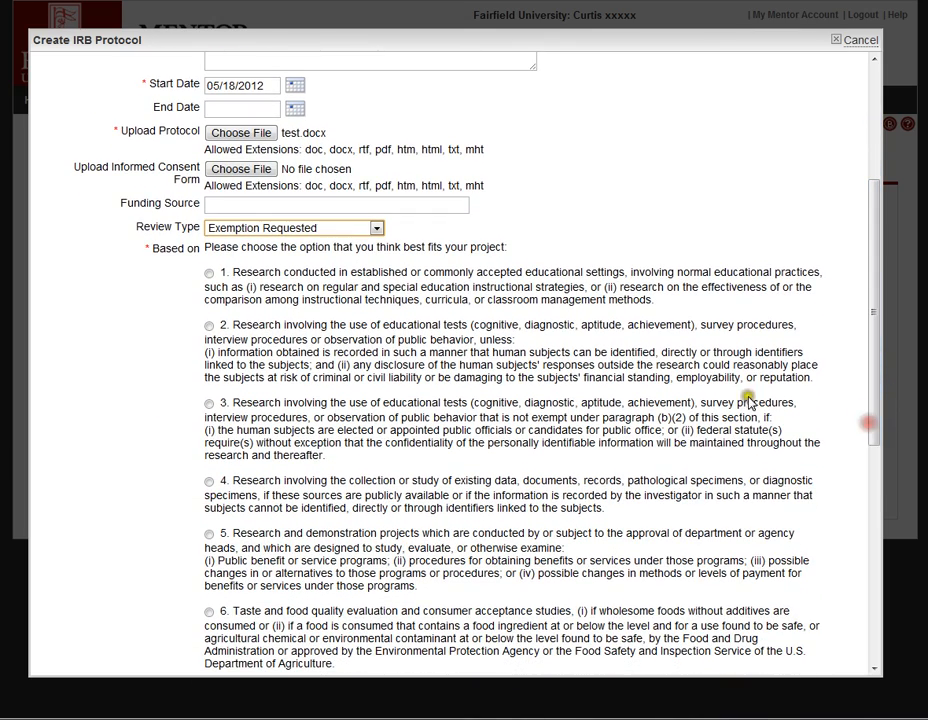
mouse_move(550, 340)
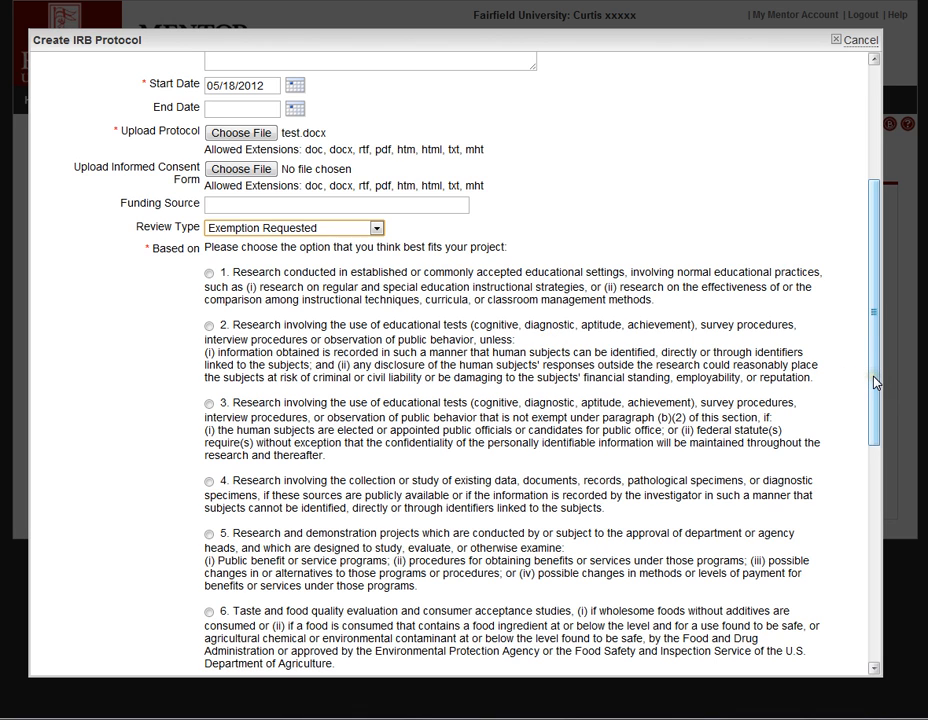
scroll(down, 3)
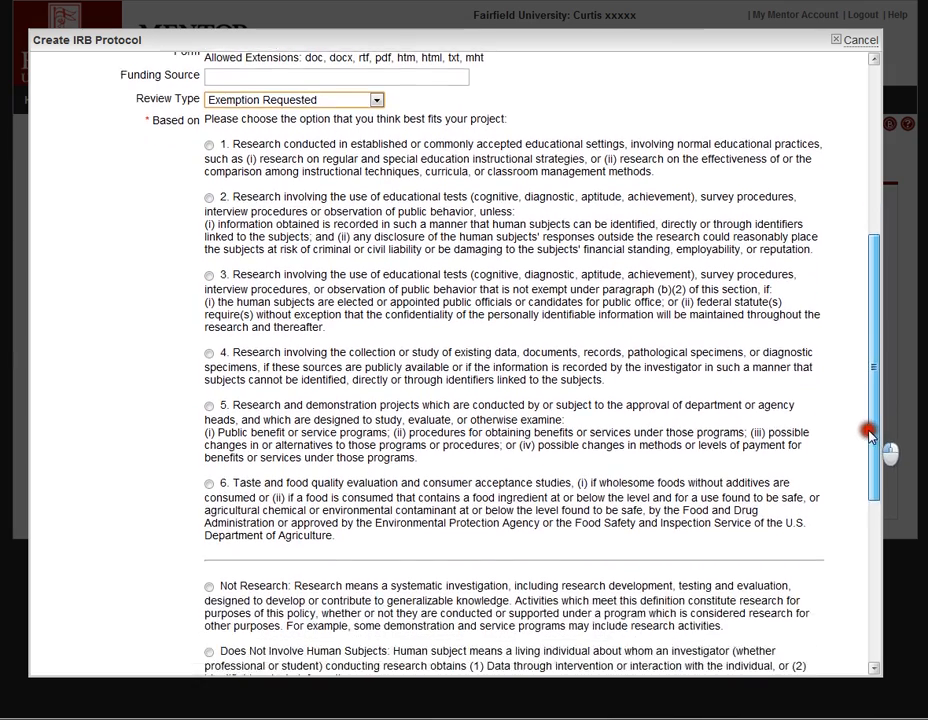
scroll(down, 3)
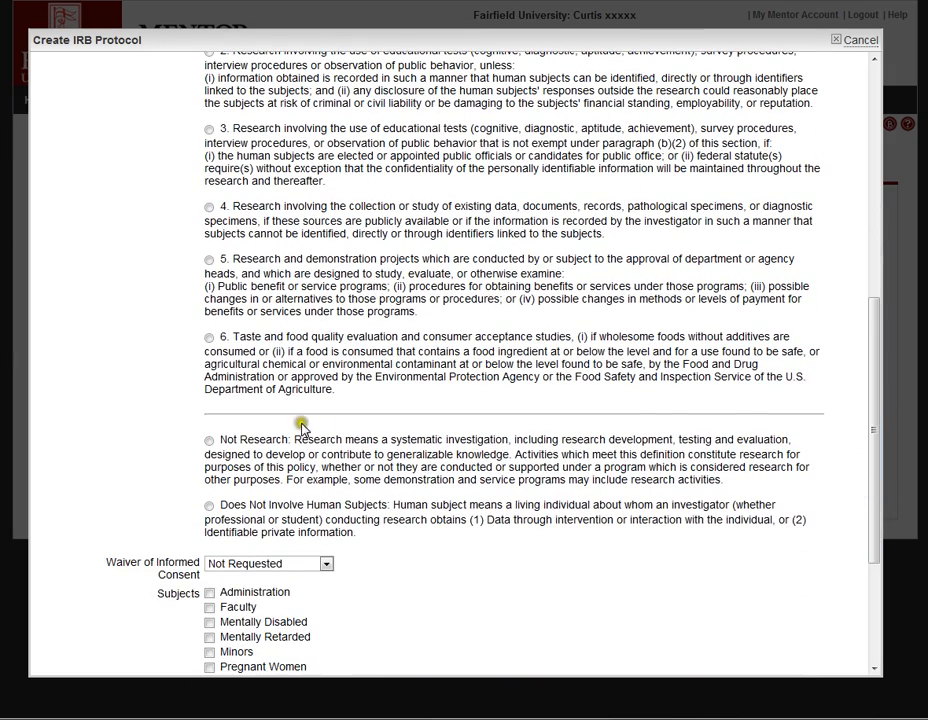
click(209, 440)
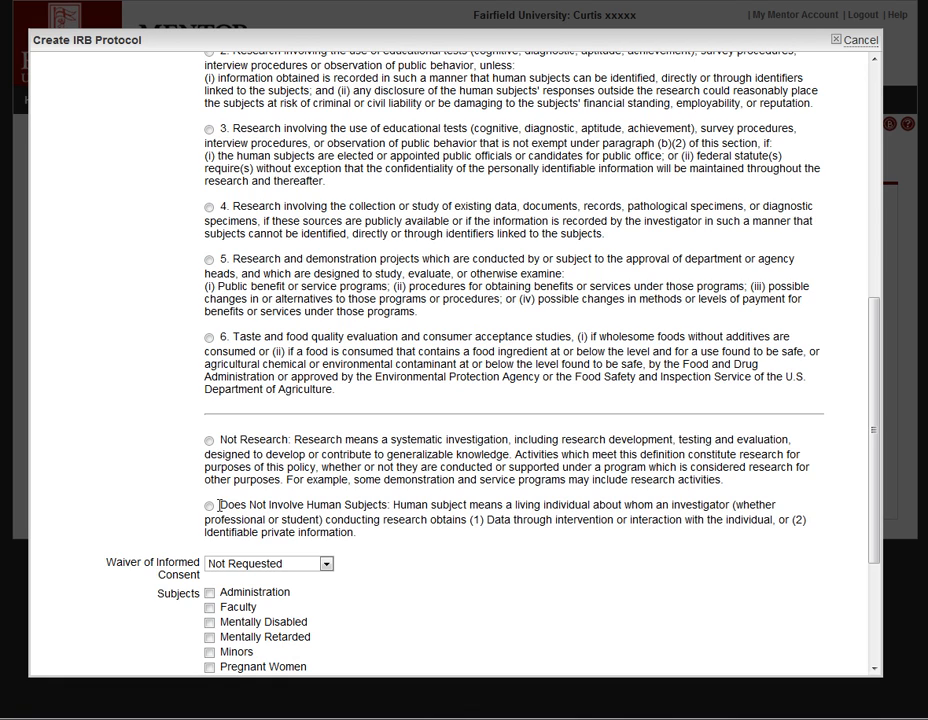
click(209, 506)
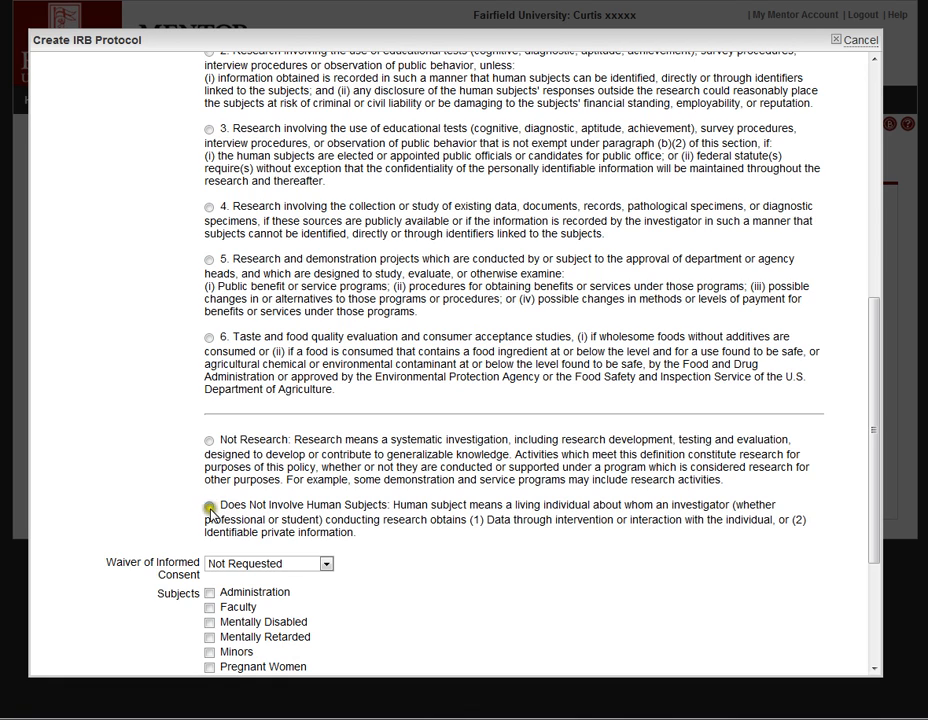
click(209, 337)
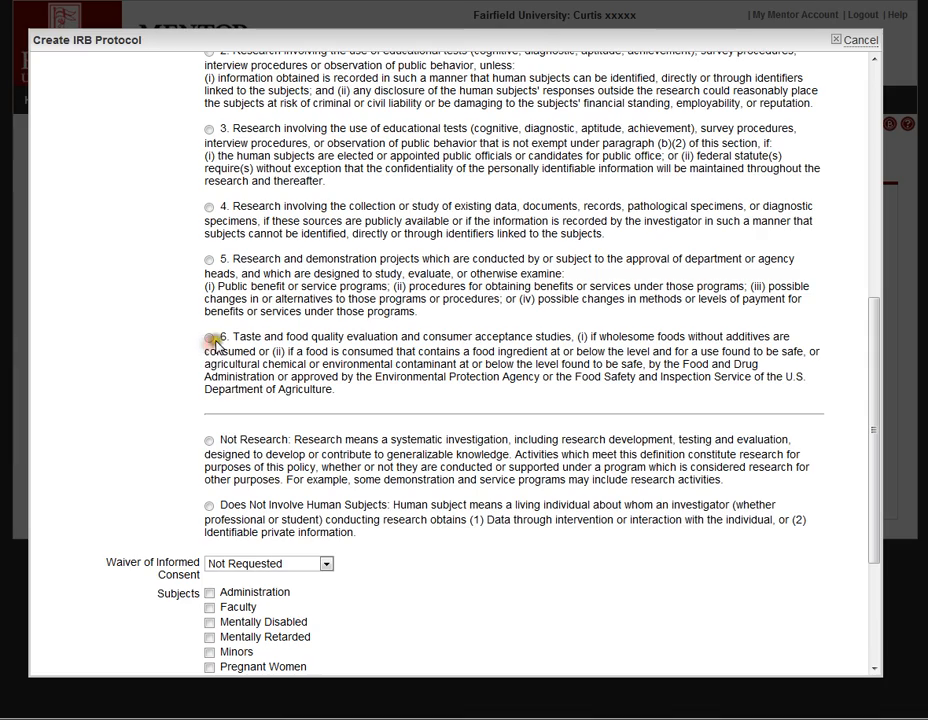
click(209, 337)
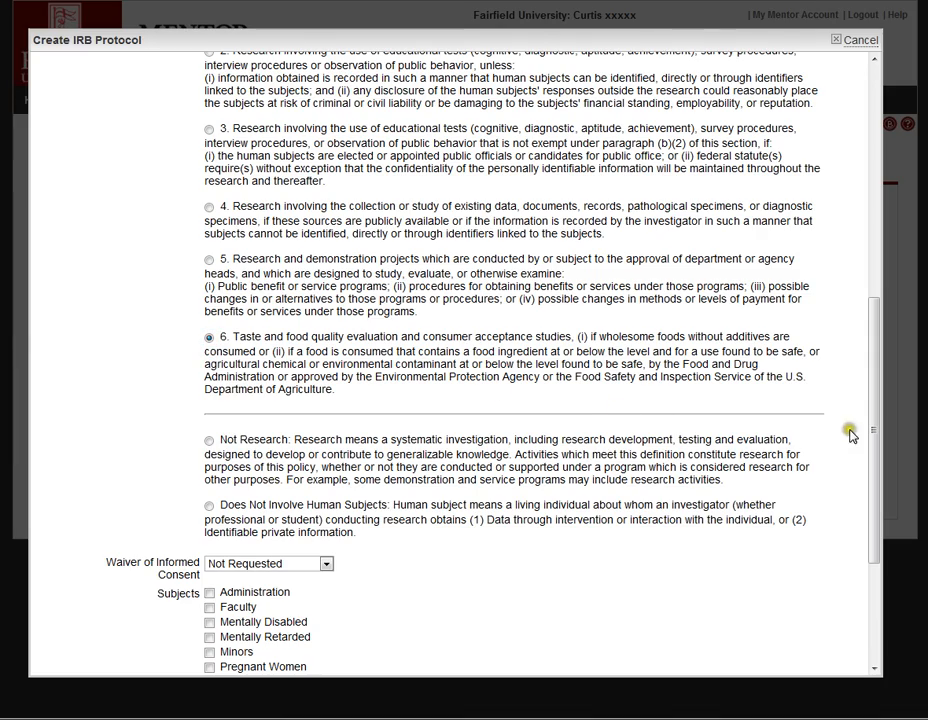
scroll(up, 3)
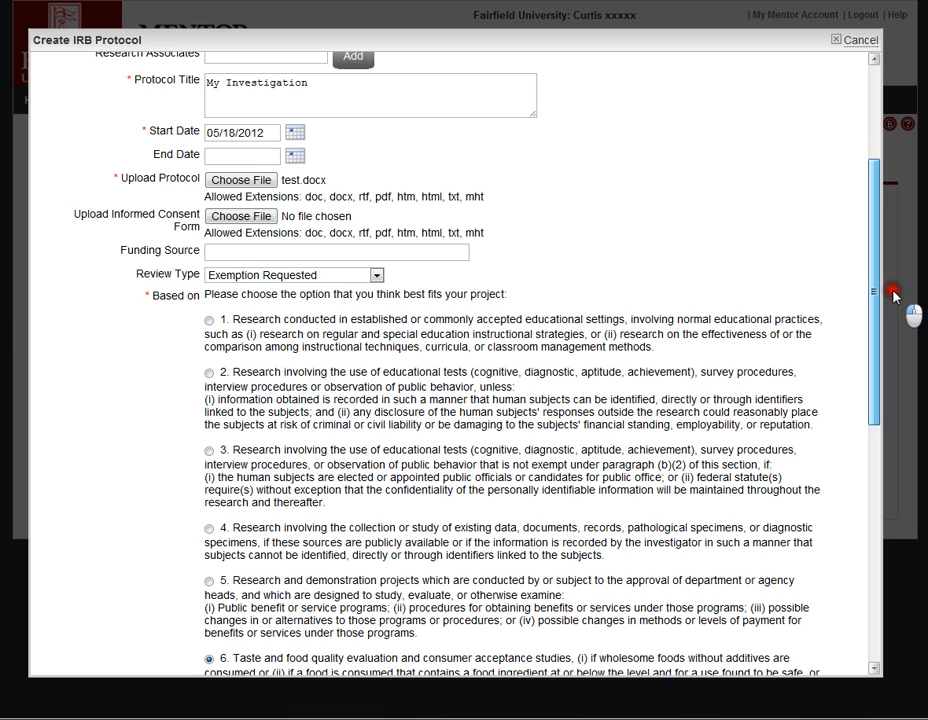
- Scroll the protocol form back up toward the Review Type field
scroll(up, 3)
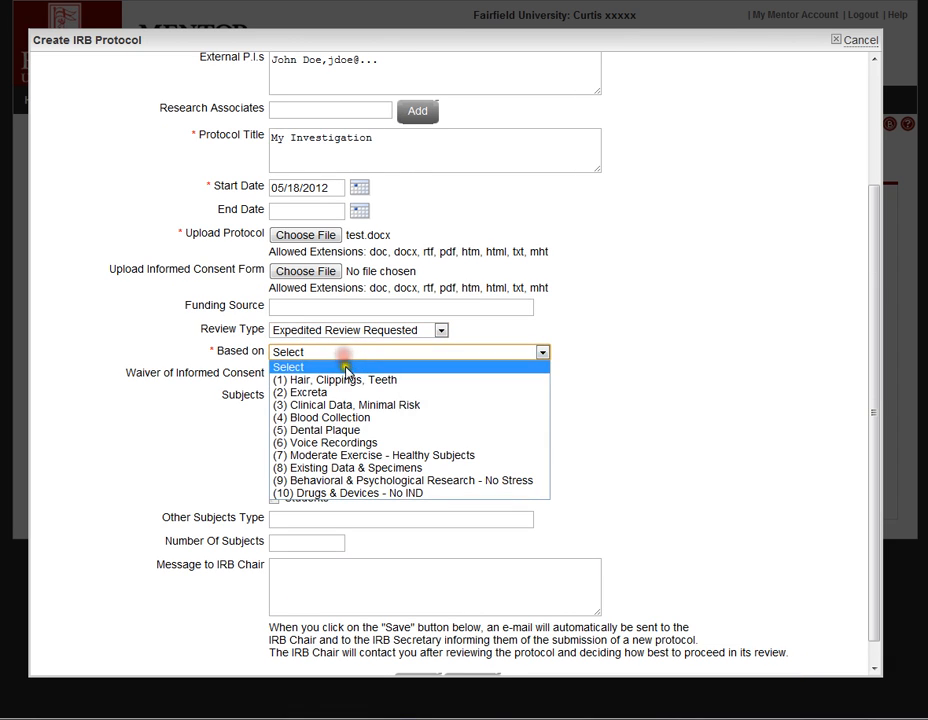
mouse_move(360, 468)
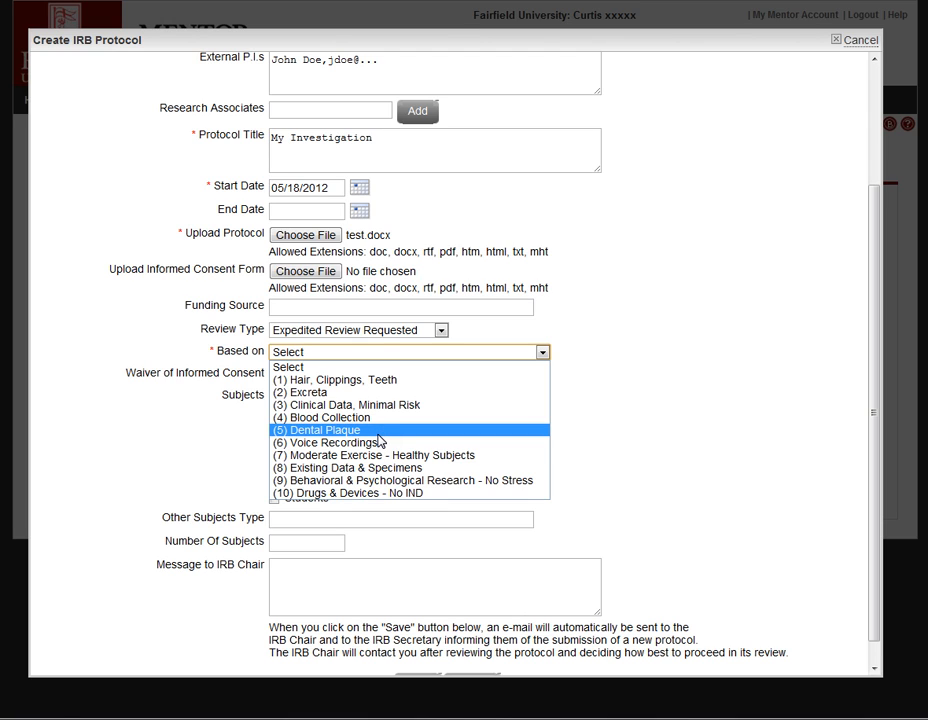
mouse_move(435, 352)
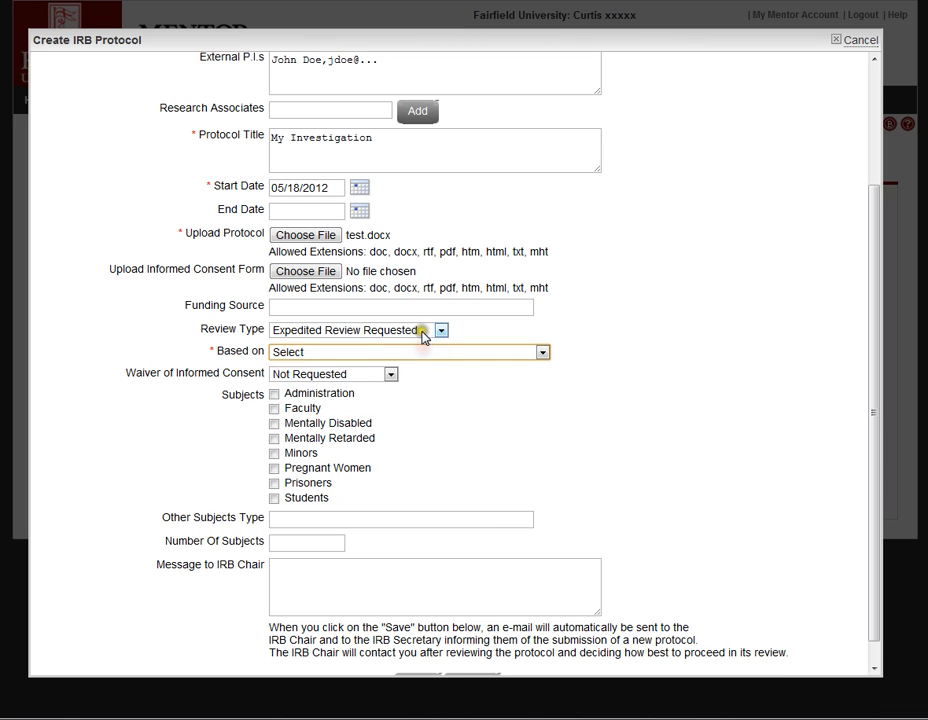
click(440, 330)
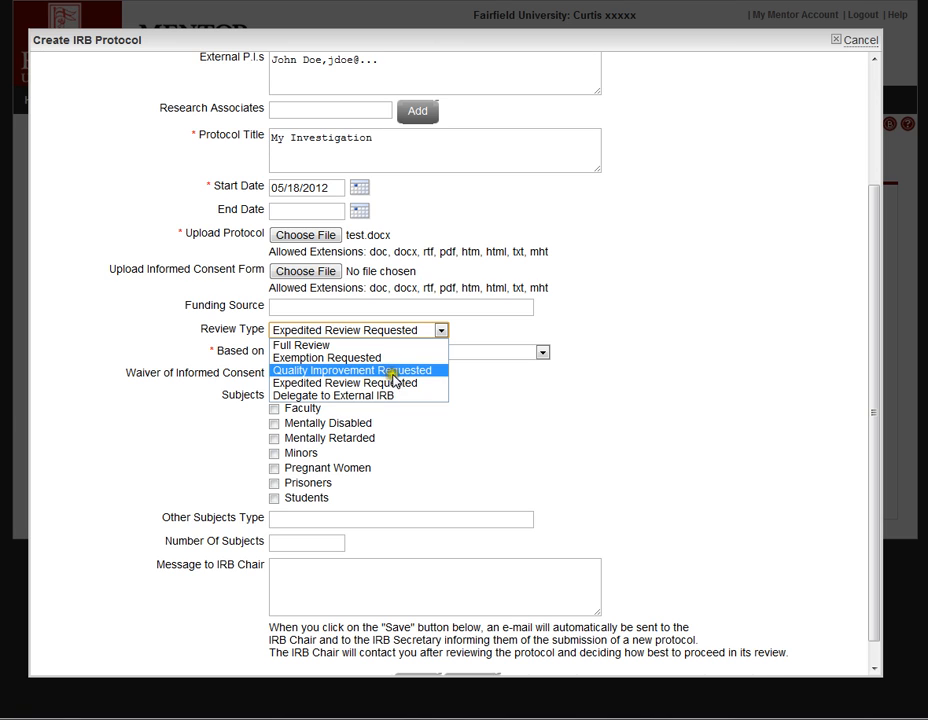
mouse_move(358, 395)
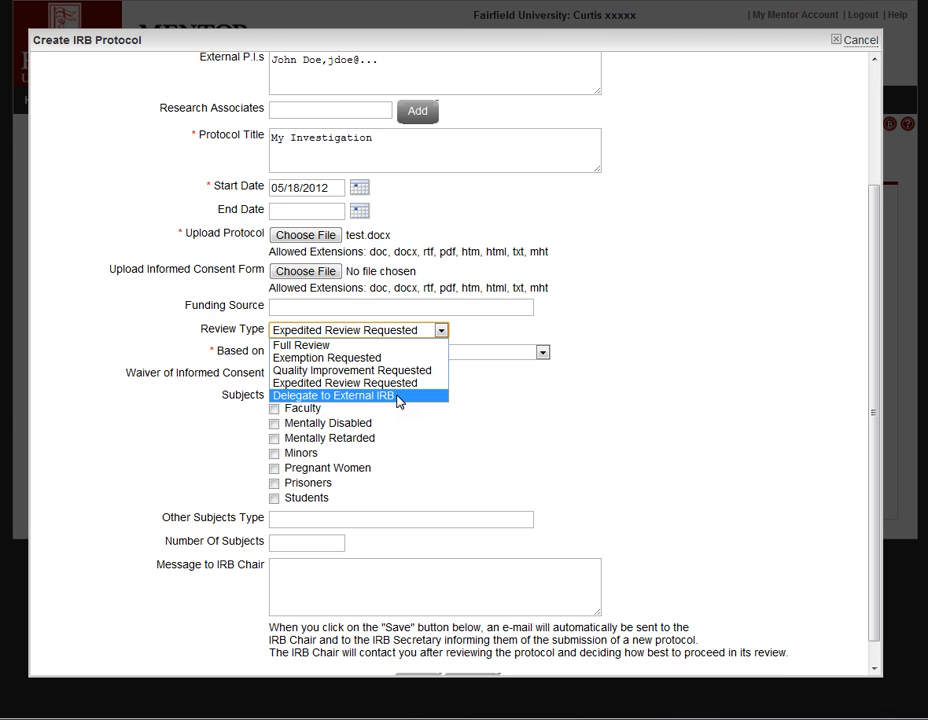
mouse_move(400, 408)
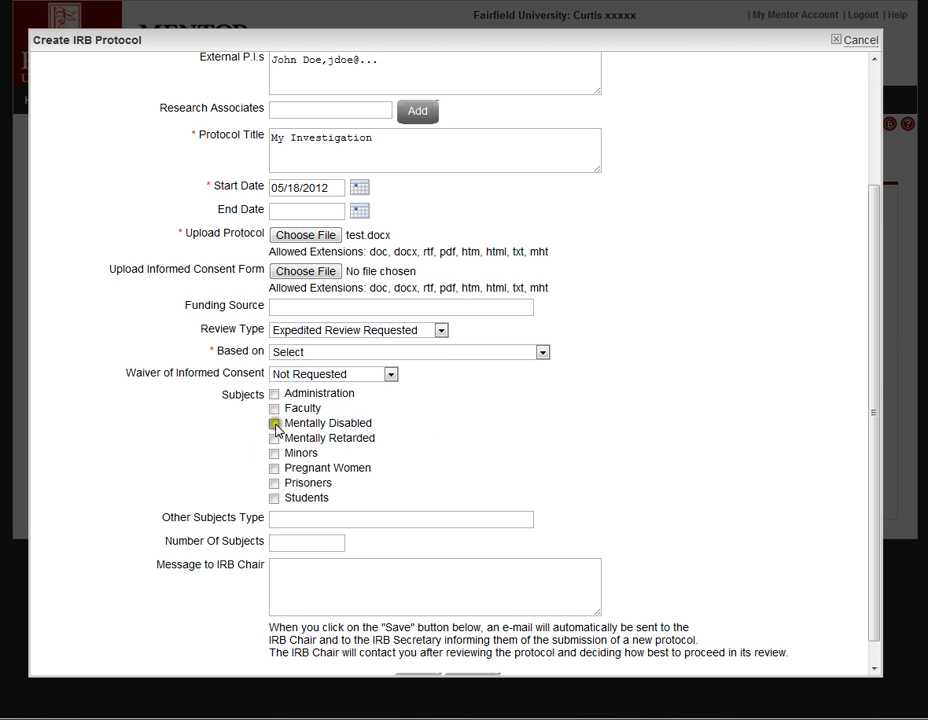
- Enter 50 as the Number Of Subjects and scroll down to Save and Cancel
click(274, 422)
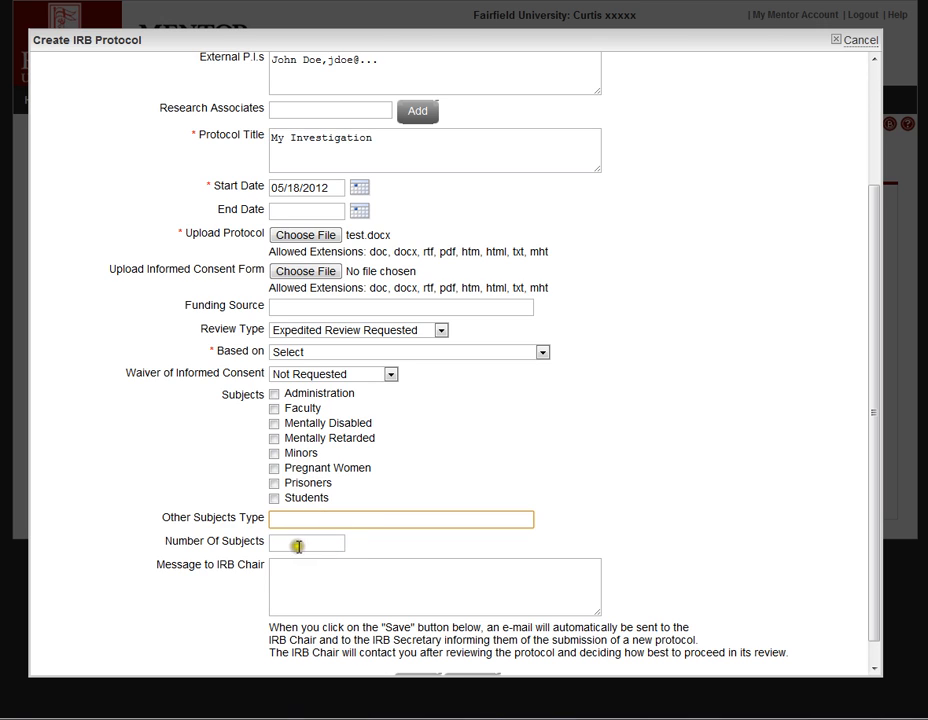
click(307, 542)
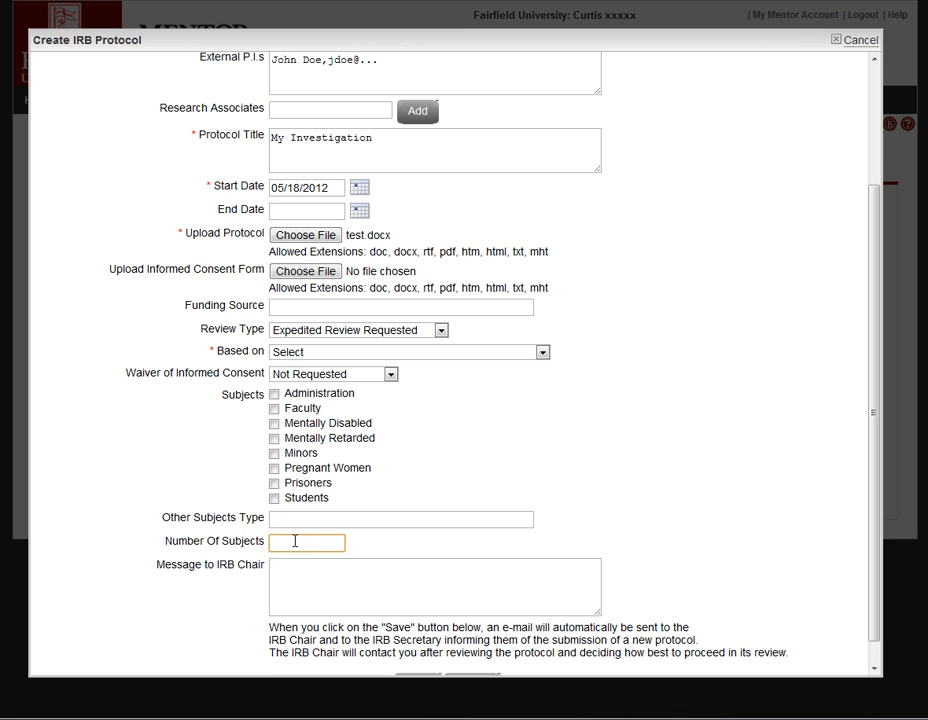
text(50)
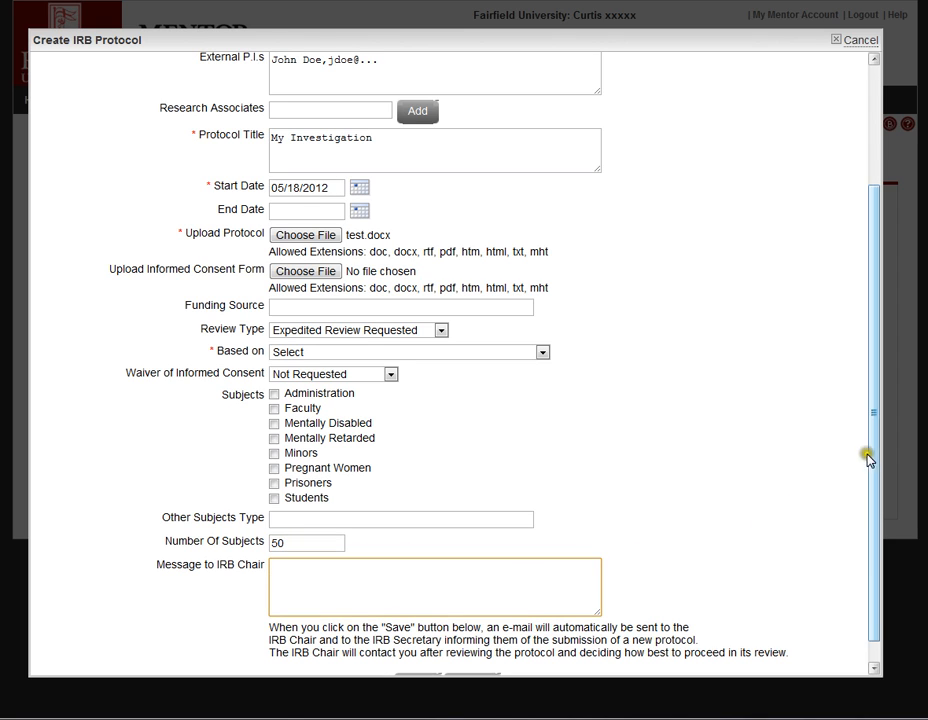
scroll(down, 3)
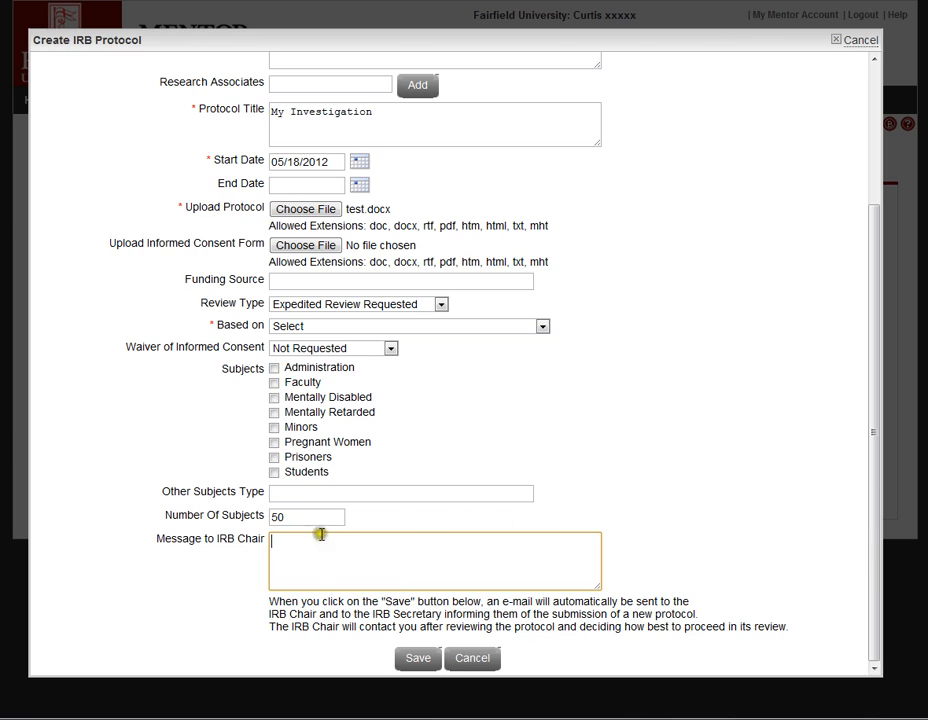
mouse_move(421, 586)
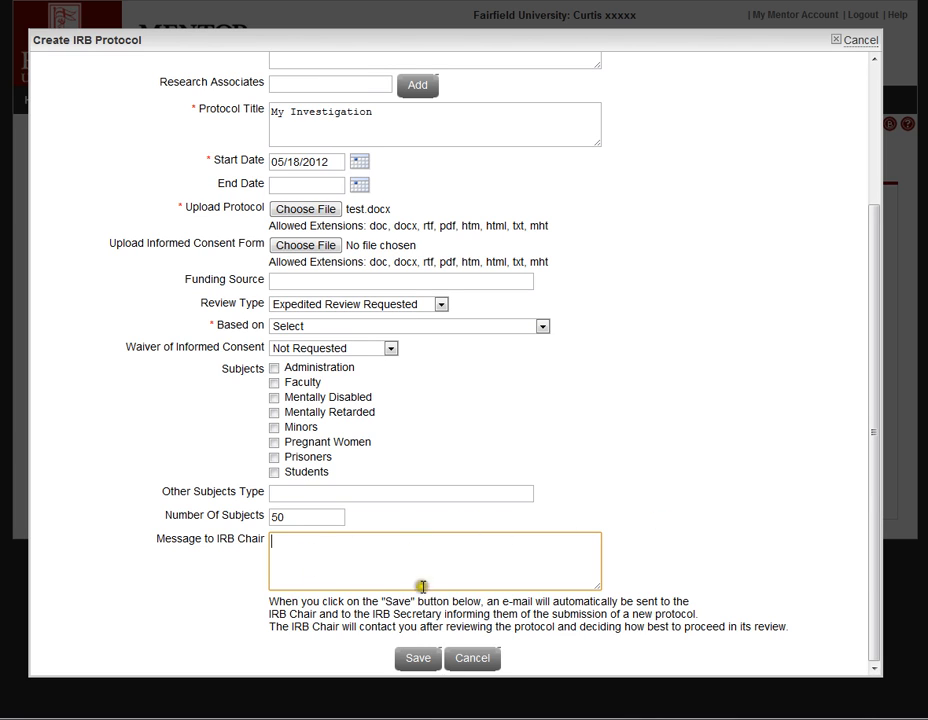
mouse_move(474, 657)
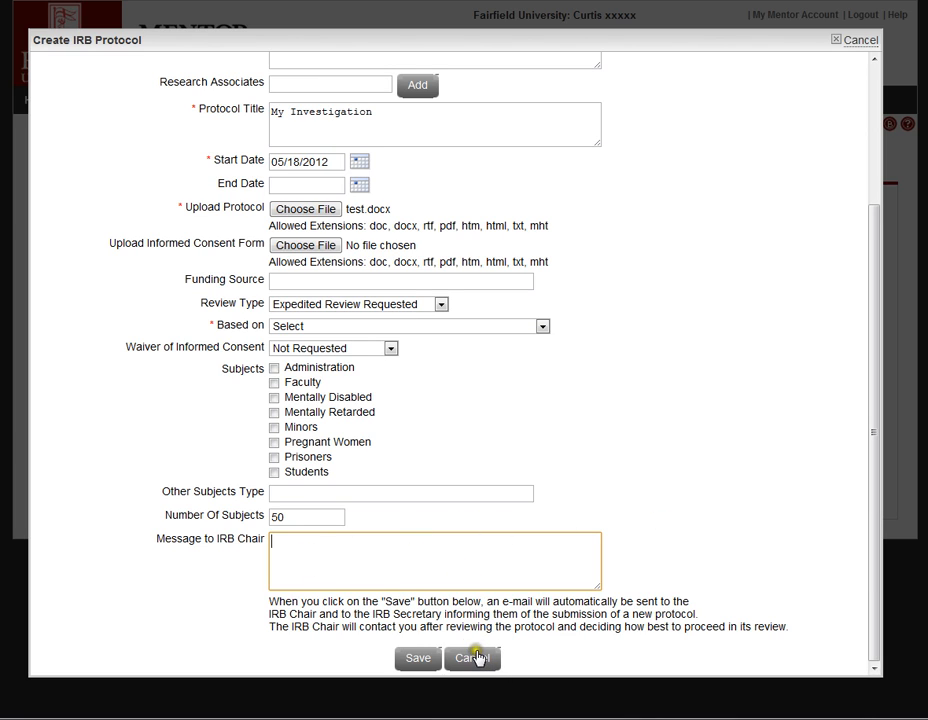
- Cancel the protocol form without saving and open 'My protocol title' from the list
click(472, 658)
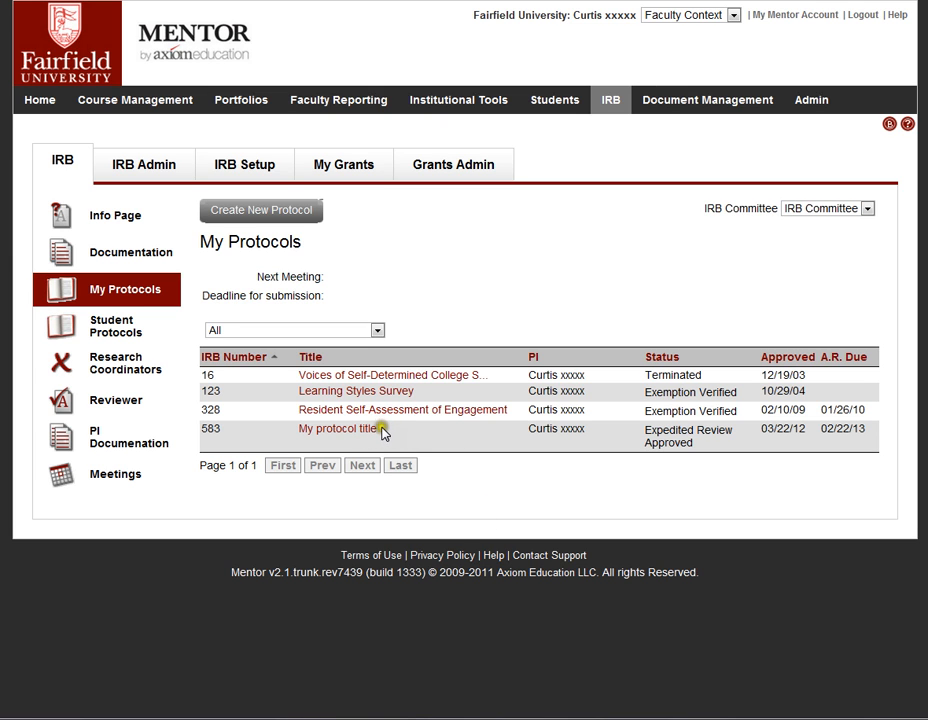
click(337, 428)
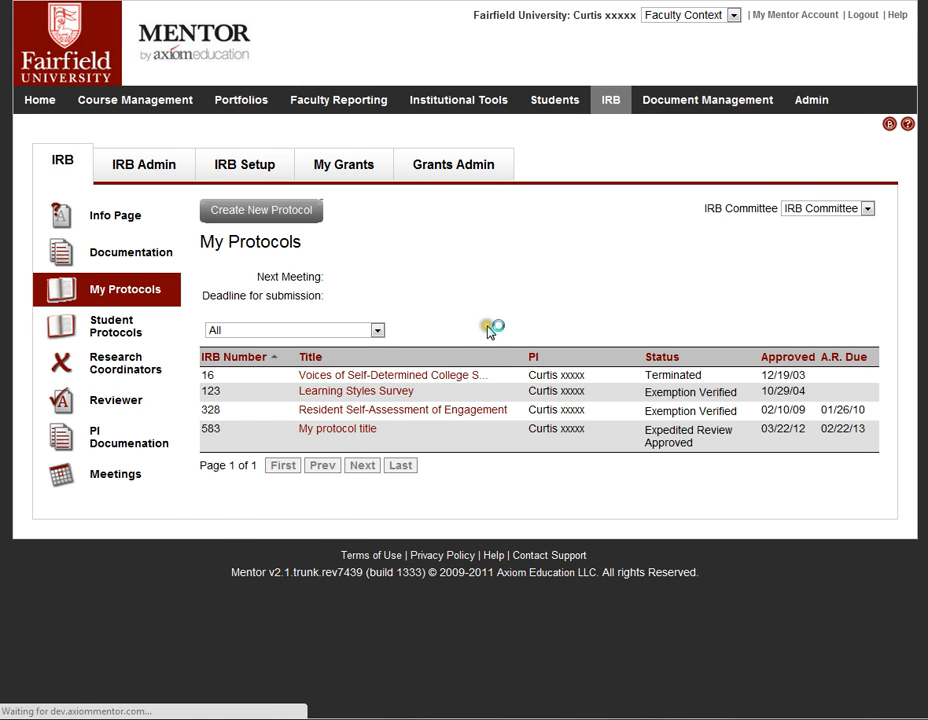
- Open protocol 583, 'My protocol title', and scroll to its annual report due 02/22/2013
click(337, 428)
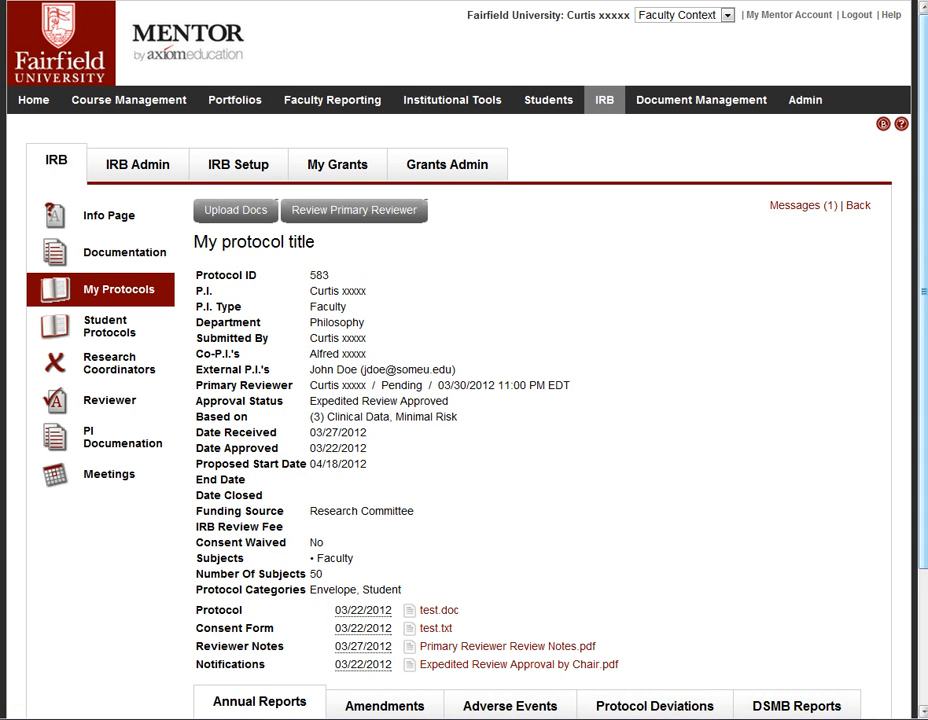
scroll(down, 3)
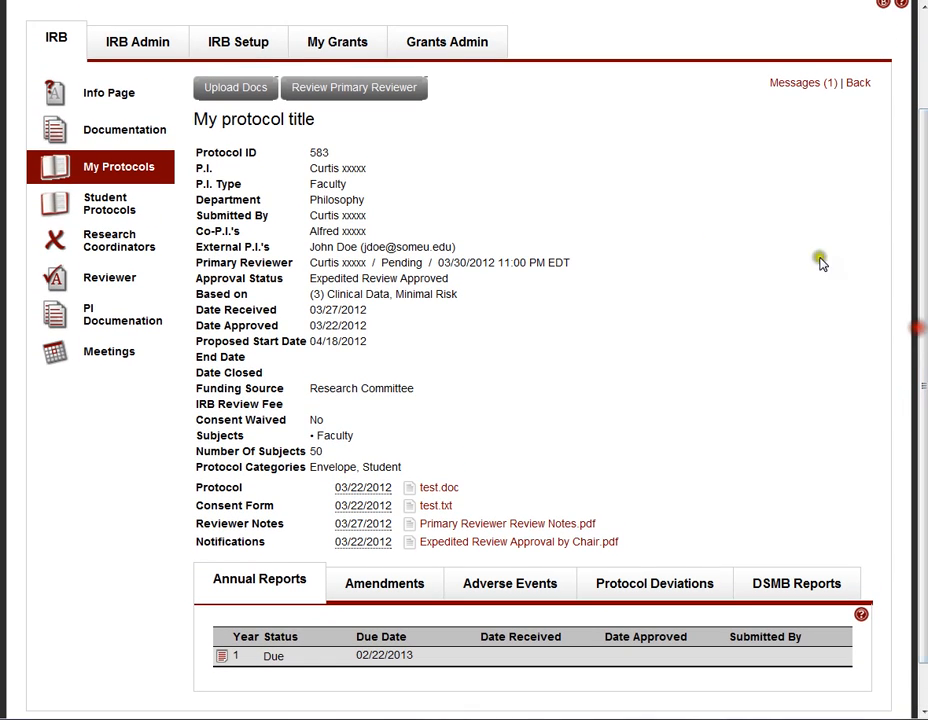
mouse_move(377, 347)
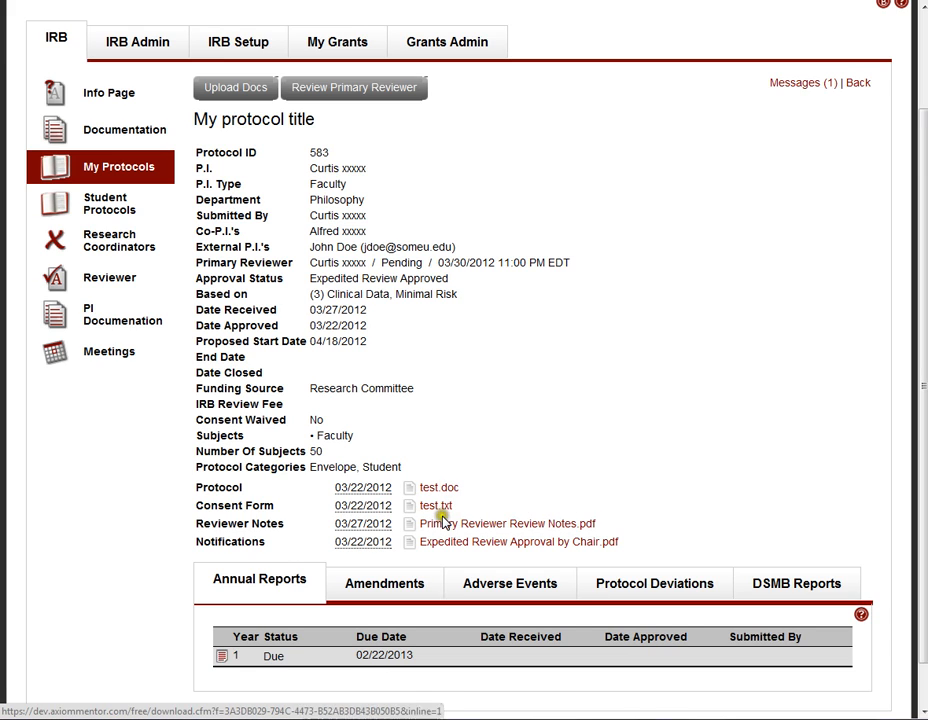
mouse_move(385, 138)
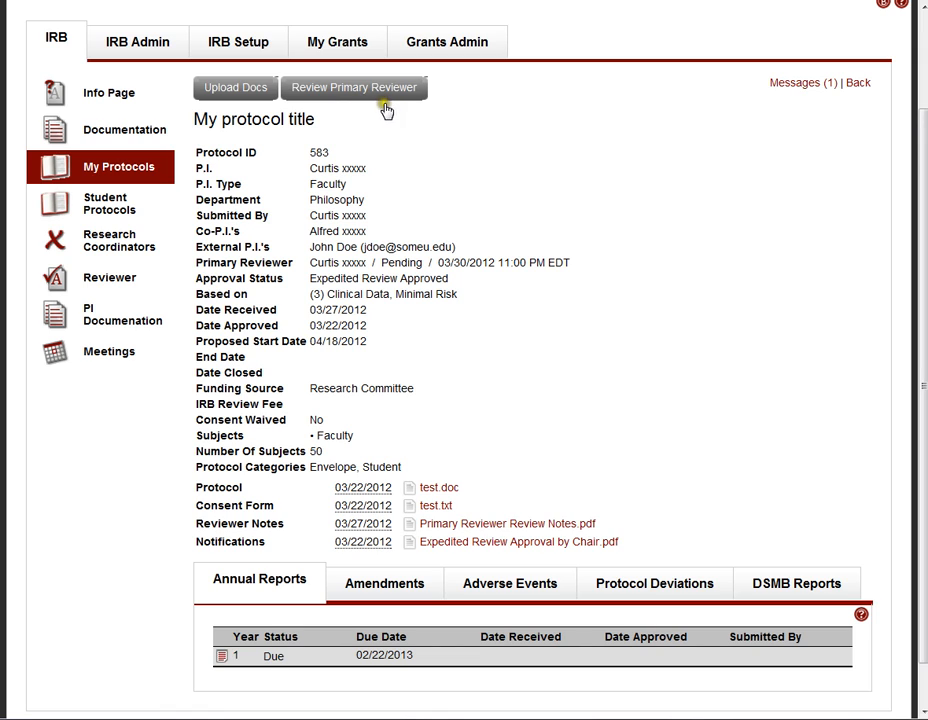
mouse_move(363, 120)
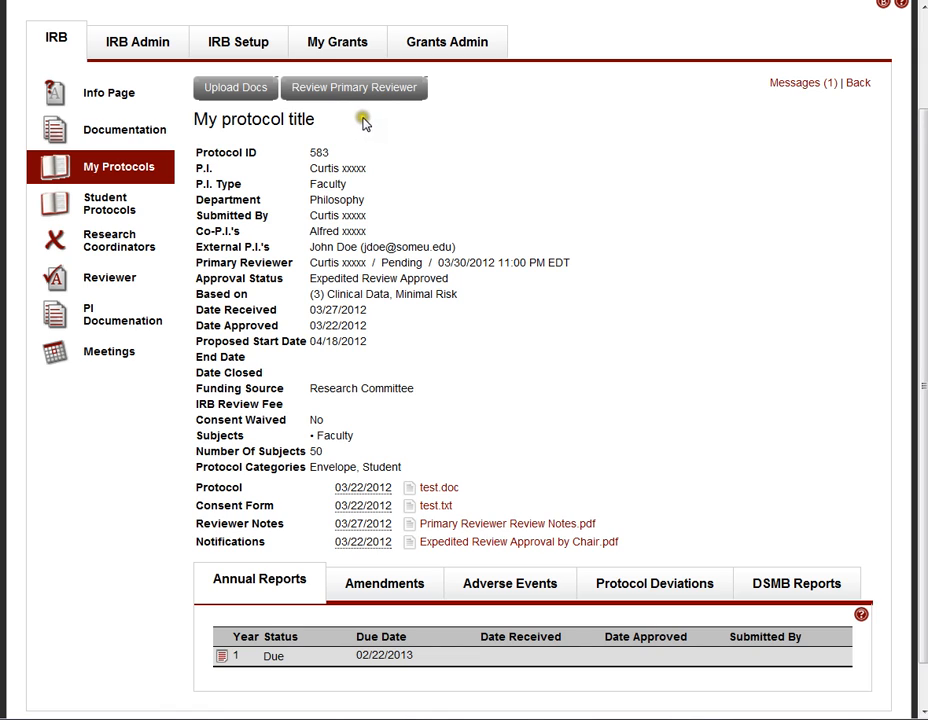
mouse_move(392, 138)
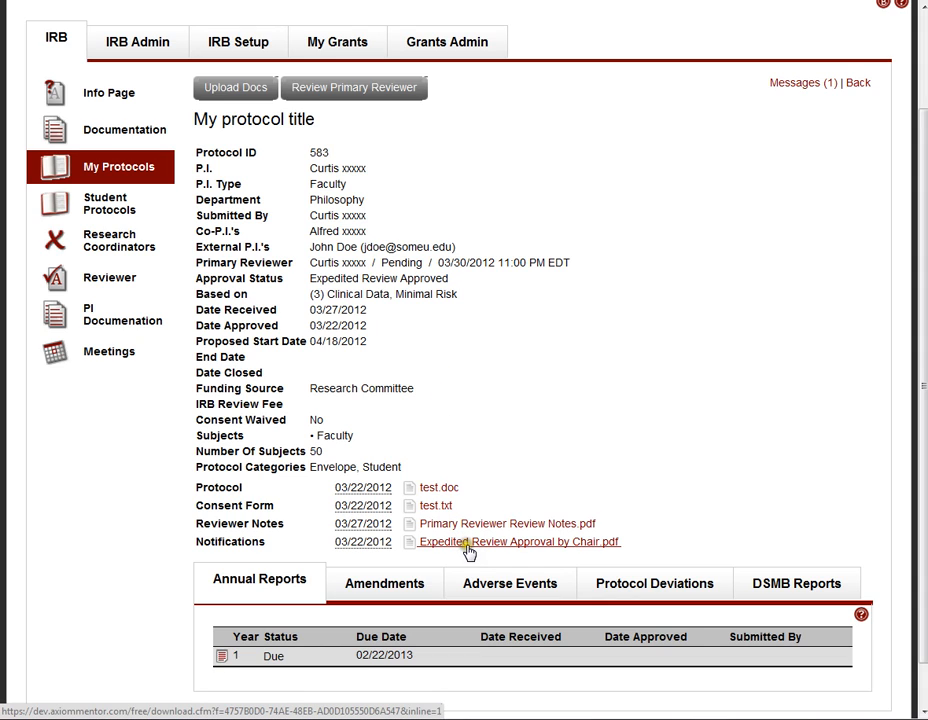
mouse_move(471, 553)
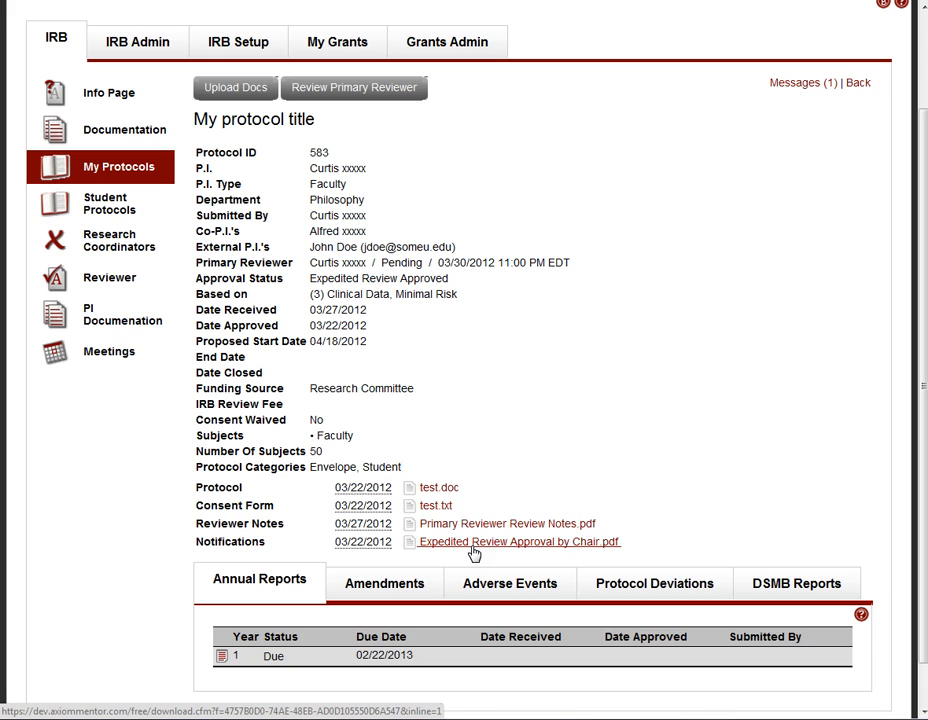
mouse_move(494, 547)
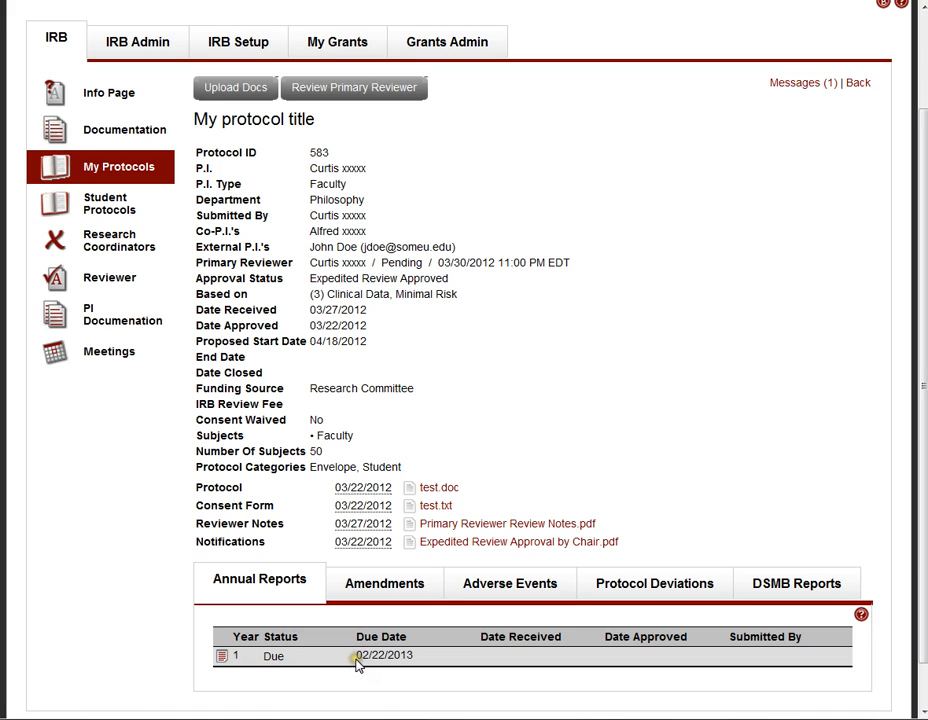
mouse_move(368, 688)
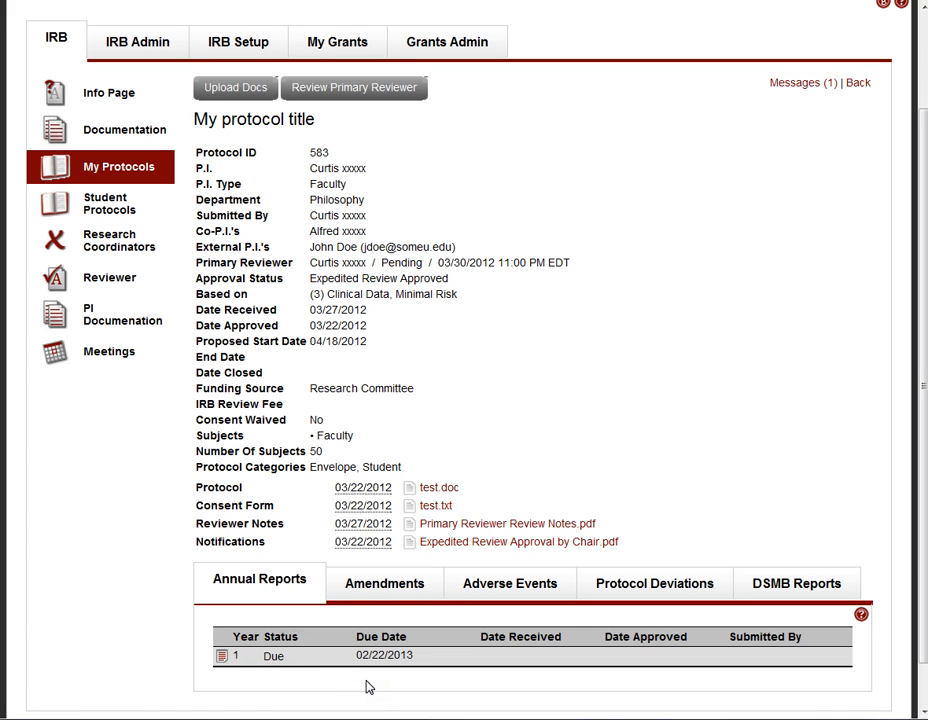
mouse_move(377, 665)
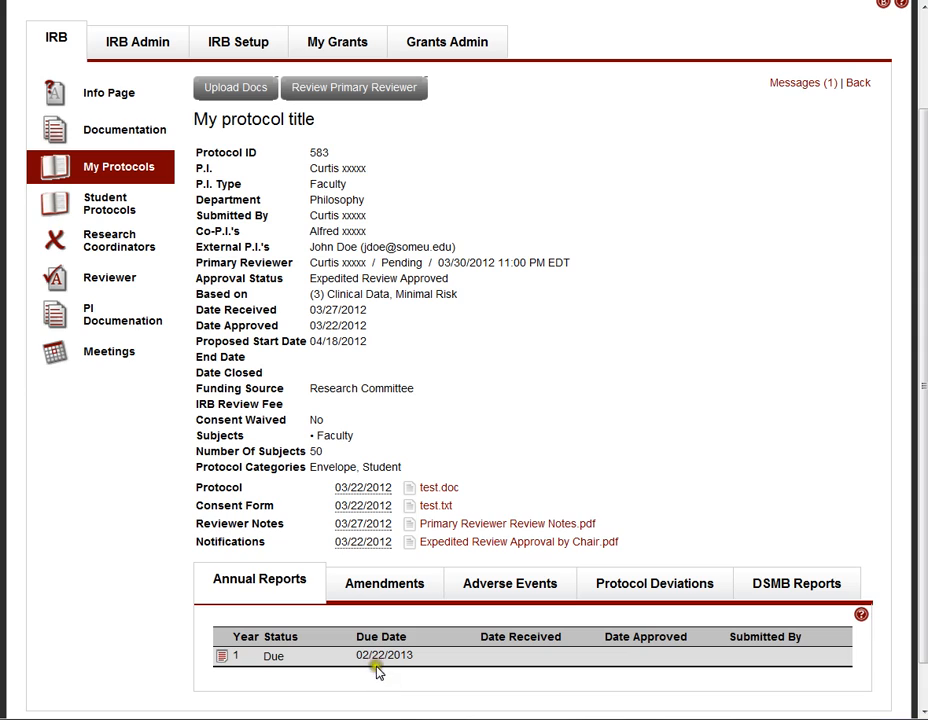
mouse_move(378, 683)
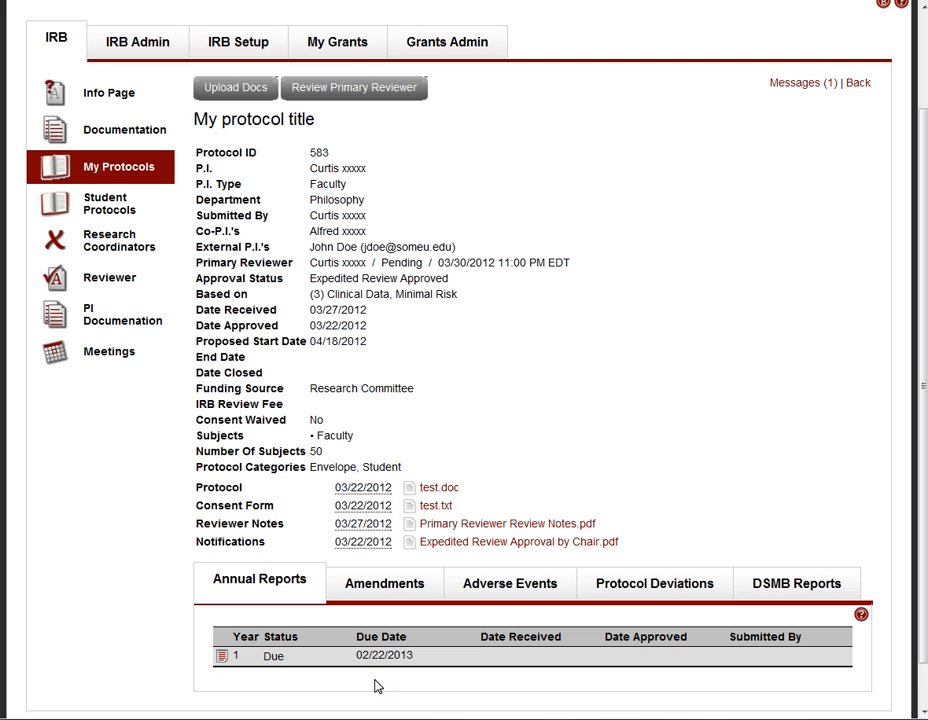
mouse_move(323, 670)
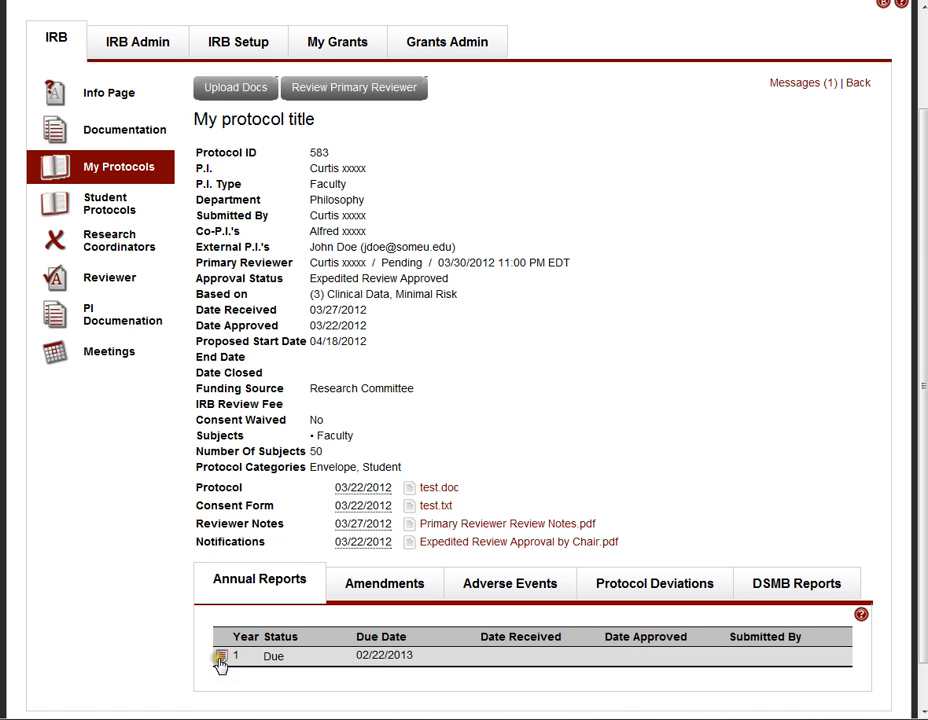
- Switch to the protocol's Amendments tab, which lists no amendments yet
click(384, 583)
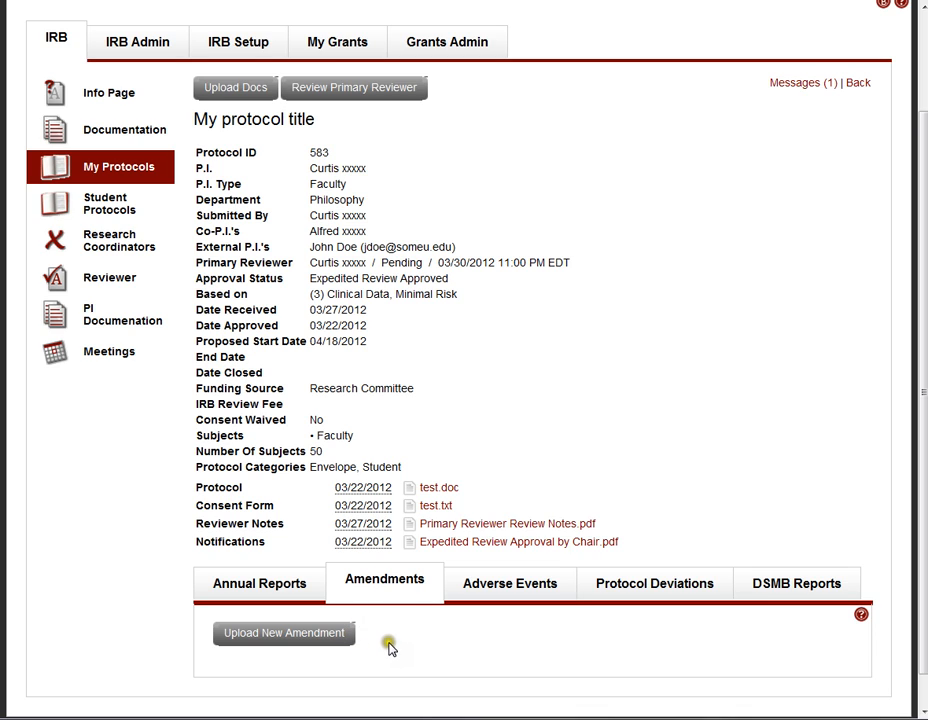
mouse_move(505, 595)
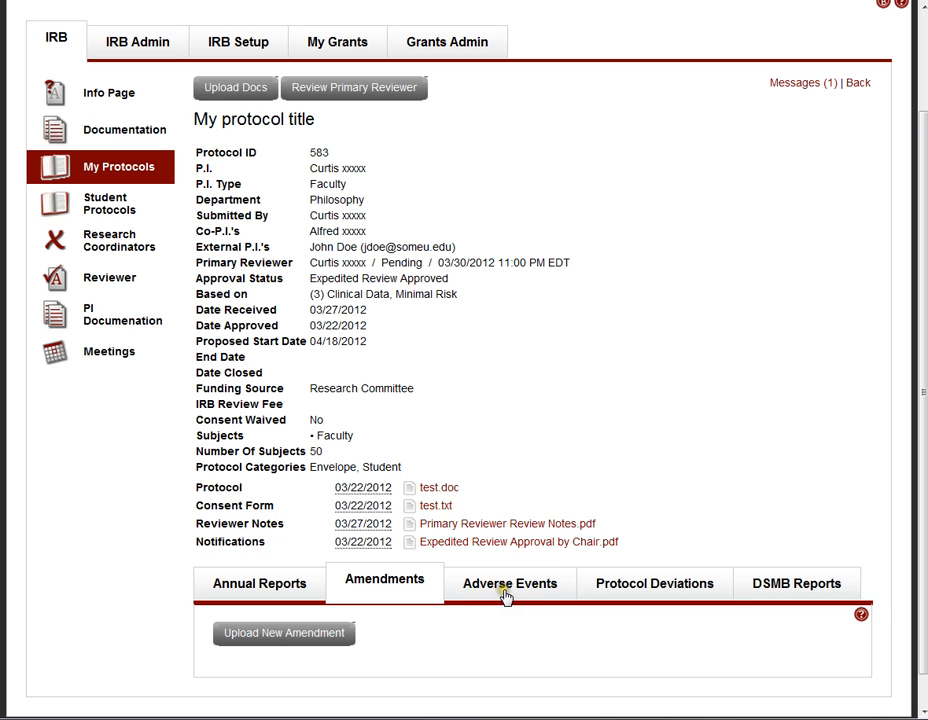
mouse_move(671, 602)
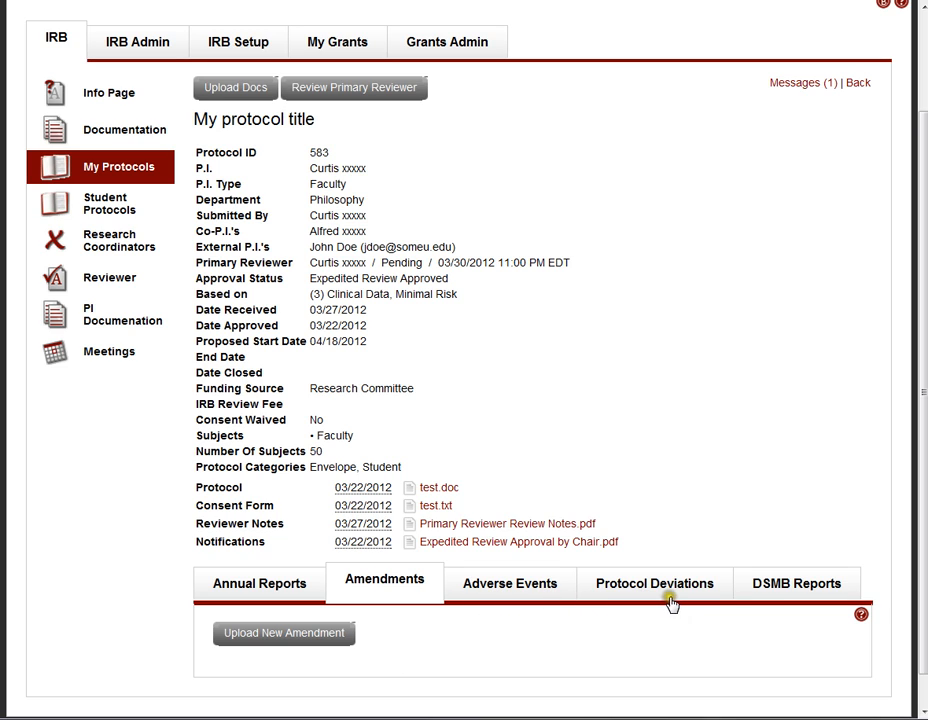
mouse_move(509, 583)
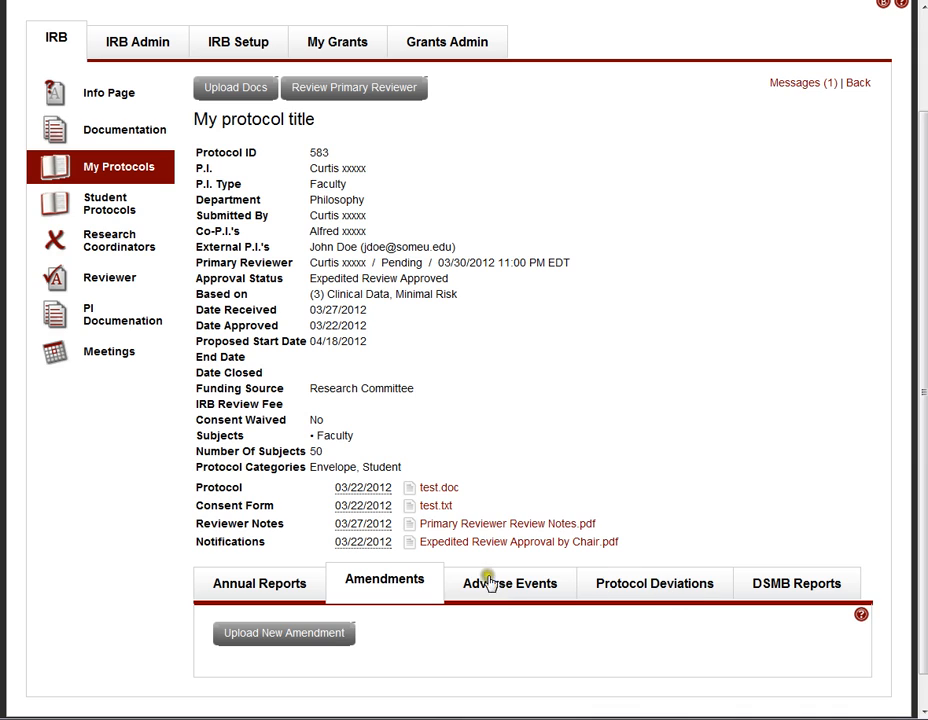
mouse_move(780, 591)
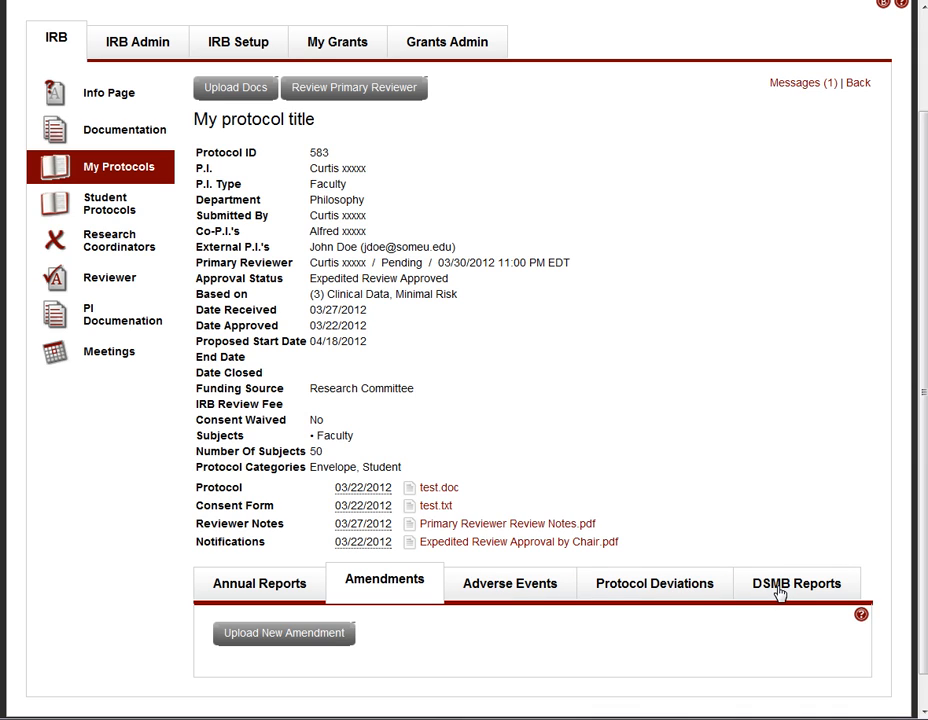
mouse_move(770, 590)
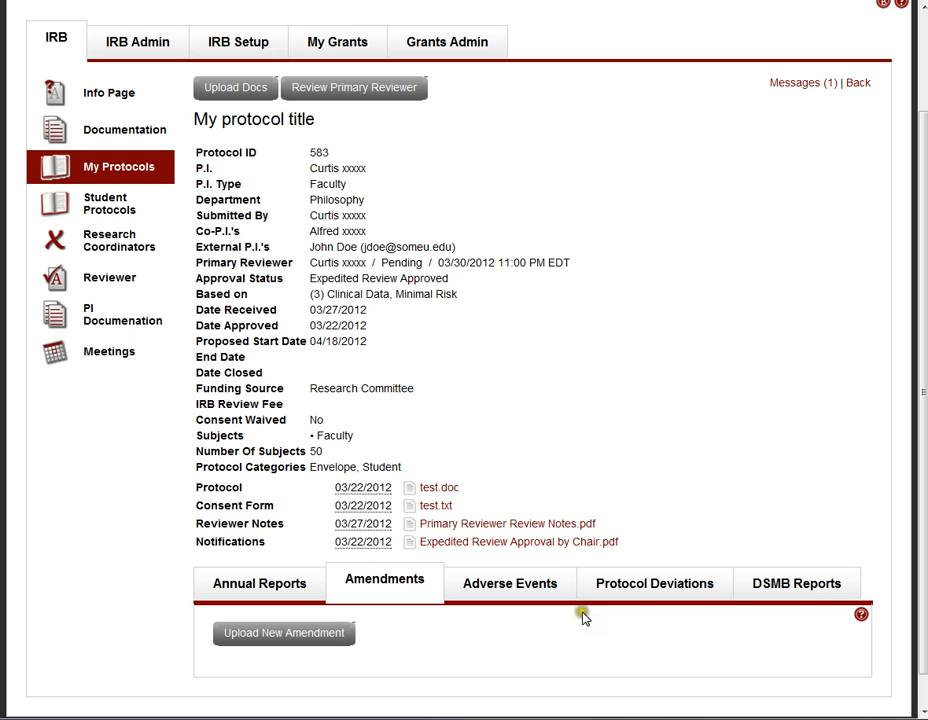
mouse_move(420, 330)
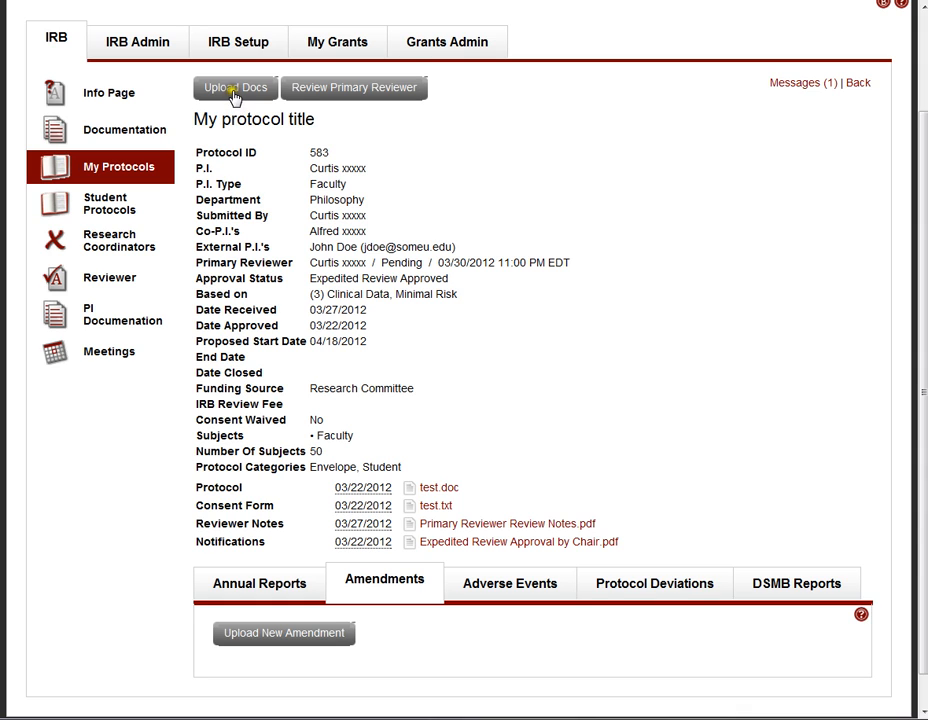
click(234, 87)
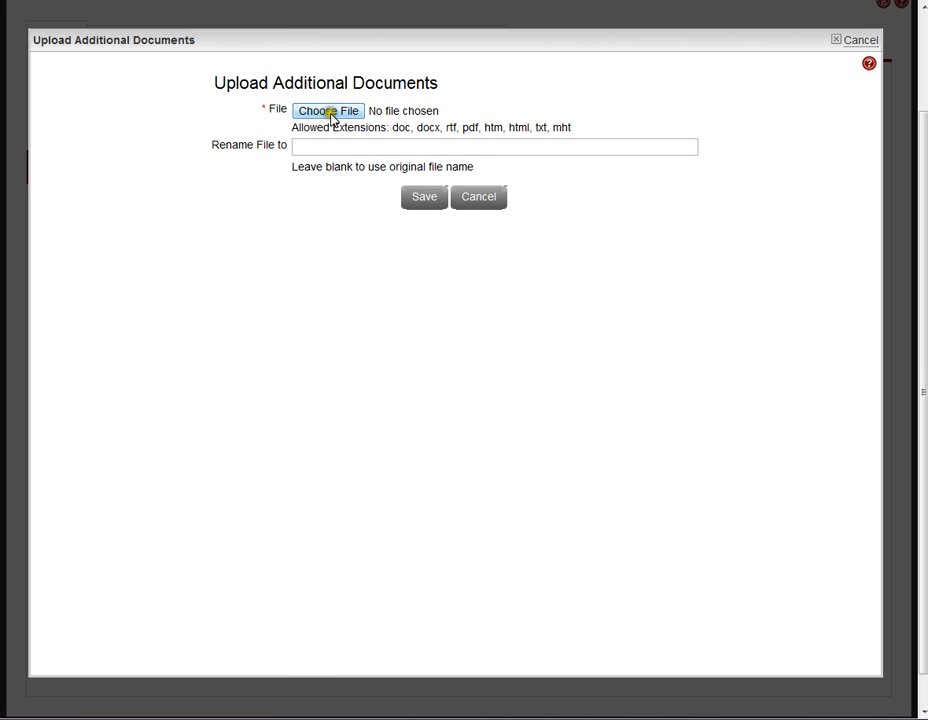
mouse_move(383, 188)
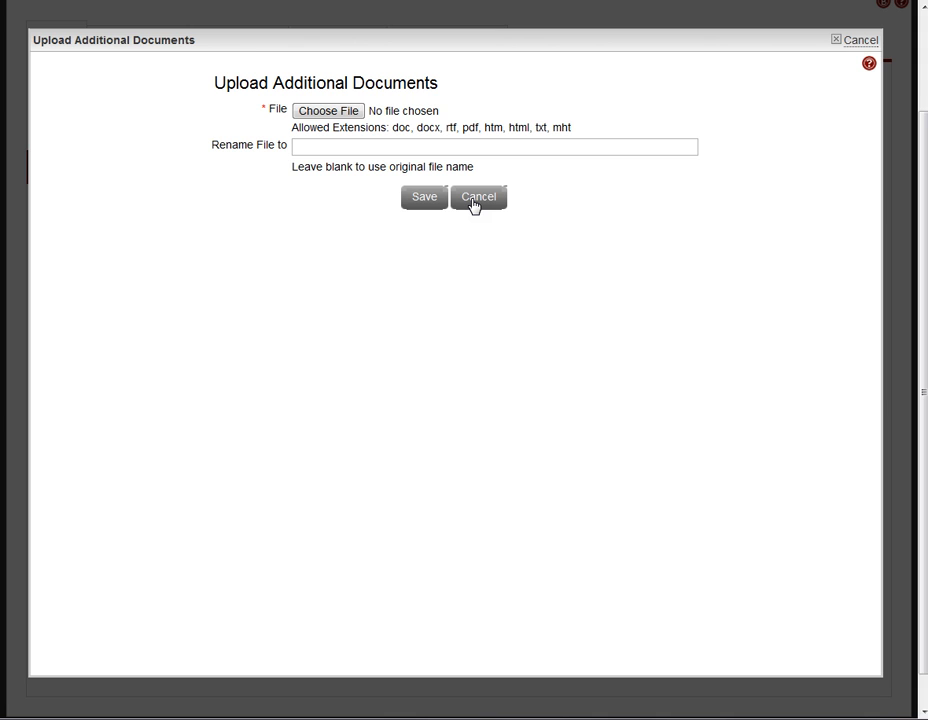
click(478, 196)
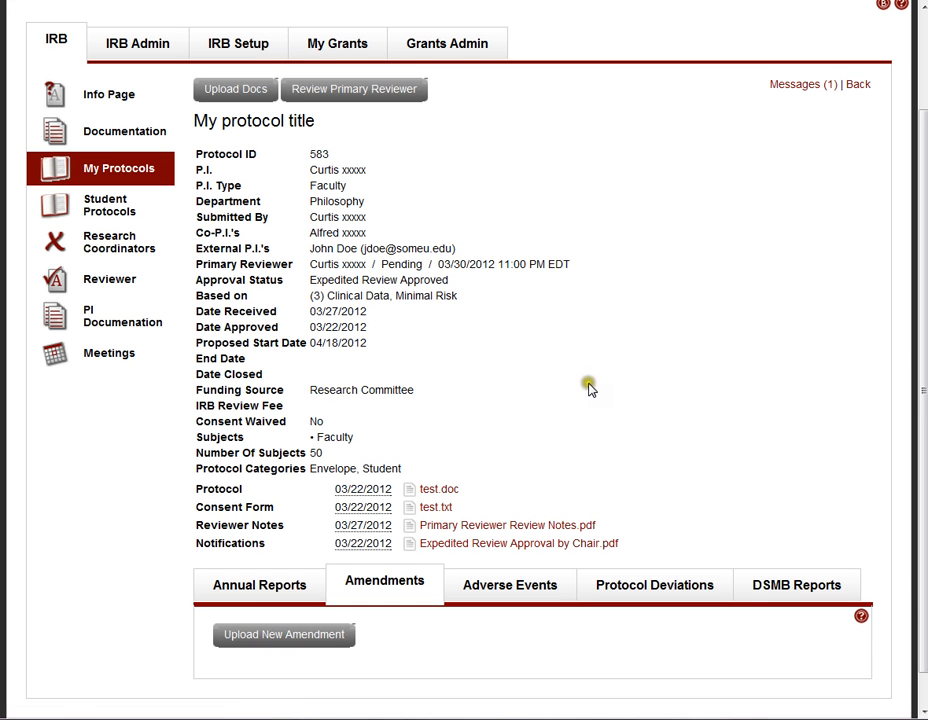
mouse_move(355, 322)
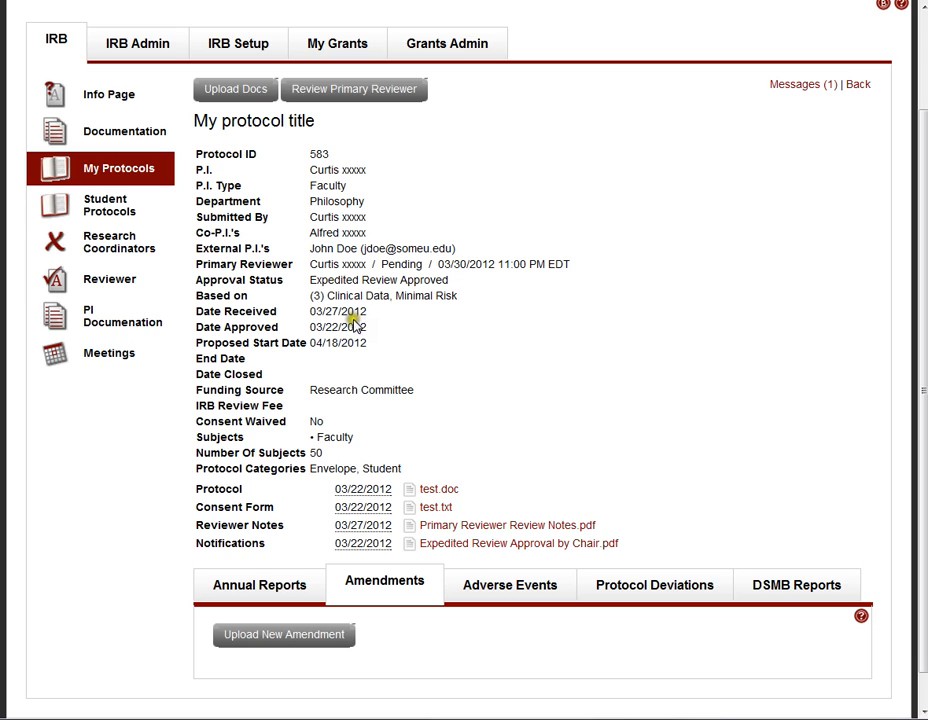
mouse_move(478, 364)
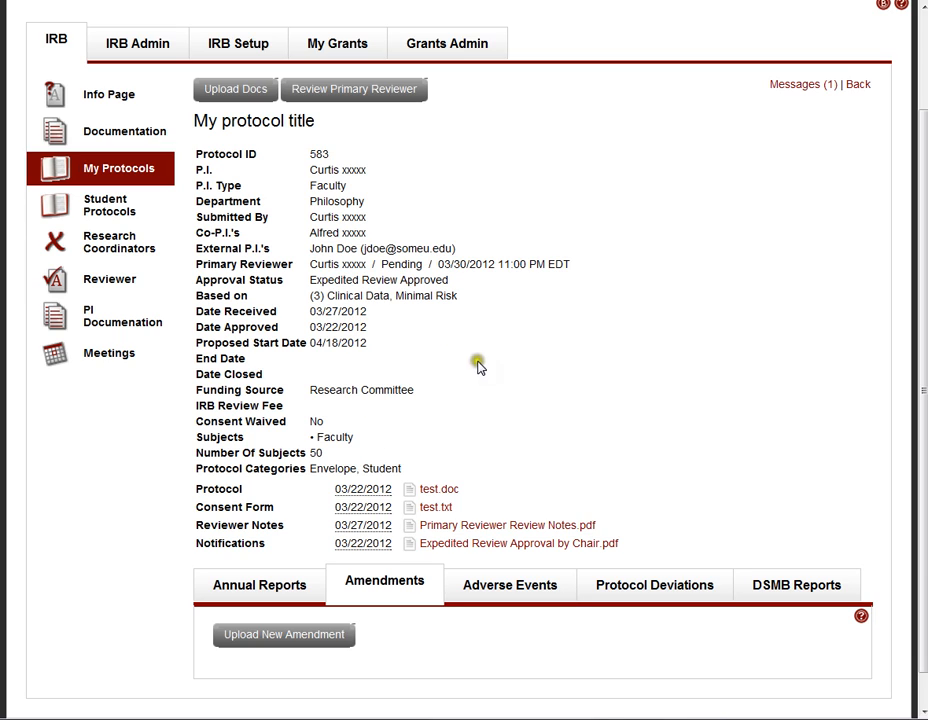
mouse_move(478, 388)
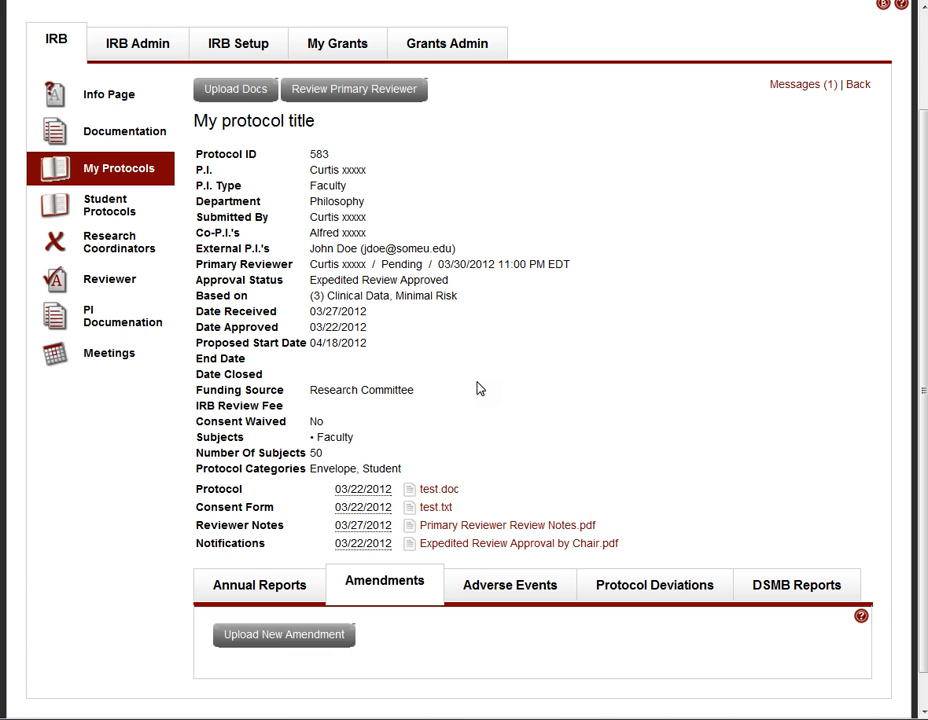
mouse_move(137, 43)
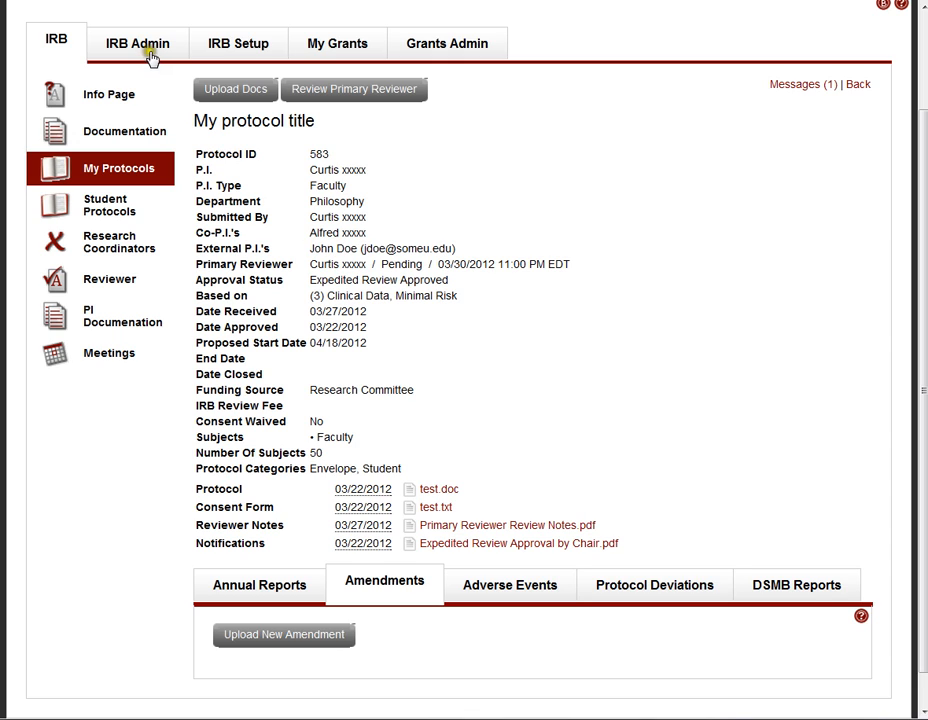
mouse_move(195, 260)
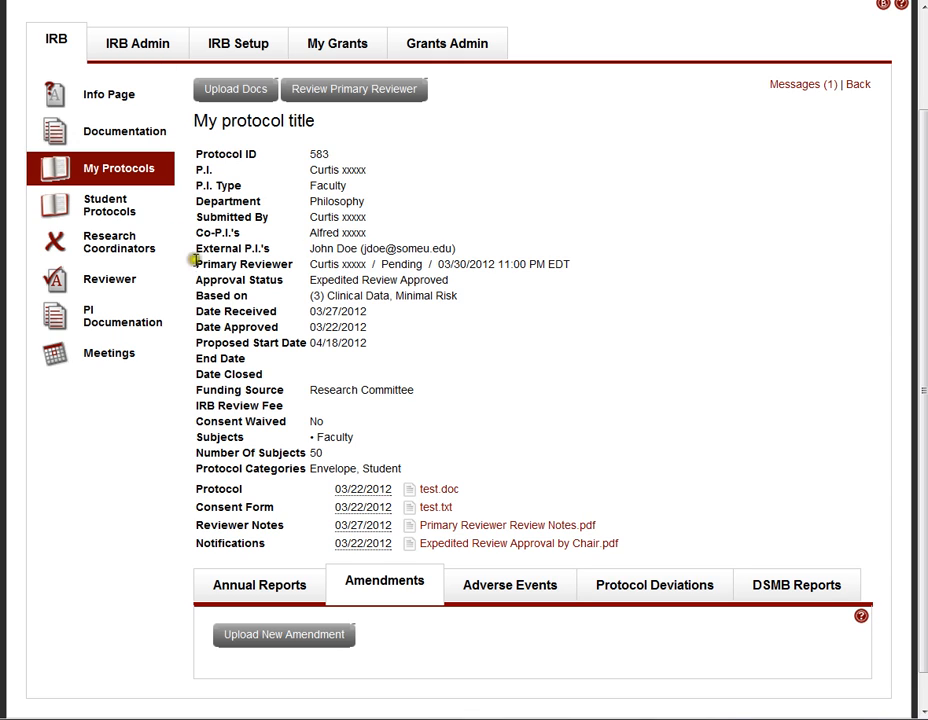